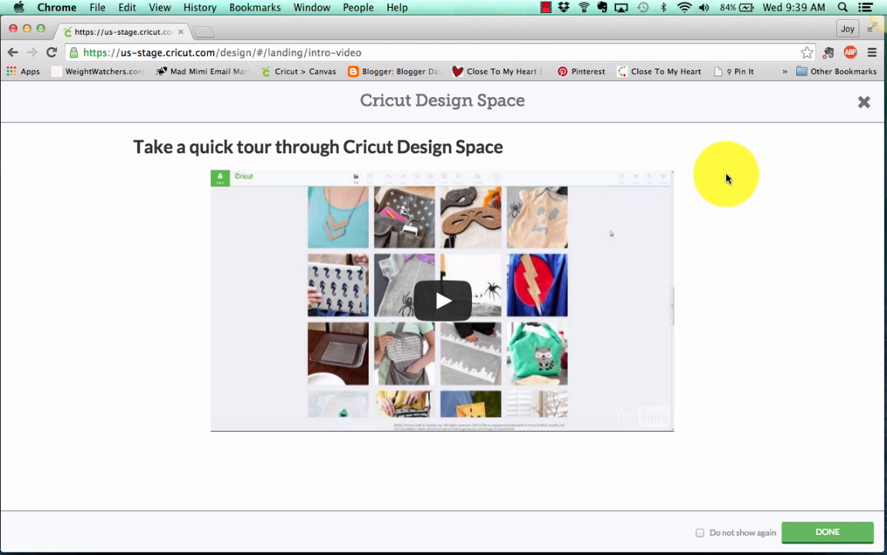
mouse_move(884, 111)
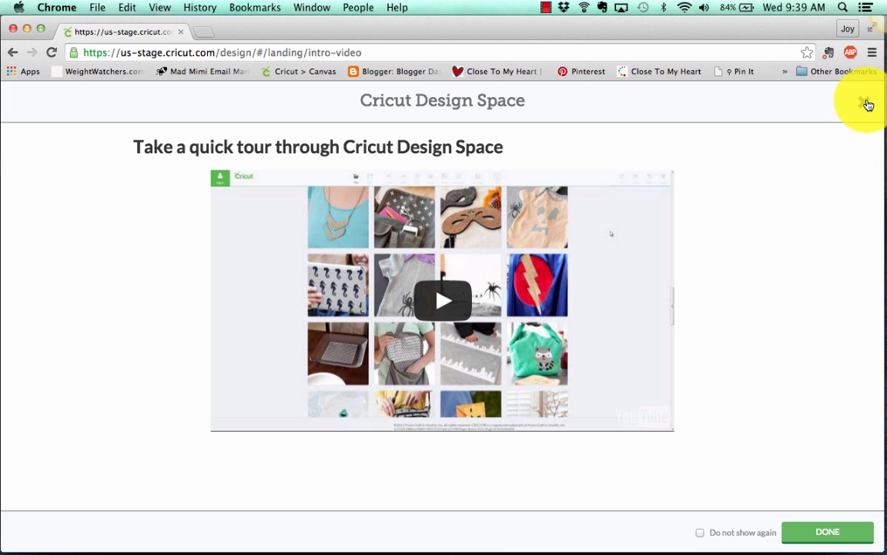
Close the introductory tour video and show the machine and account settings menu
click(864, 103)
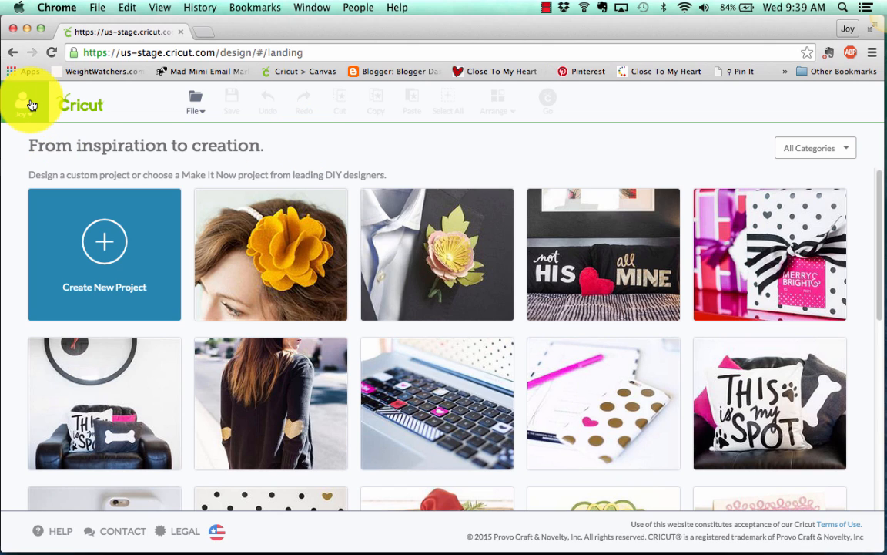
click(31, 105)
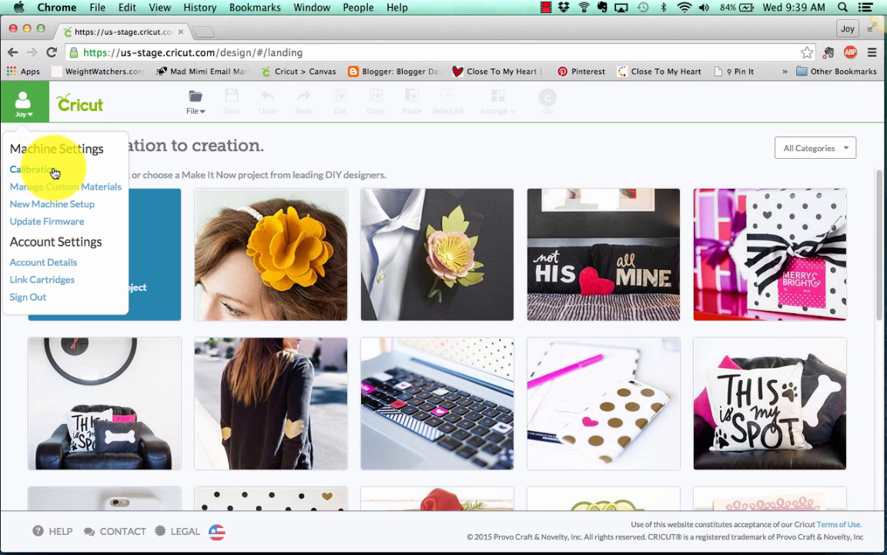
mouse_move(74, 194)
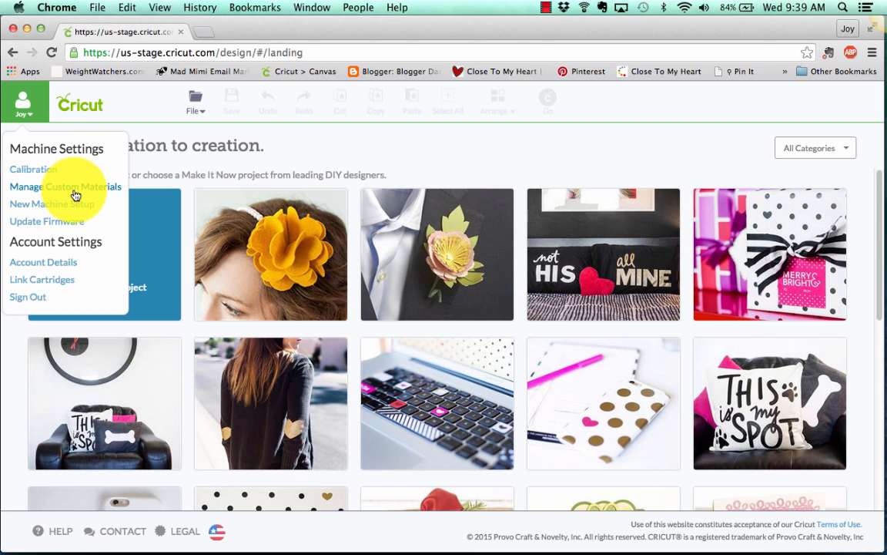
mouse_move(87, 228)
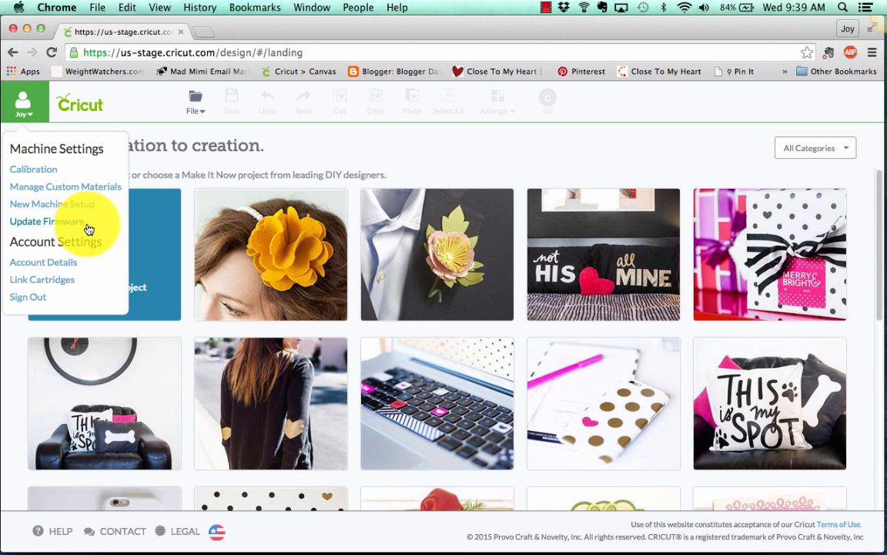
mouse_move(80, 268)
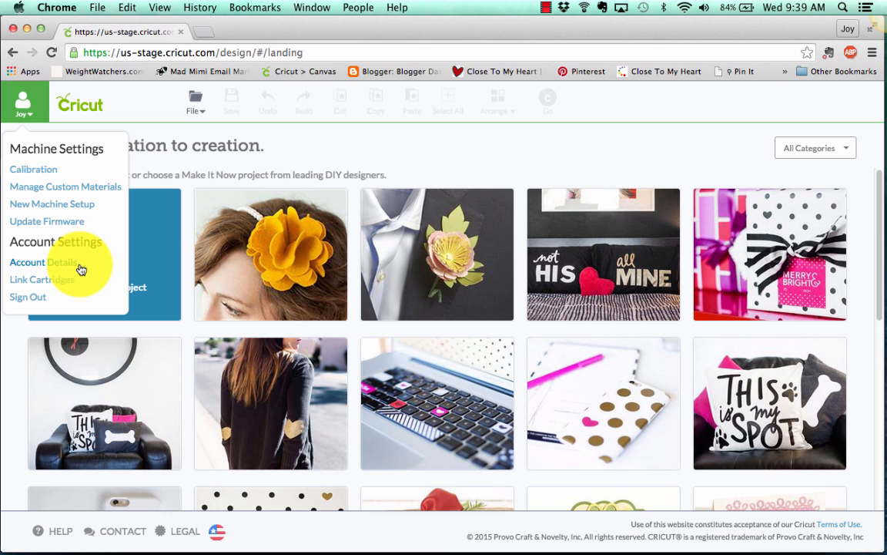
mouse_move(49, 300)
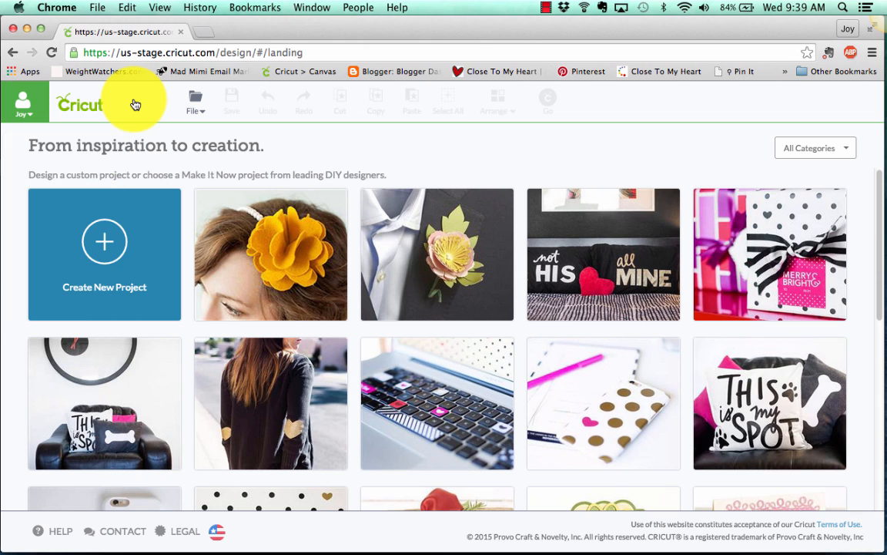
mouse_move(105, 246)
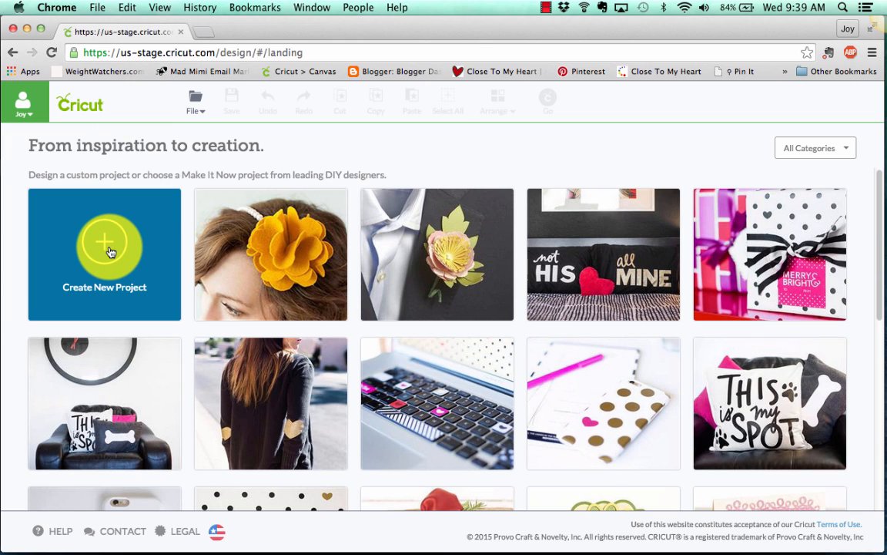
Start a new blank project and review the Edit, Canvas and Layers panels
click(105, 254)
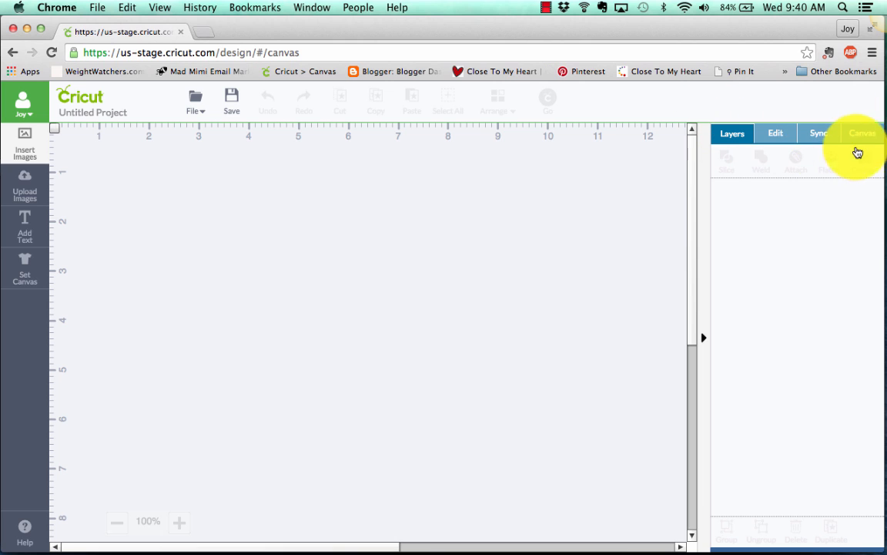
click(776, 132)
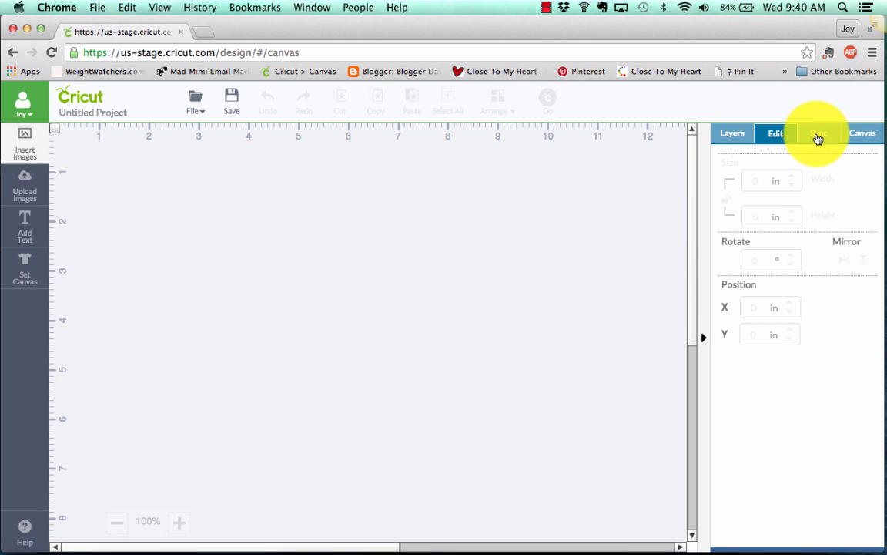
click(732, 132)
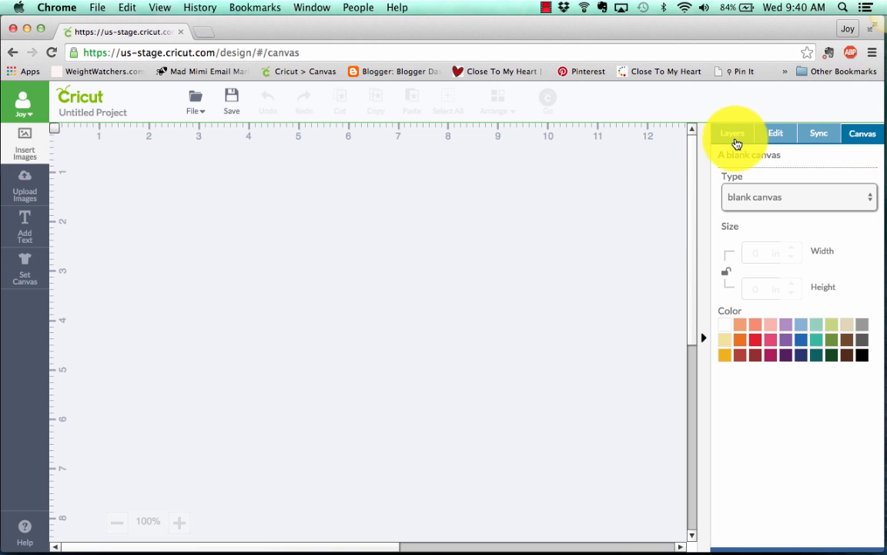
click(733, 133)
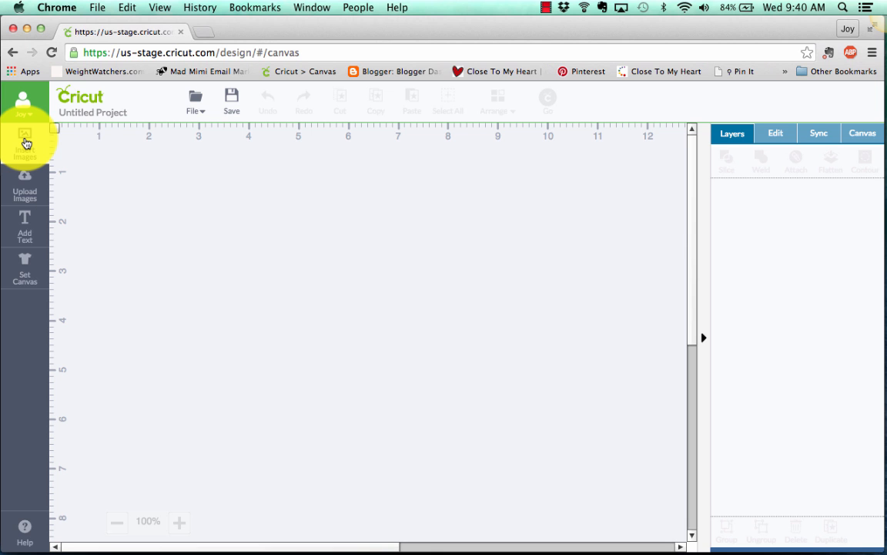
Browse the Insert Images library of featured images as large tiles, returning to All Images
click(25, 141)
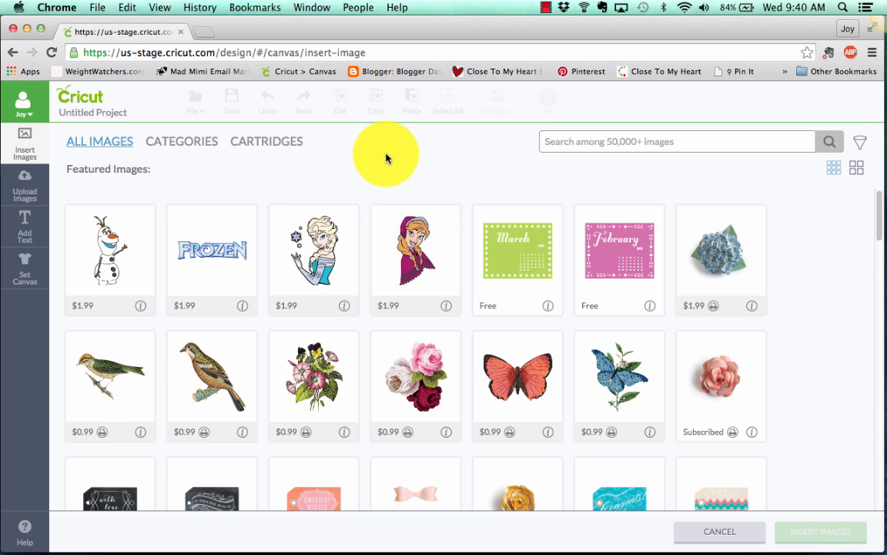
mouse_move(368, 185)
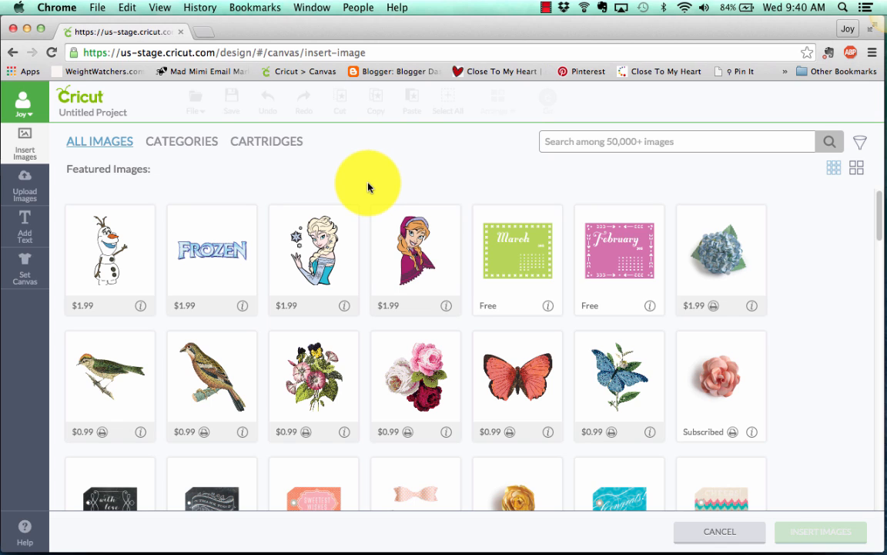
mouse_move(834, 166)
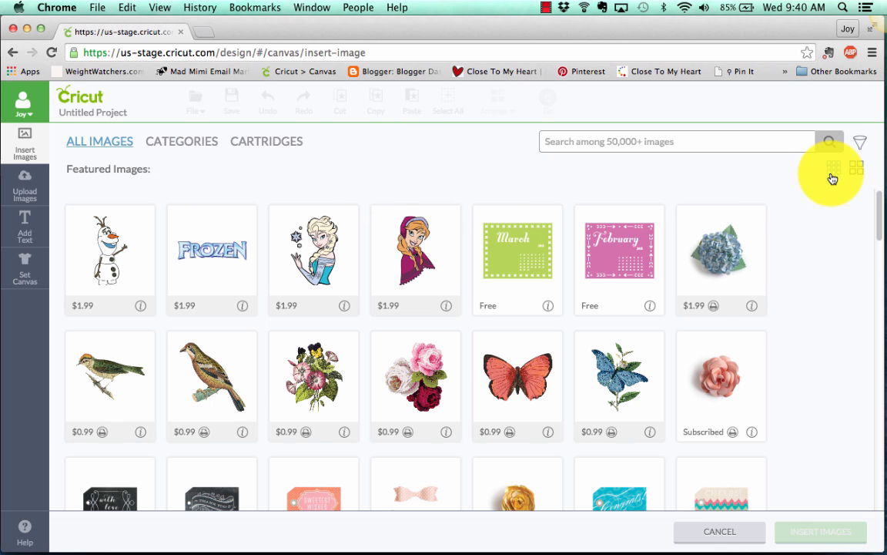
mouse_move(832, 166)
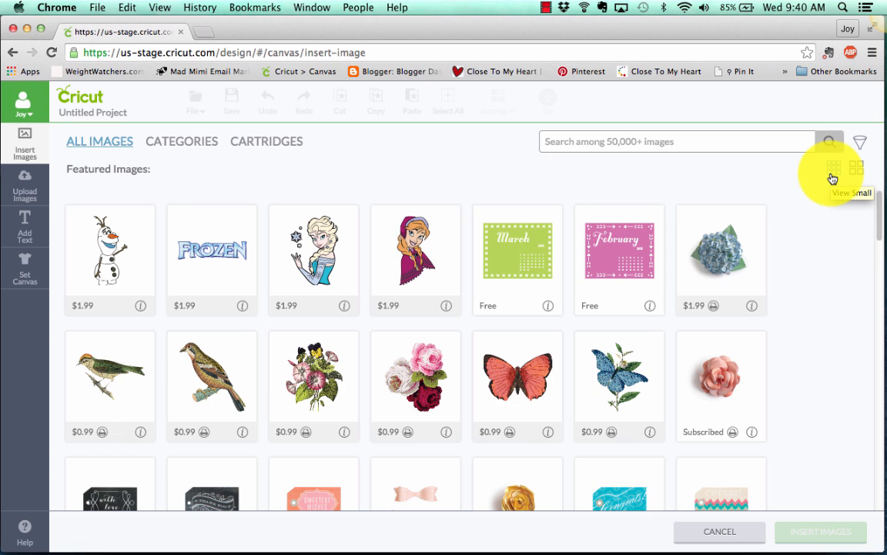
mouse_move(857, 176)
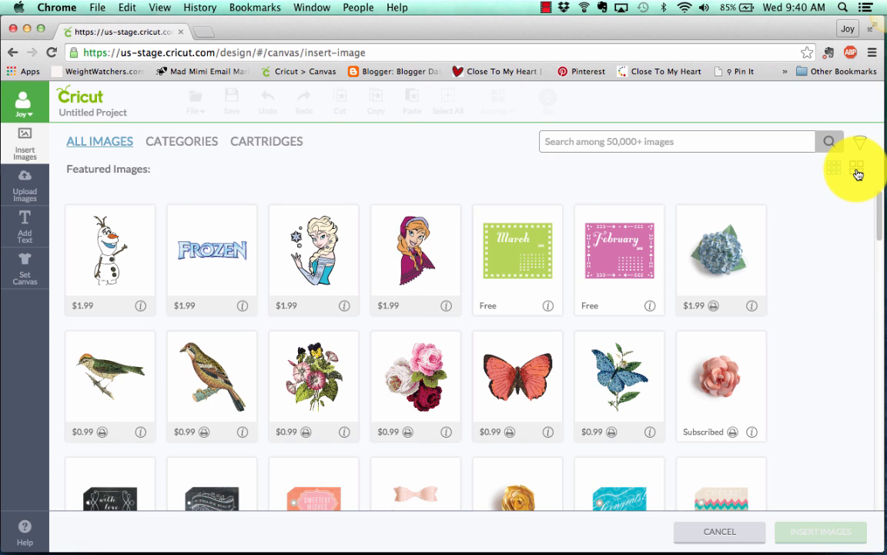
mouse_move(856, 169)
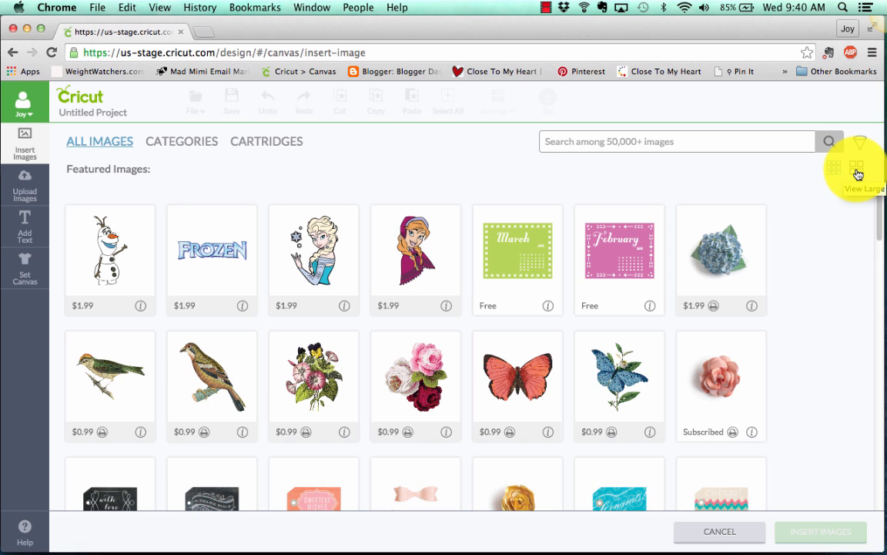
click(858, 169)
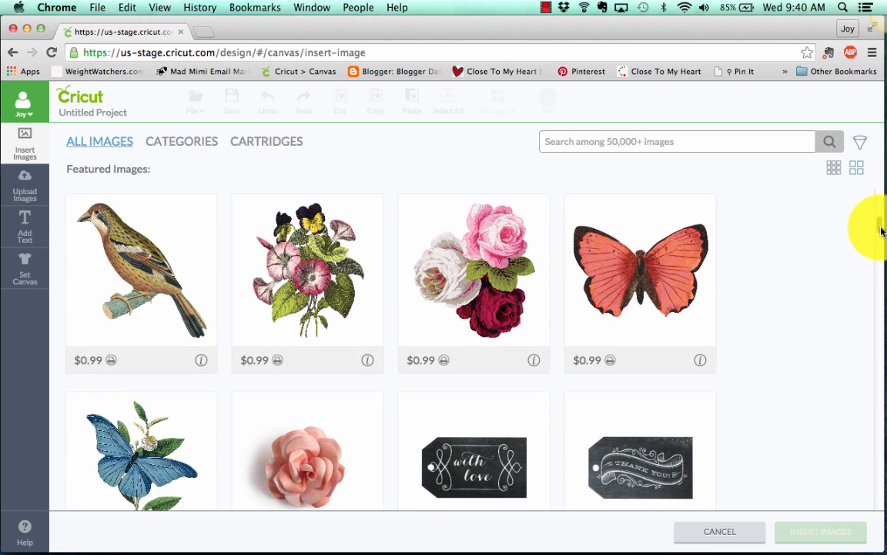
scroll(down, 3)
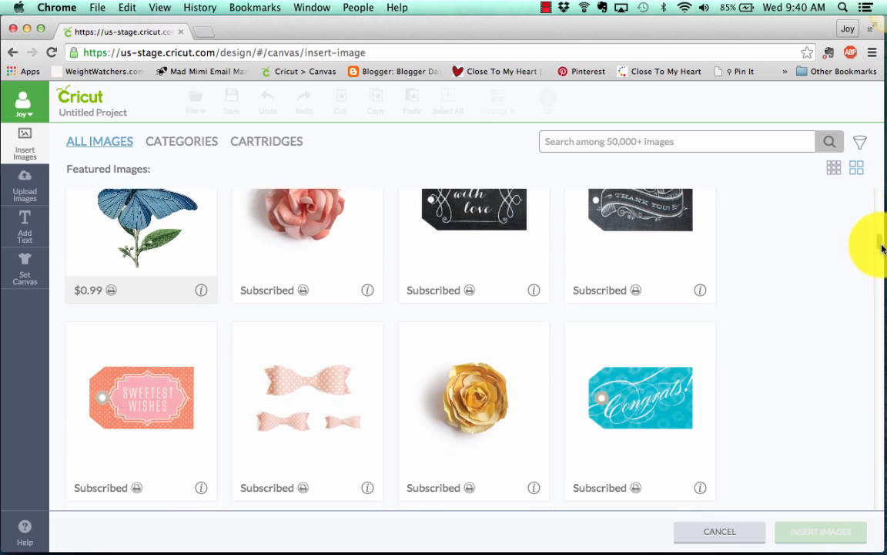
scroll(down, 3)
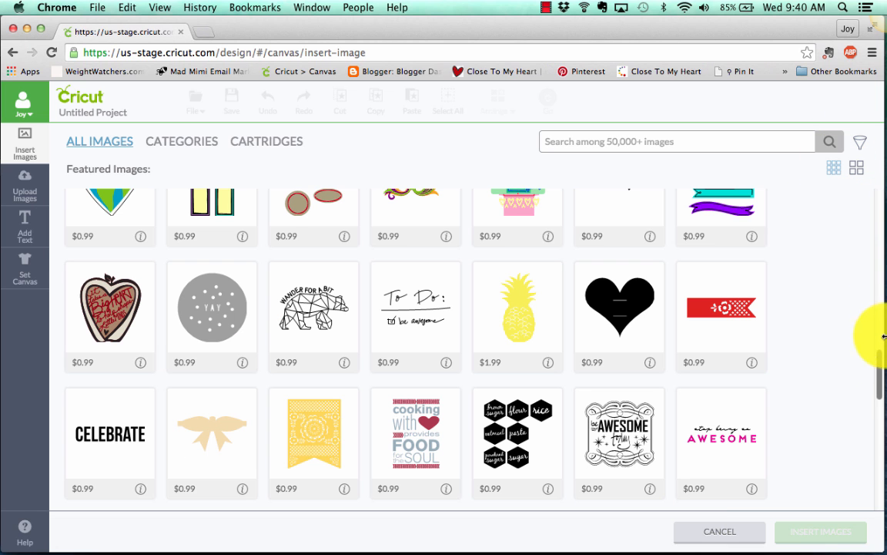
scroll(down, 3)
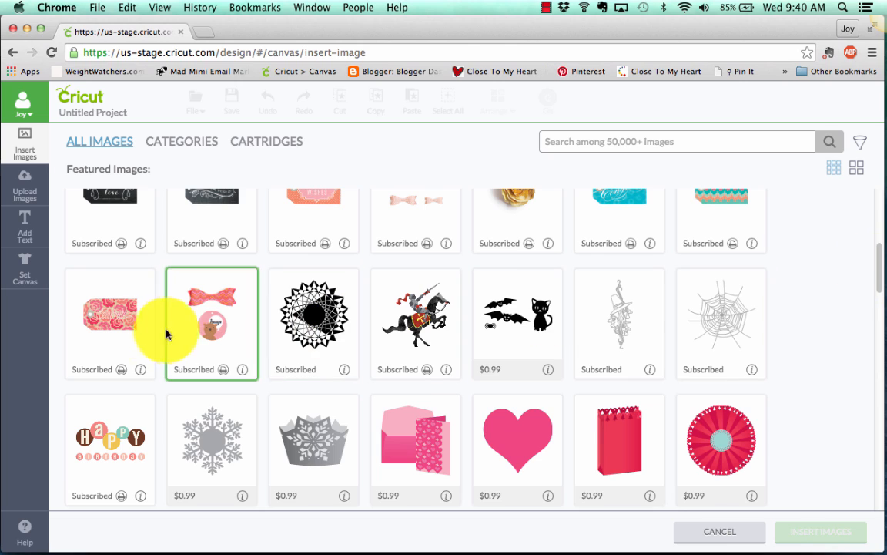
click(109, 316)
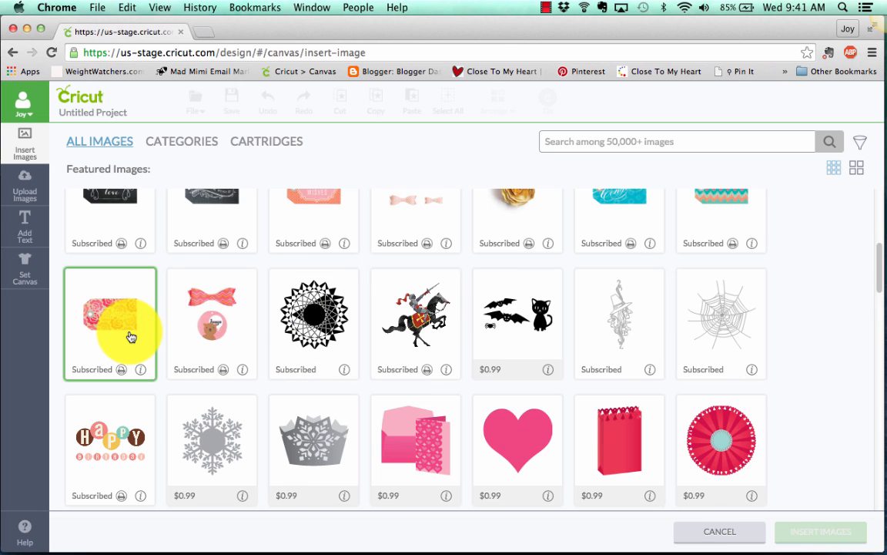
mouse_move(126, 377)
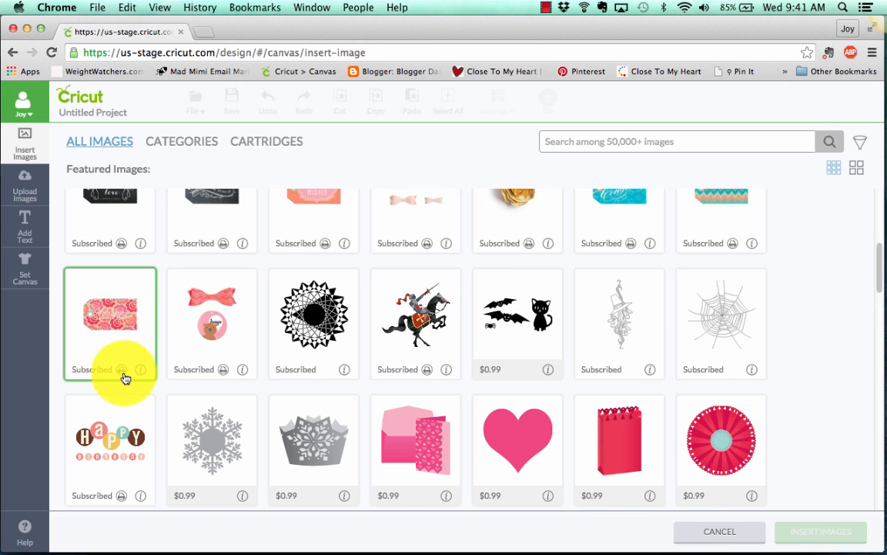
mouse_move(141, 370)
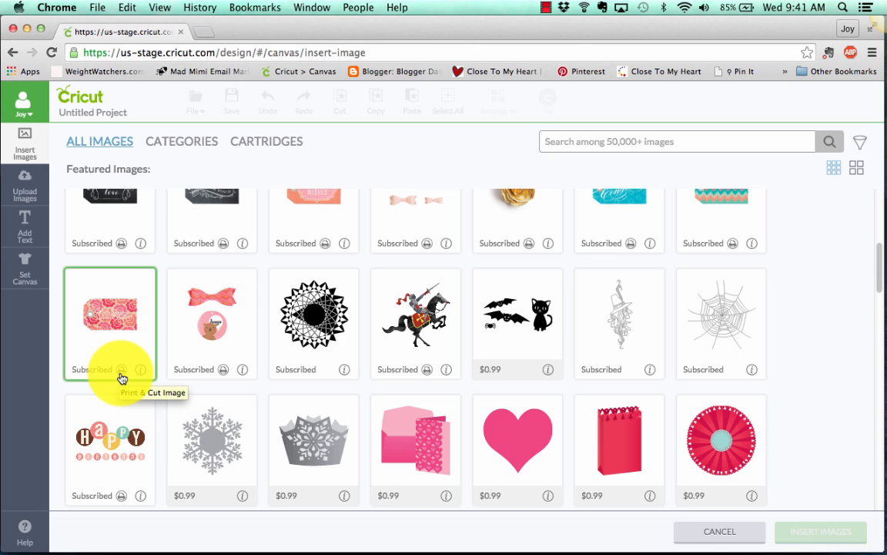
mouse_move(138, 378)
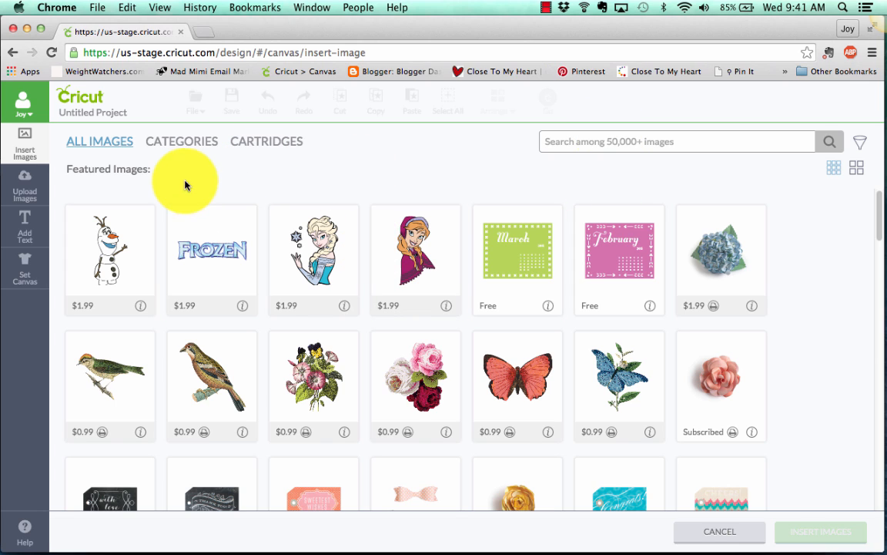
Browse image Categories, viewing Free this Week, Most Popular and Recently Added sets
click(182, 141)
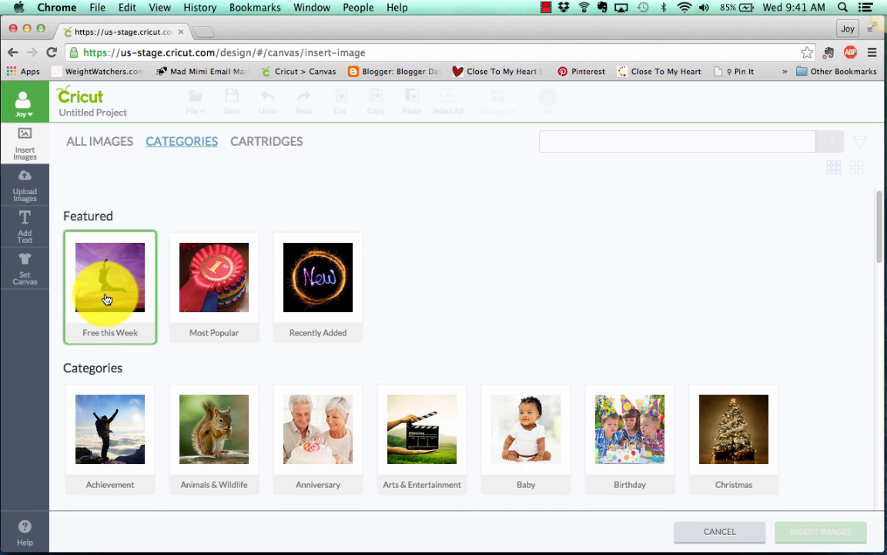
click(110, 277)
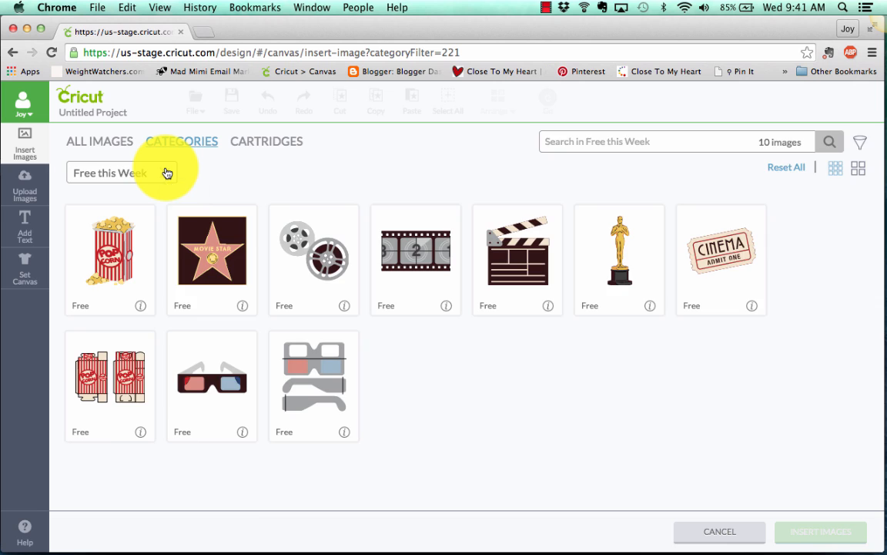
click(182, 141)
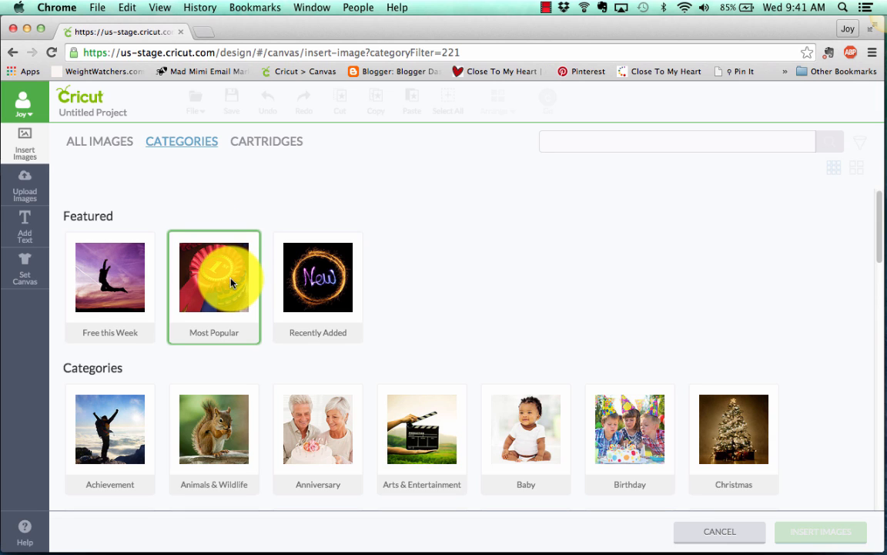
click(214, 278)
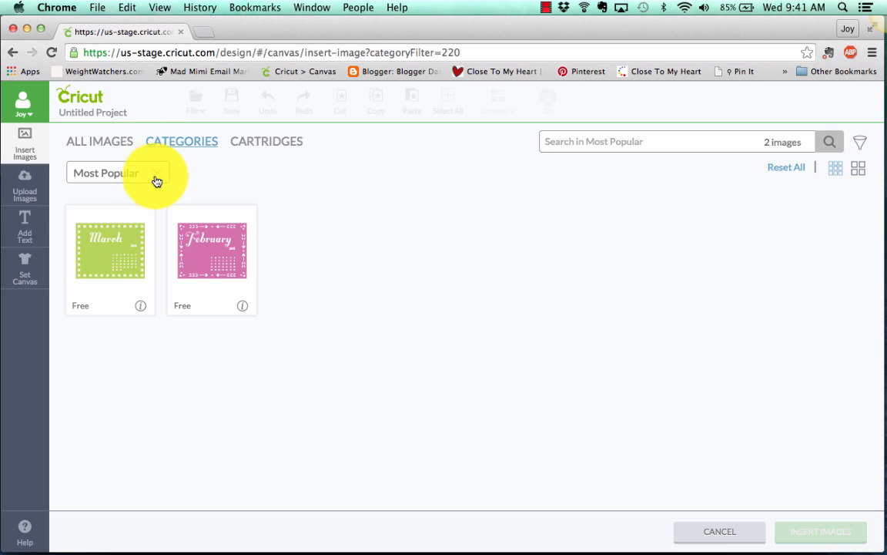
click(115, 172)
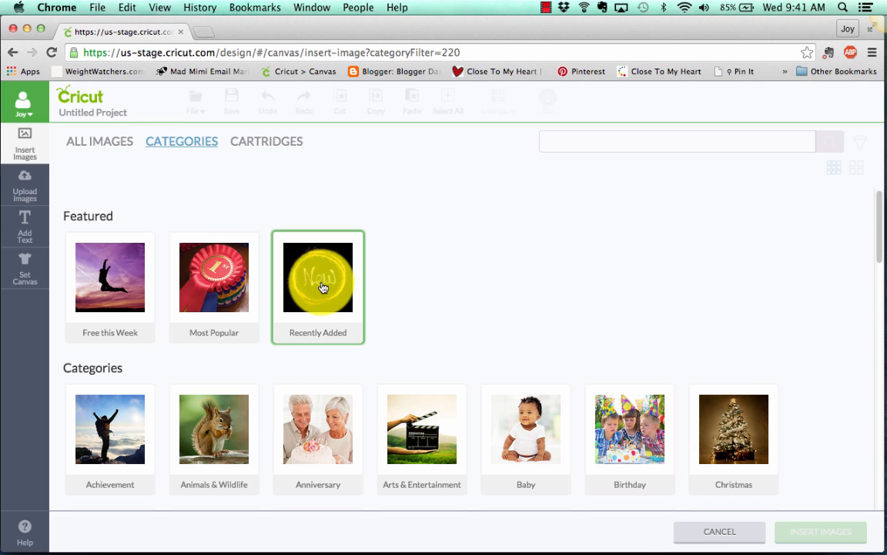
click(317, 278)
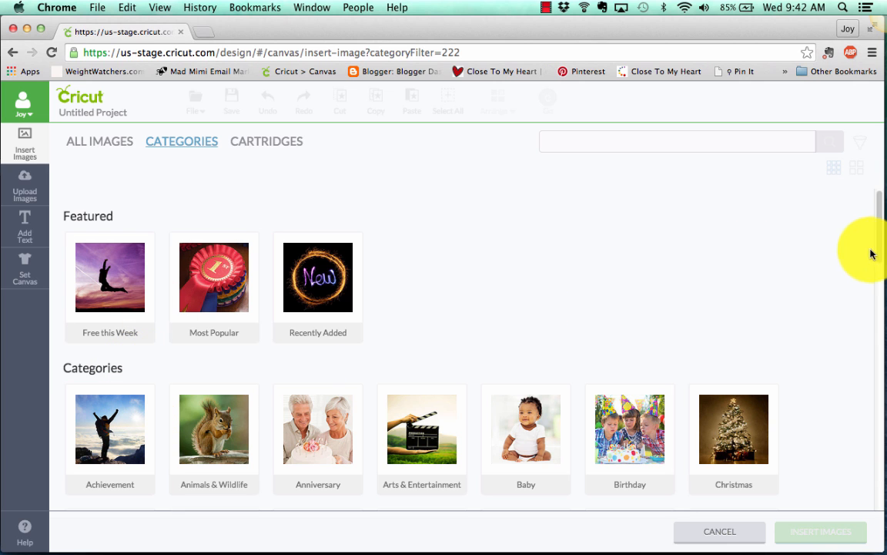
scroll(down, 3)
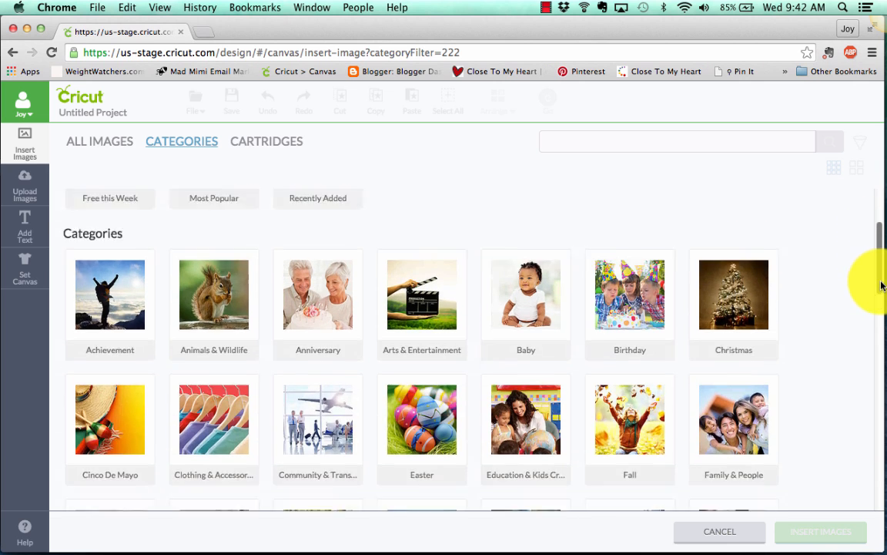
scroll(down, 3)
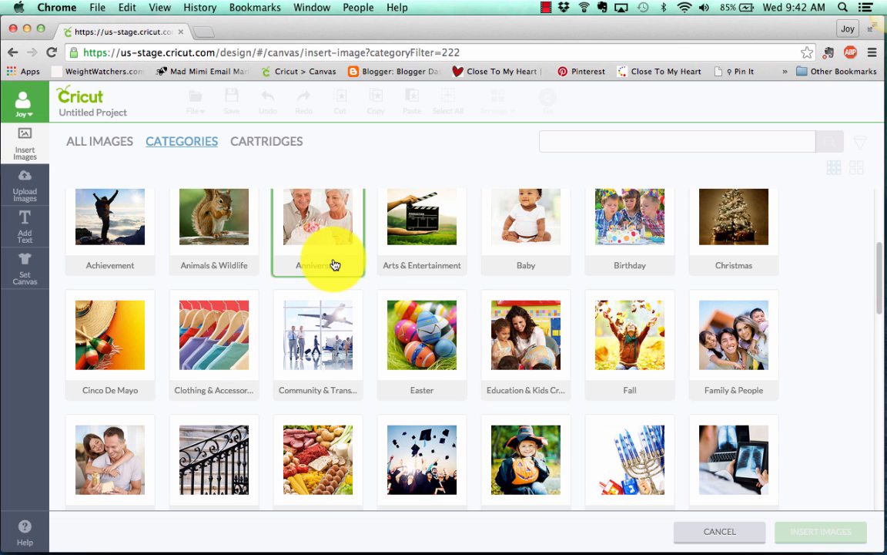
mouse_move(733, 216)
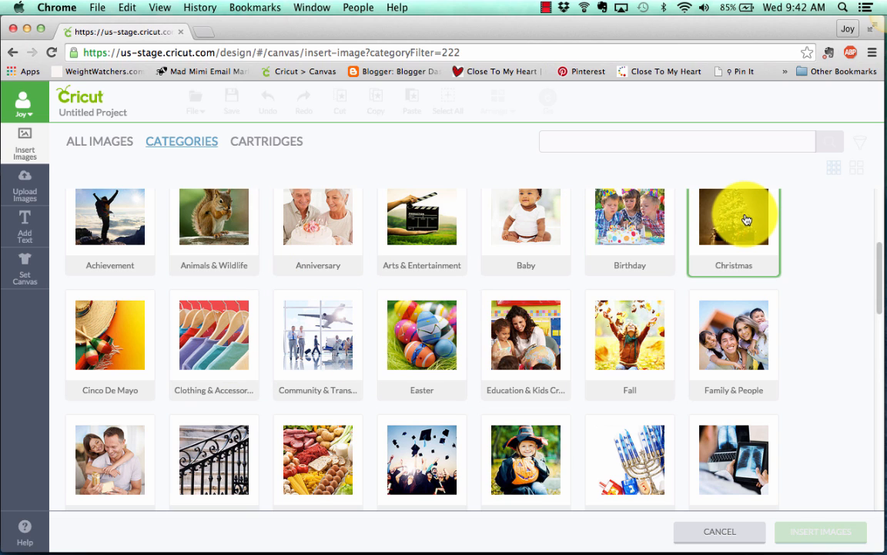
click(109, 334)
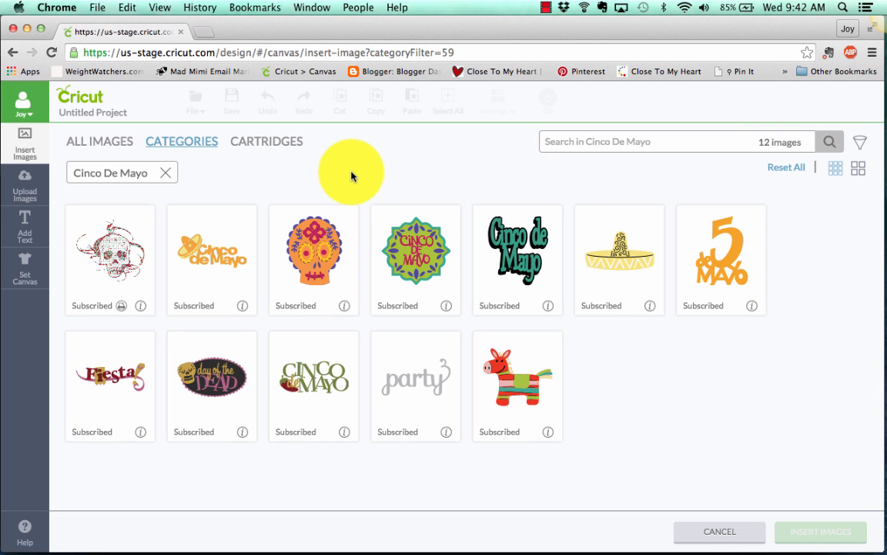
mouse_move(171, 184)
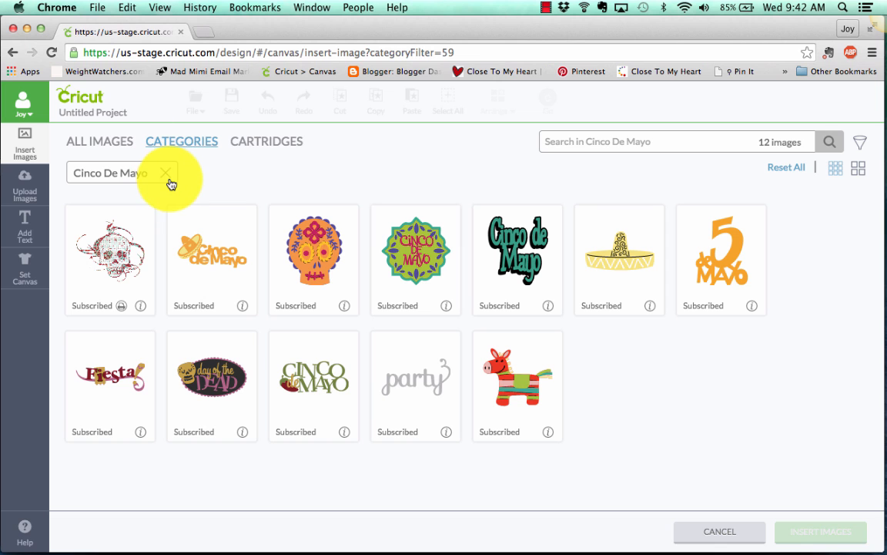
click(166, 173)
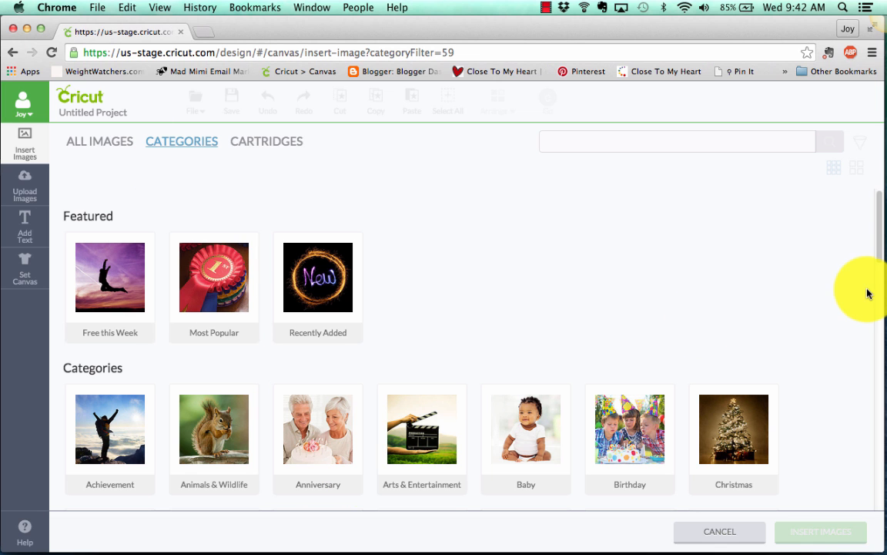
scroll(down, 3)
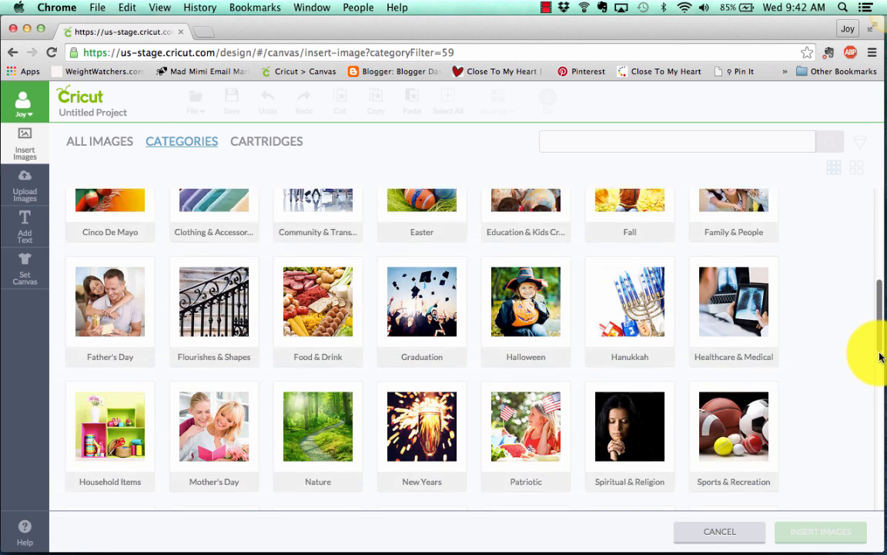
scroll(down, 3)
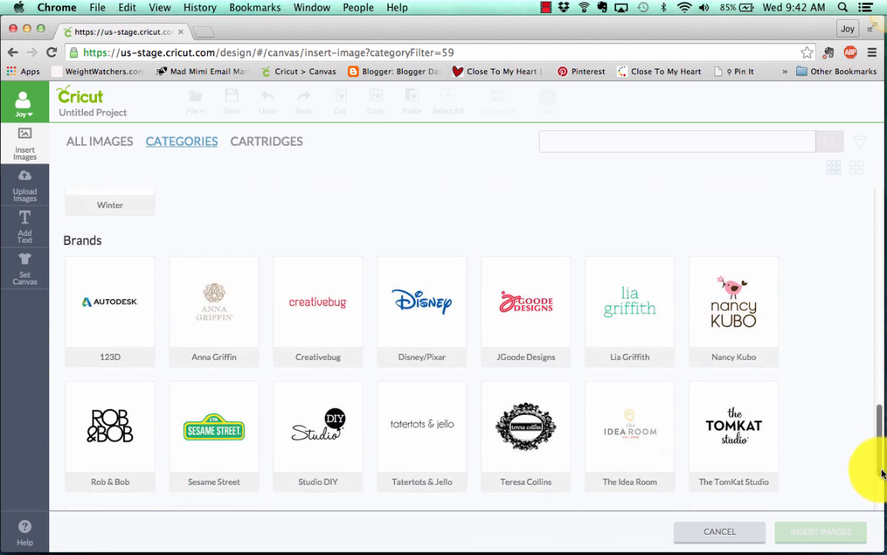
scroll(down, 3)
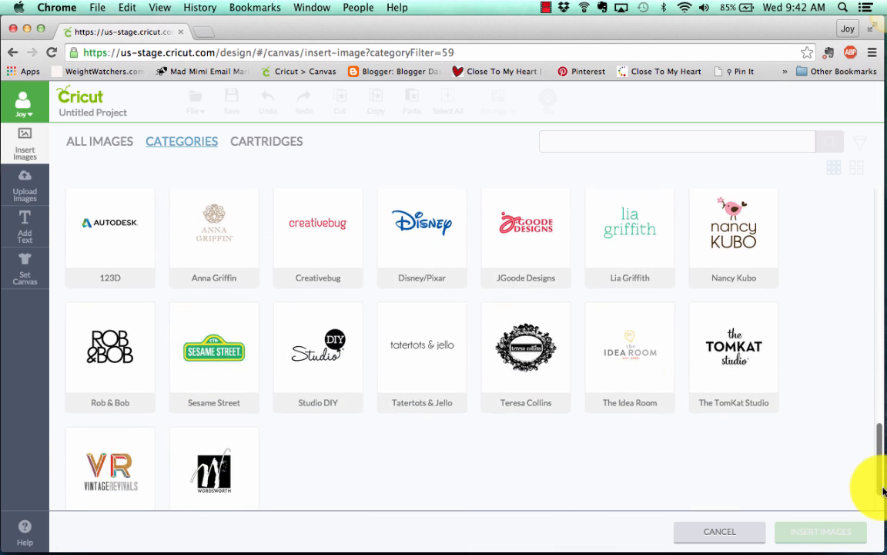
scroll(down, 3)
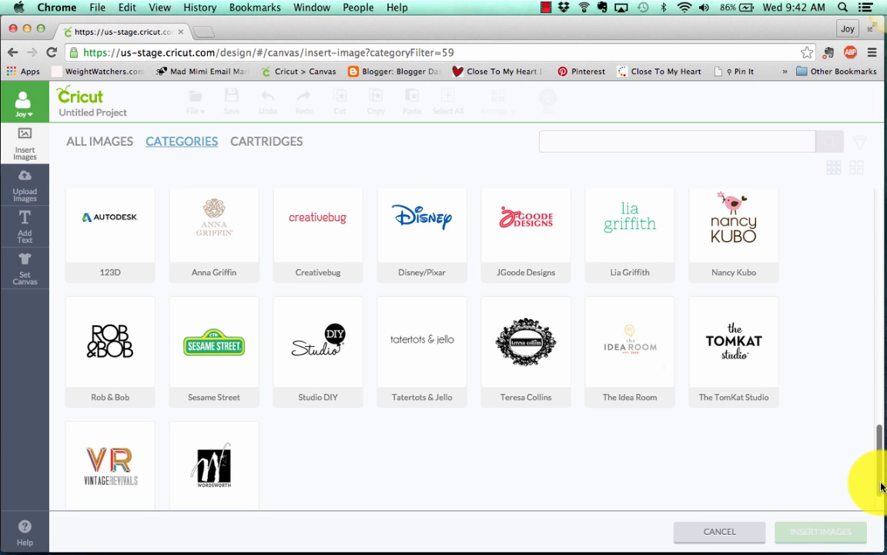
mouse_move(354, 347)
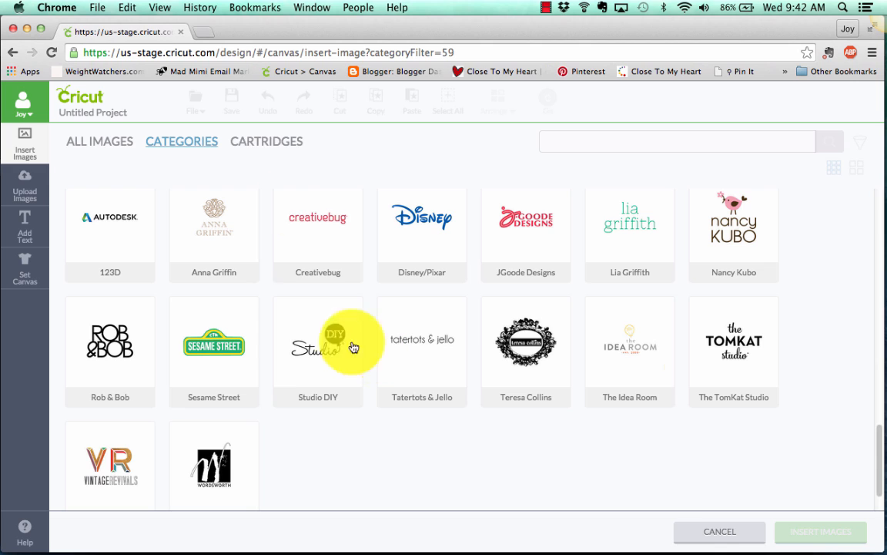
mouse_move(274, 150)
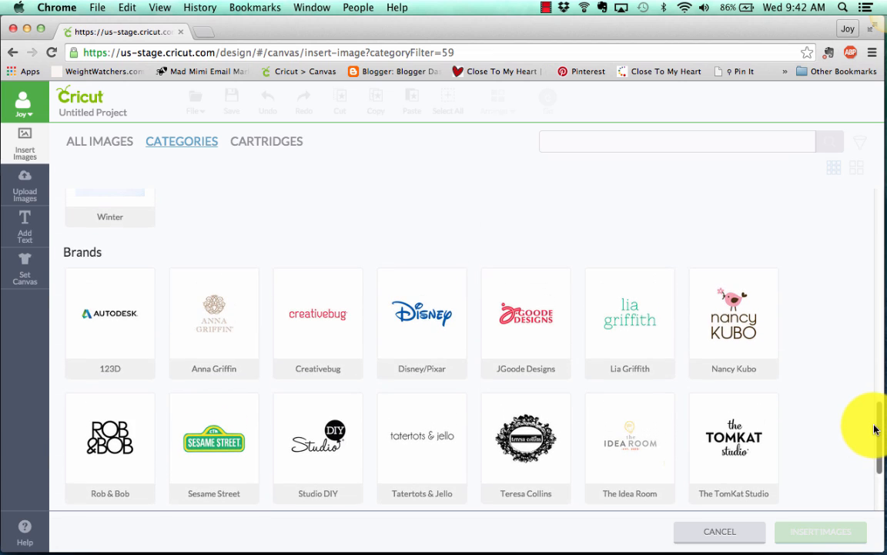
scroll(down, 3)
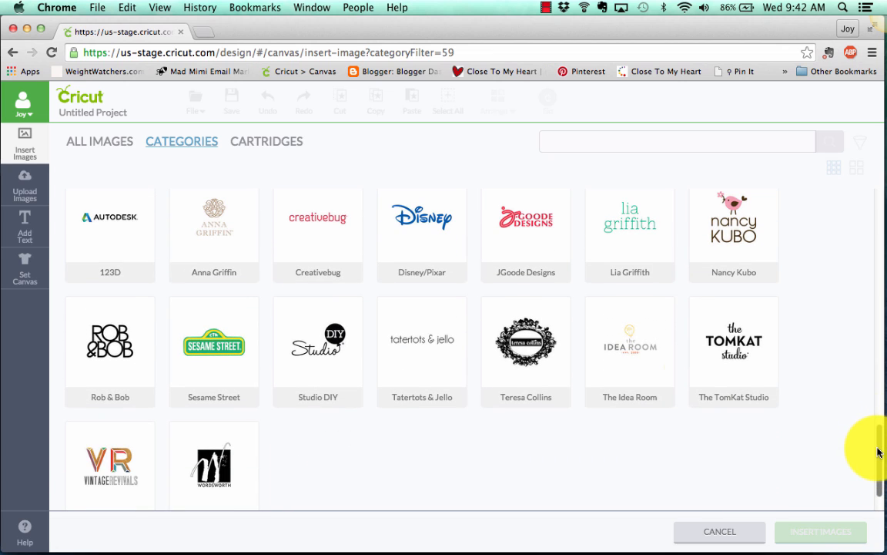
mouse_move(882, 461)
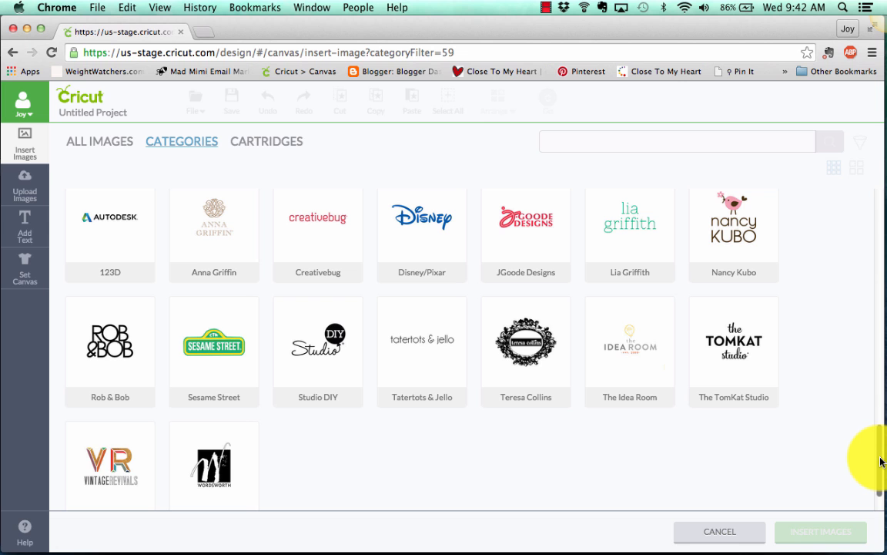
scroll(down, 3)
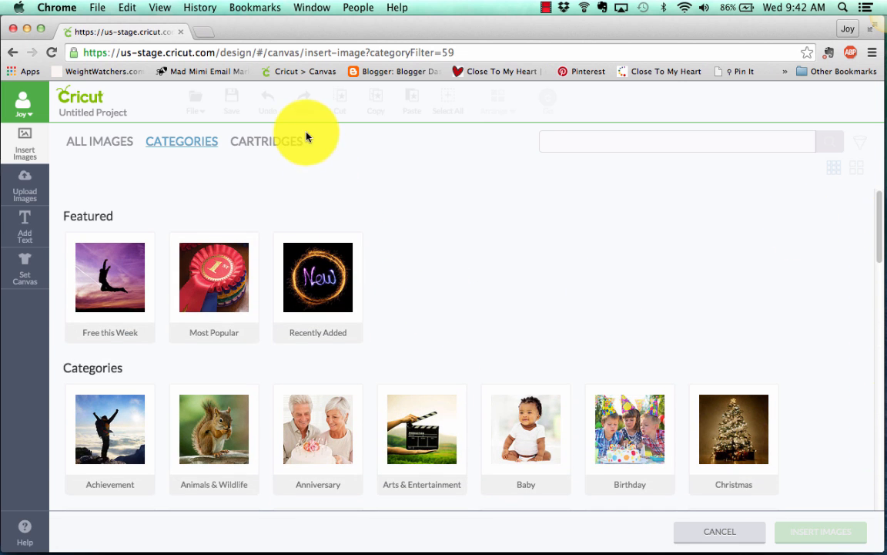
click(265, 141)
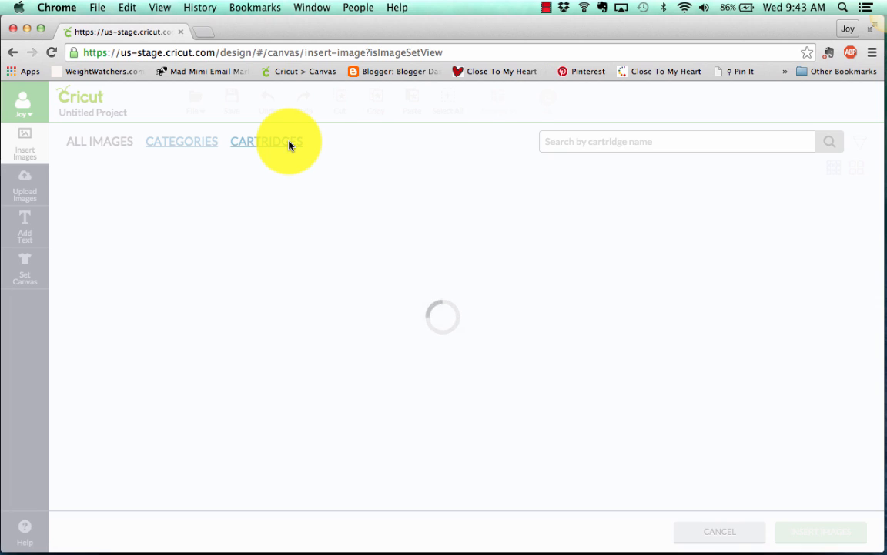
click(266, 141)
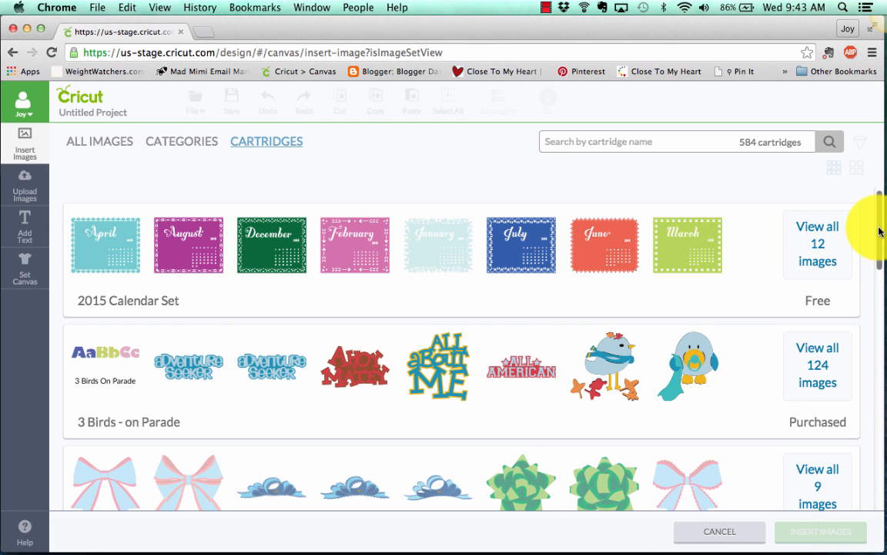
scroll(down, 3)
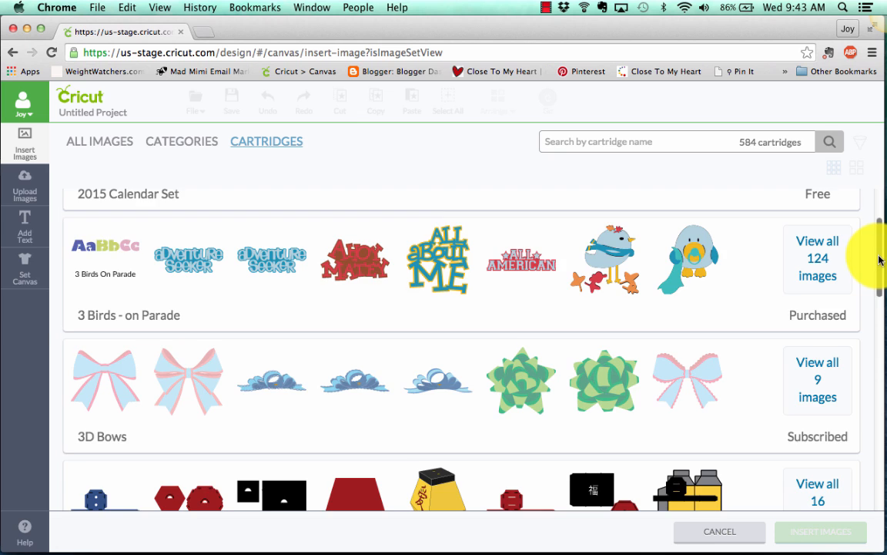
scroll(down, 3)
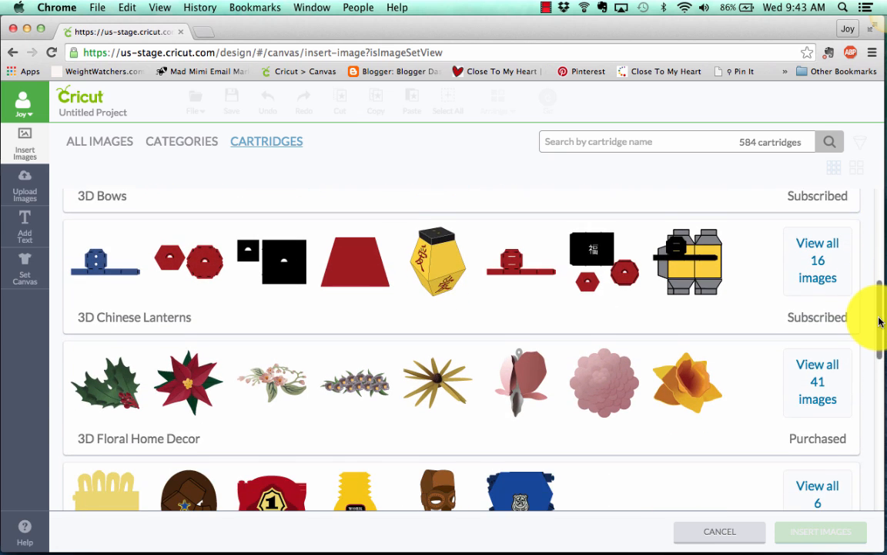
scroll(down, 3)
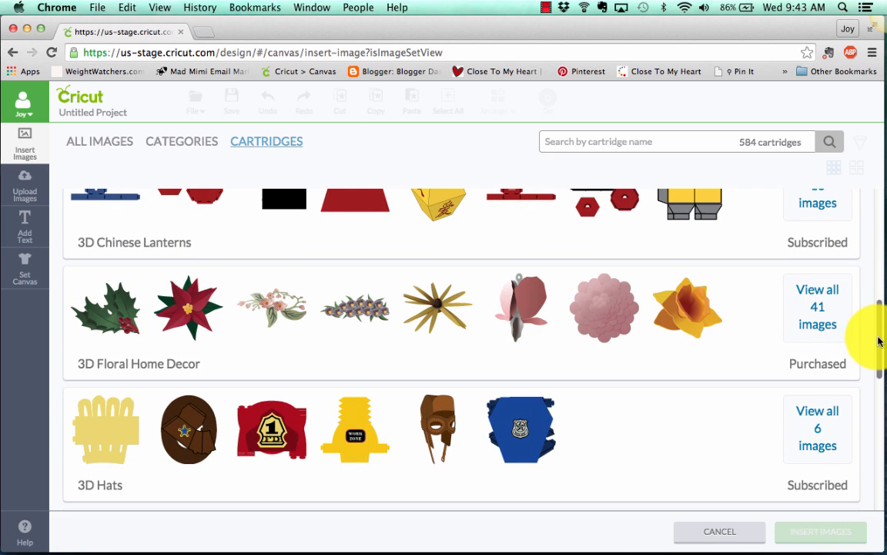
mouse_move(816, 306)
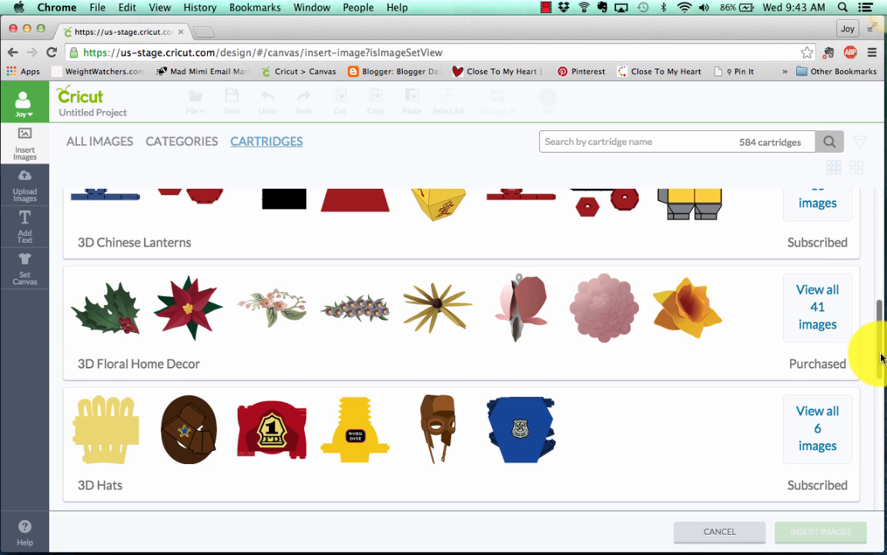
scroll(down, 3)
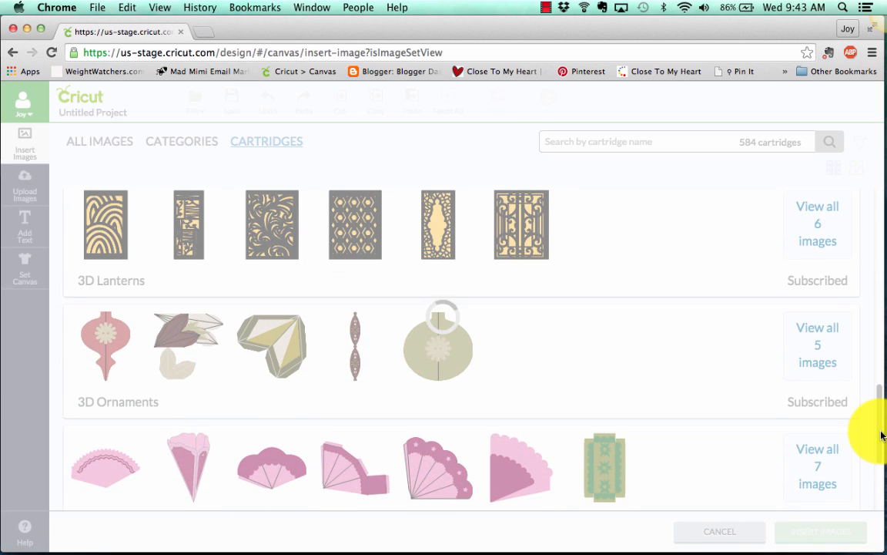
scroll(down, 3)
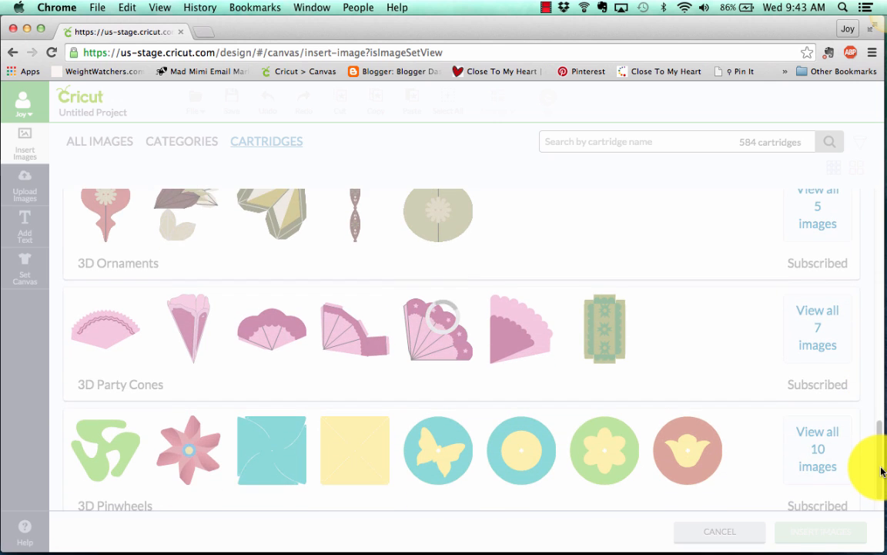
scroll(down, 3)
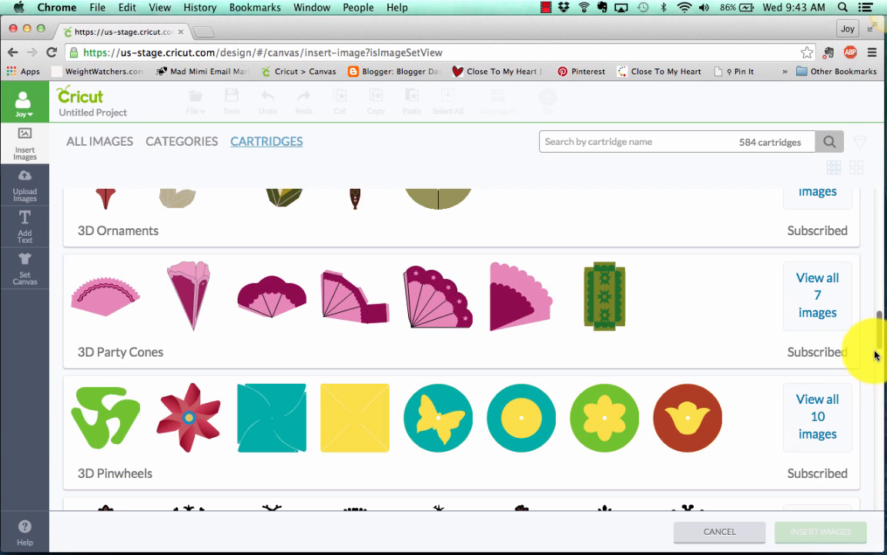
scroll(down, 3)
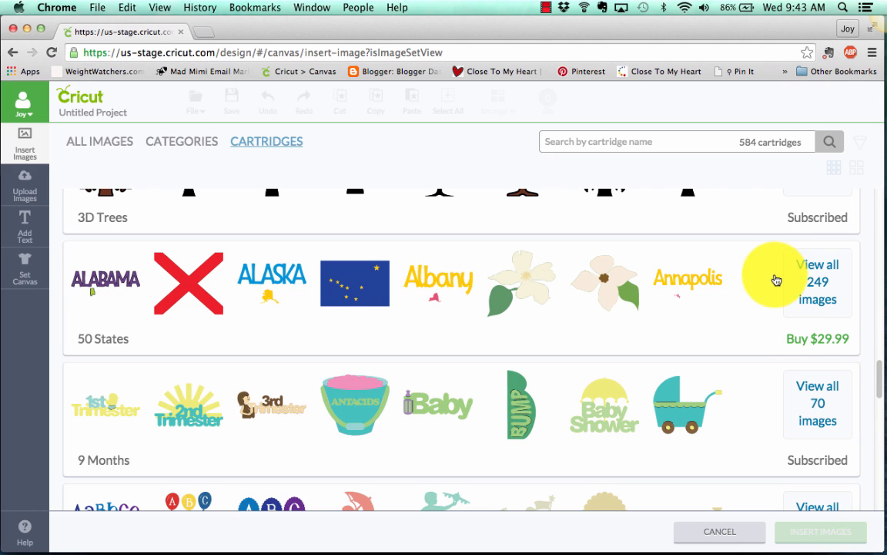
View all 50 States cartridge images and search them for 'flowers', browsing the matches
click(816, 280)
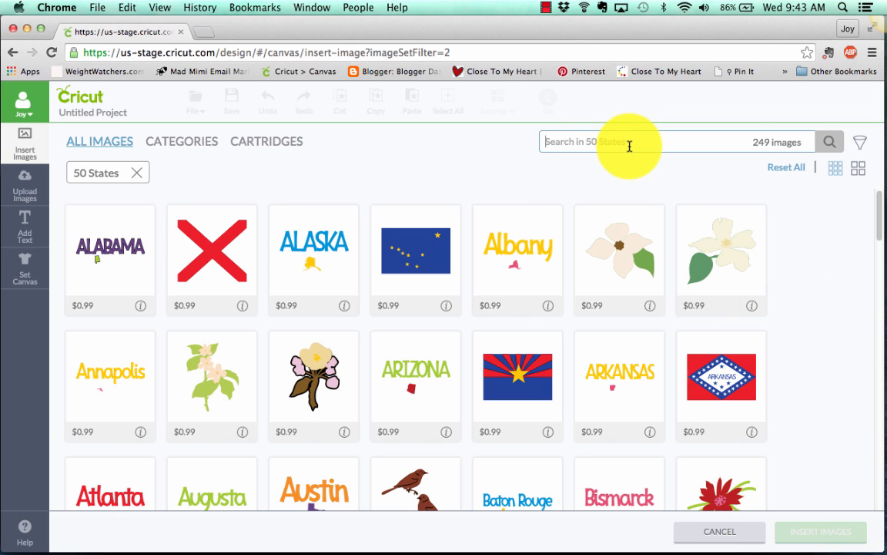
text(flowers)
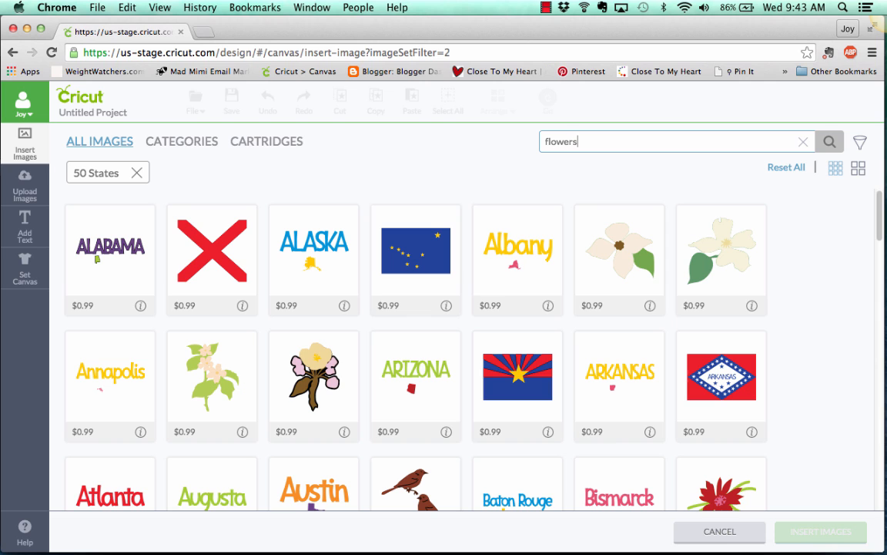
click(829, 142)
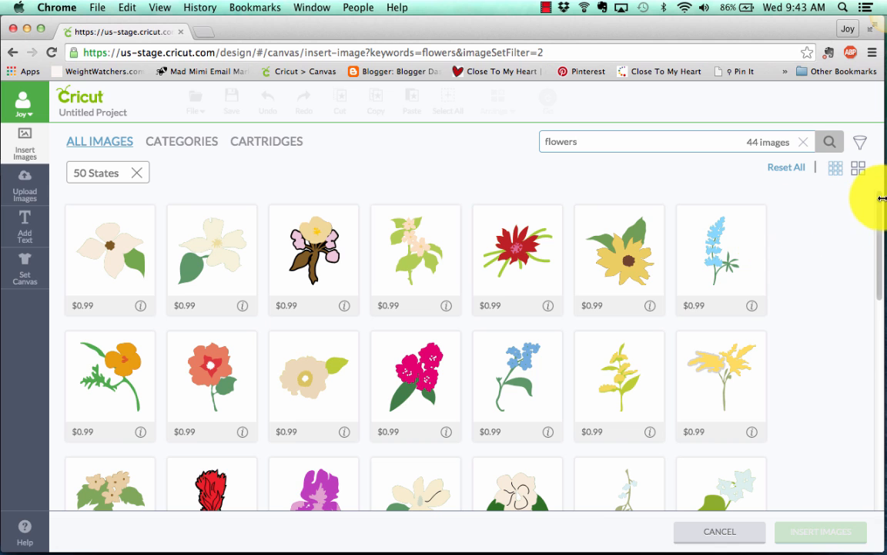
scroll(down, 3)
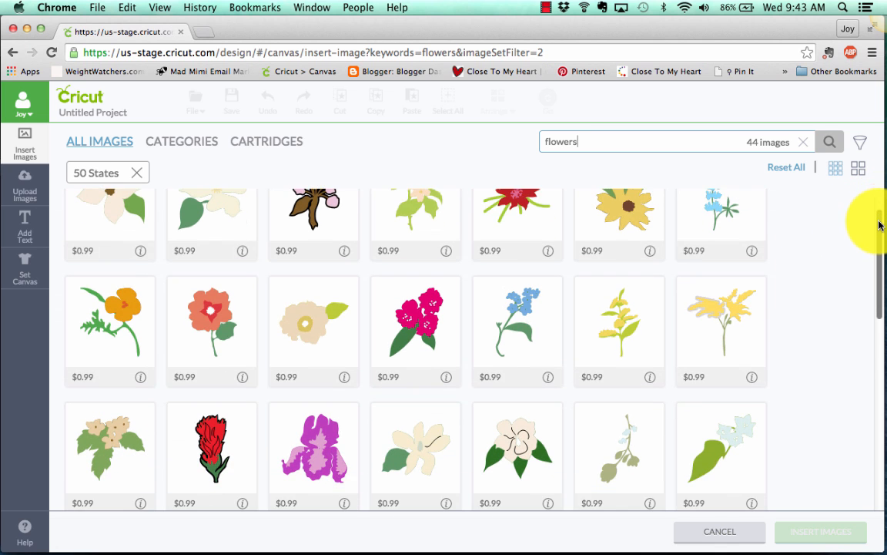
scroll(down, 3)
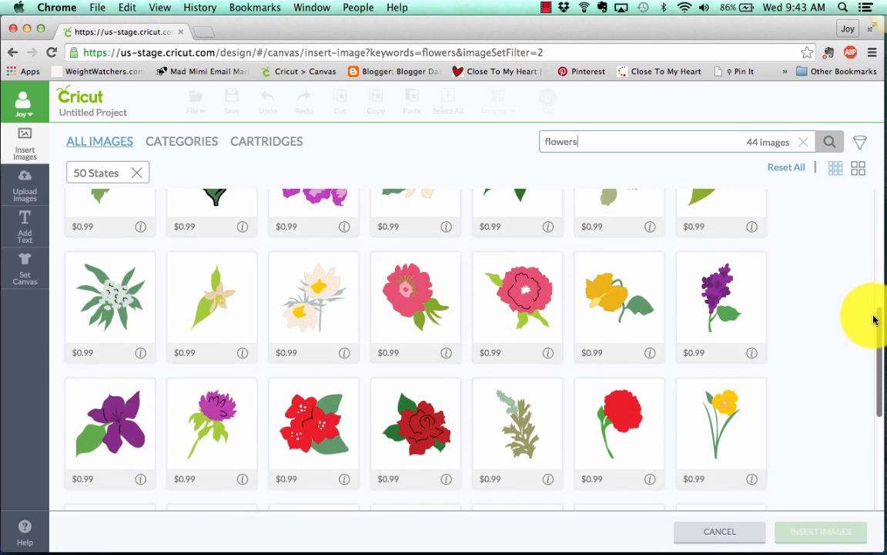
scroll(down, 3)
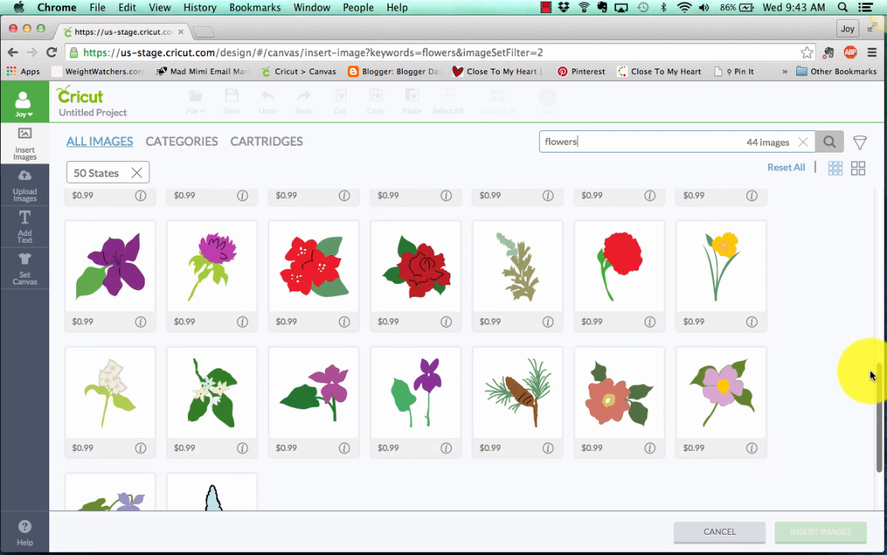
scroll(down, 3)
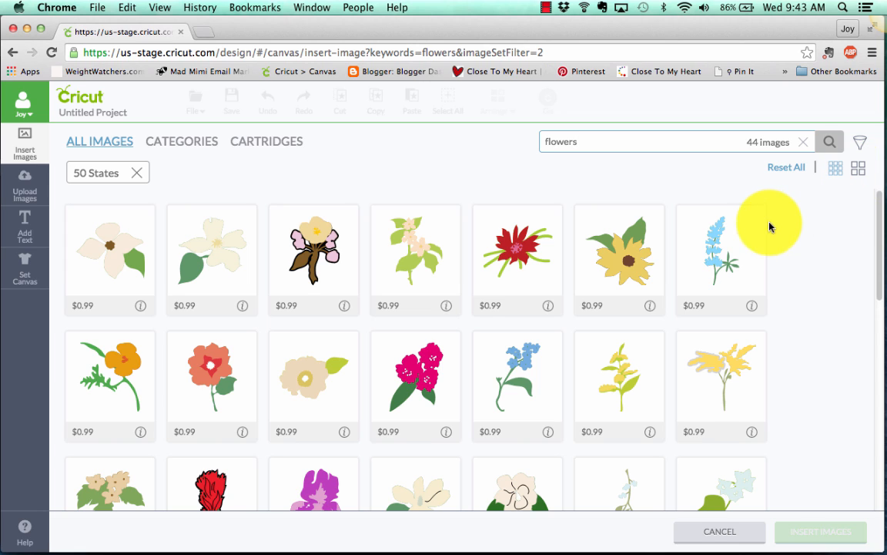
mouse_move(788, 178)
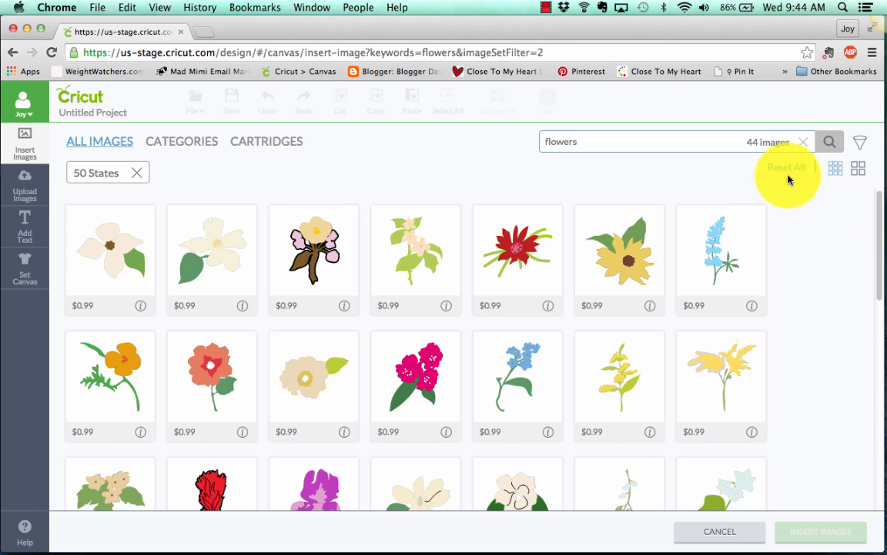
mouse_move(801, 147)
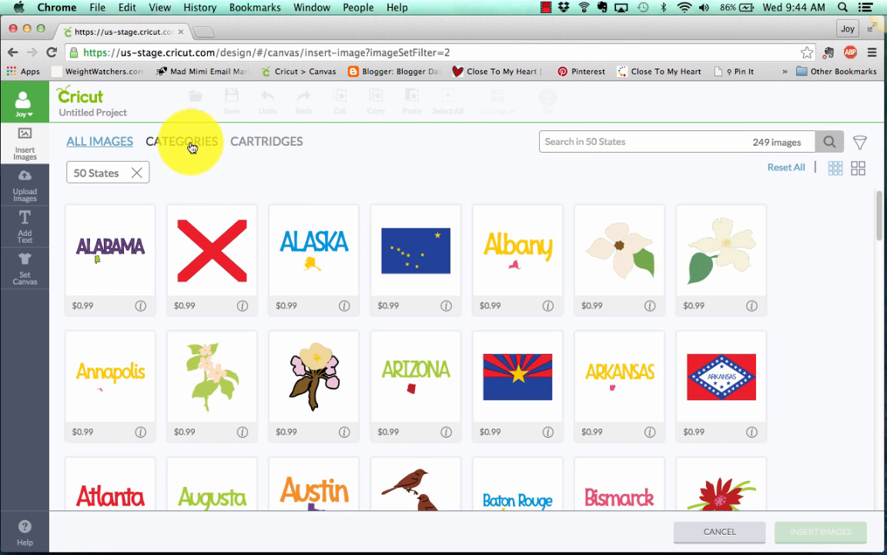
Return to the full cartridges list, check Buy on 50 States, and browse on to All Sports
click(266, 141)
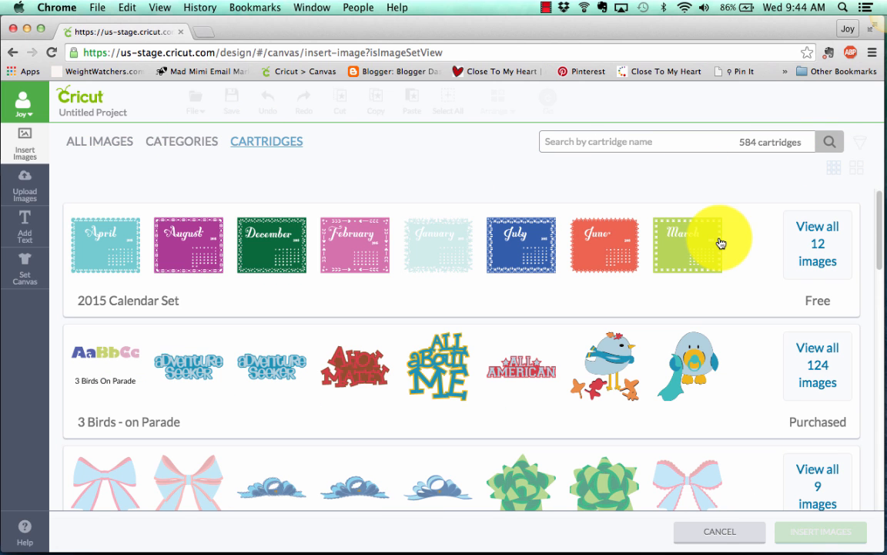
scroll(down, 3)
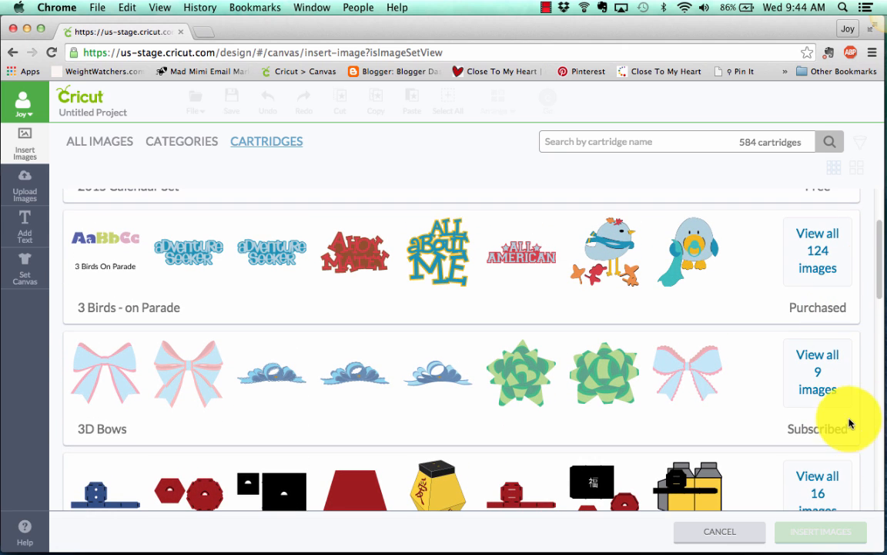
scroll(down, 3)
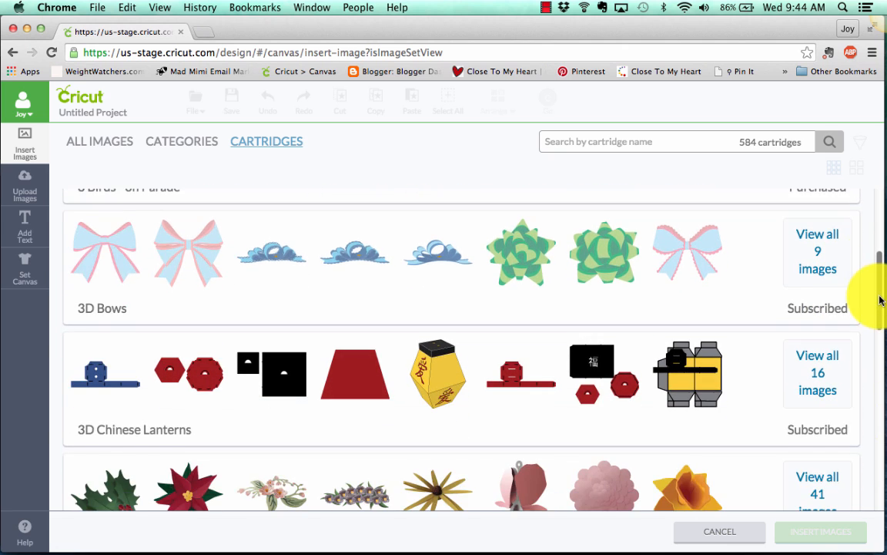
scroll(down, 3)
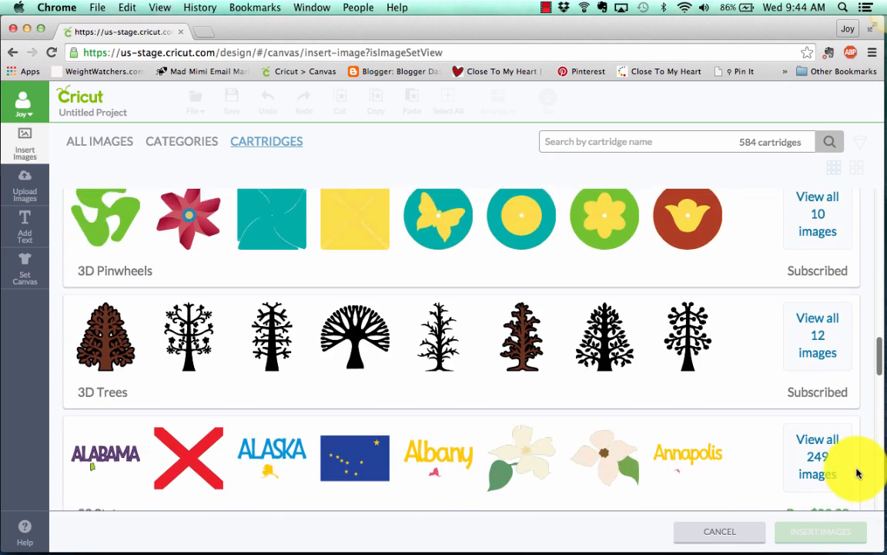
scroll(down, 3)
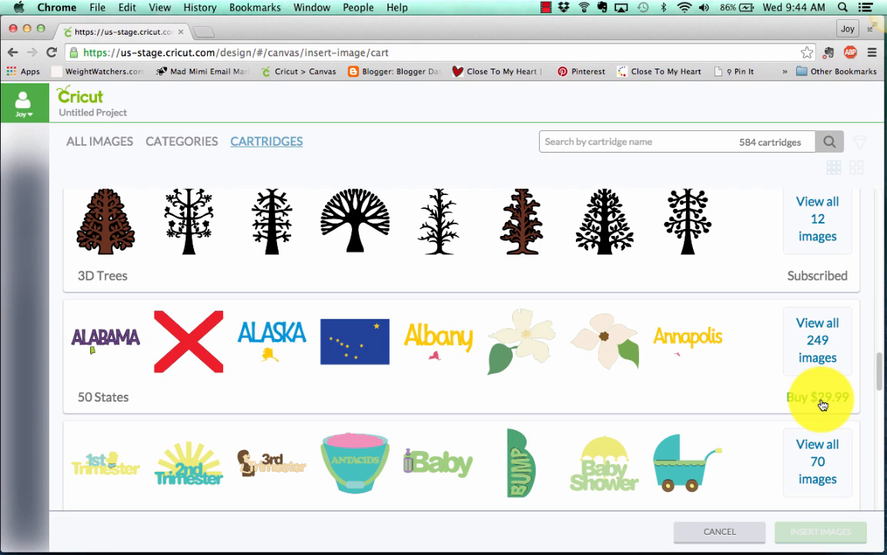
click(816, 398)
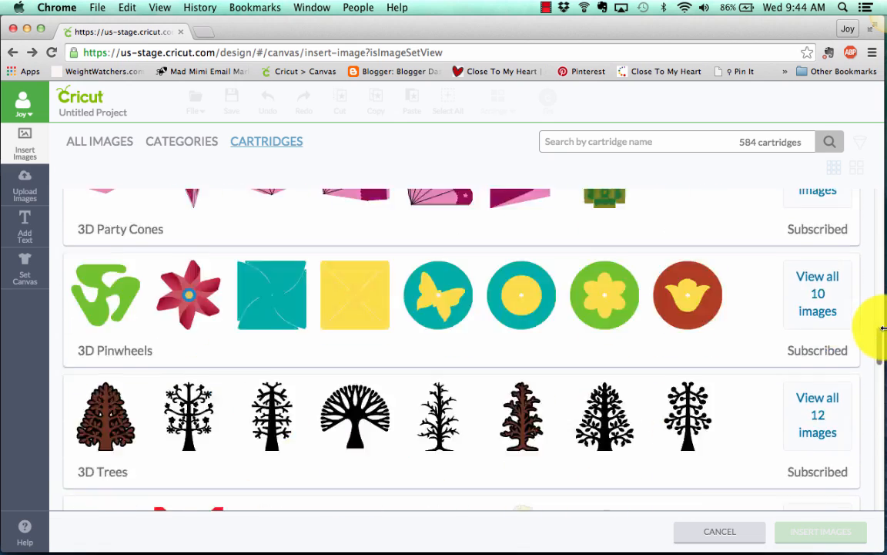
scroll(down, 3)
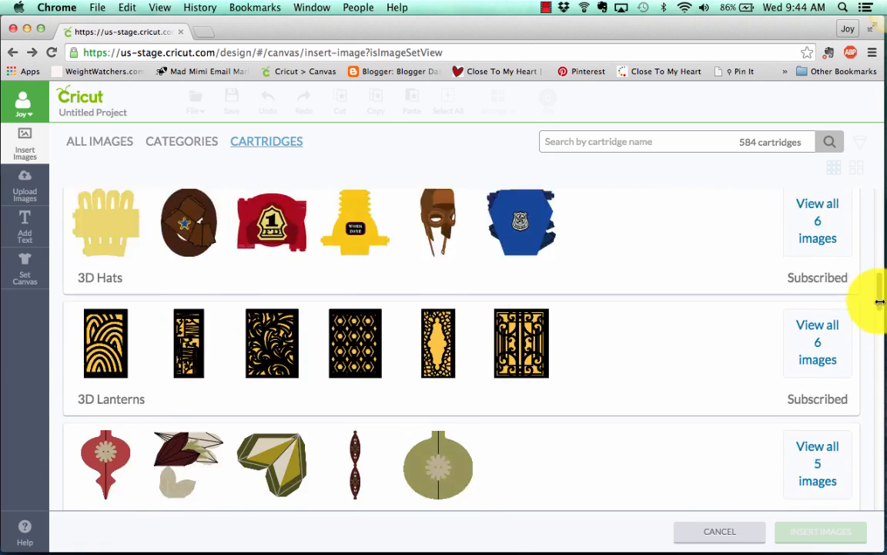
scroll(down, 3)
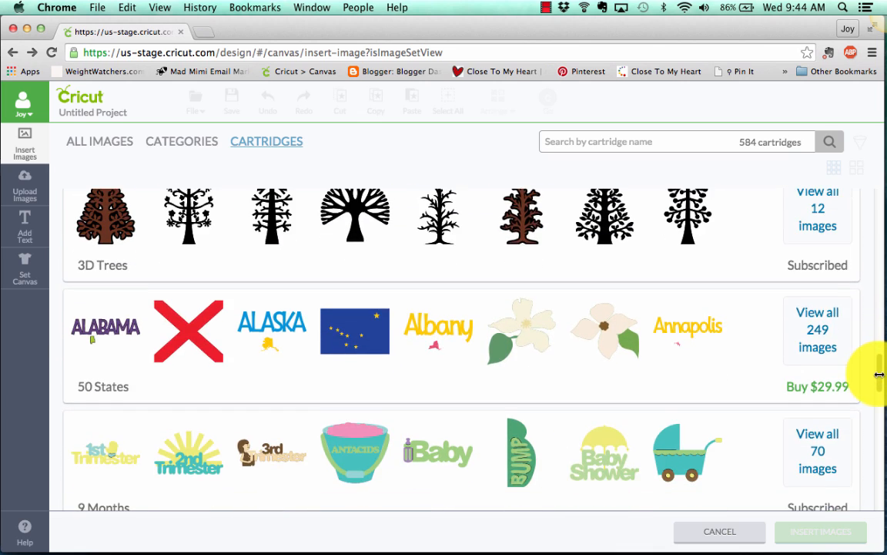
scroll(down, 3)
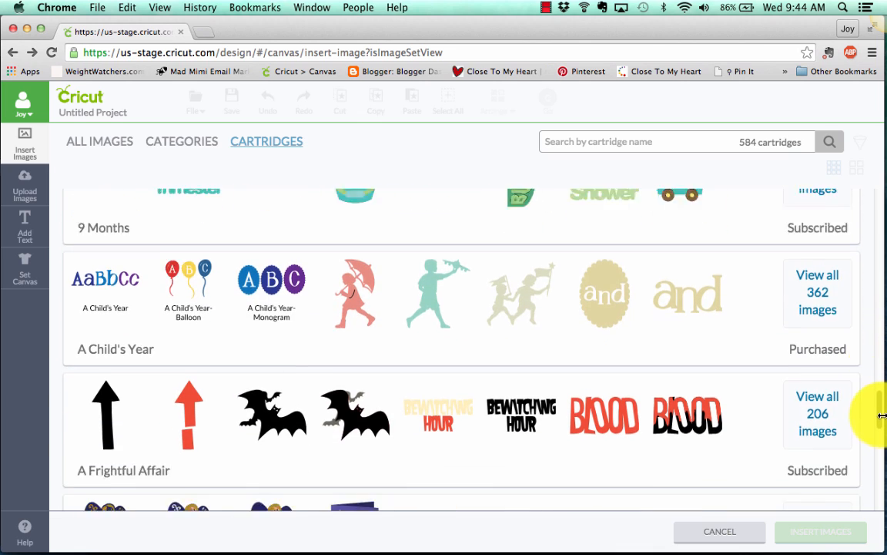
scroll(down, 3)
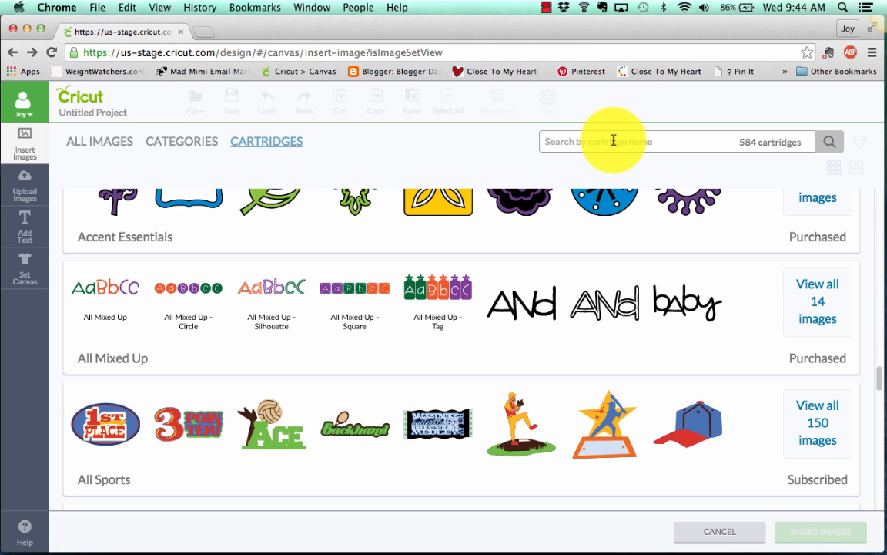
Search cartridges for 'critter' and choose the tiger cat from Create A Critter
text(critter)
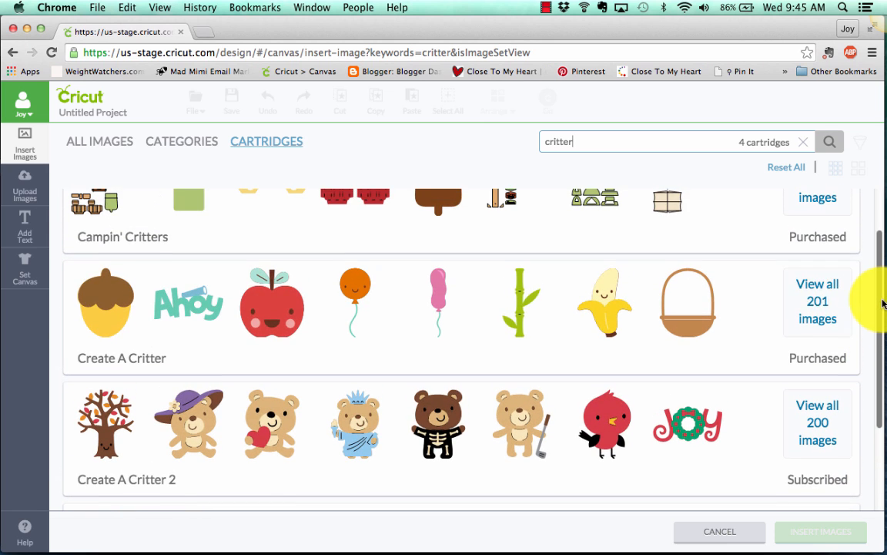
click(817, 301)
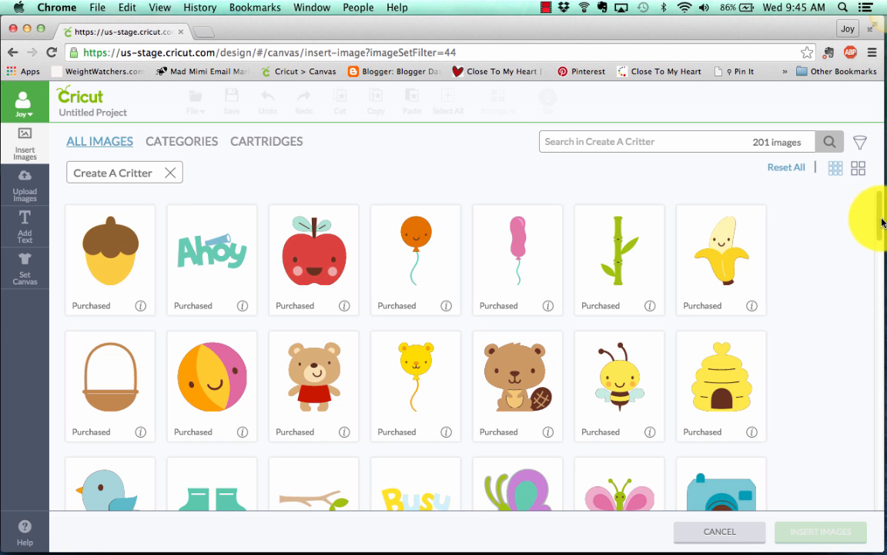
scroll(down, 3)
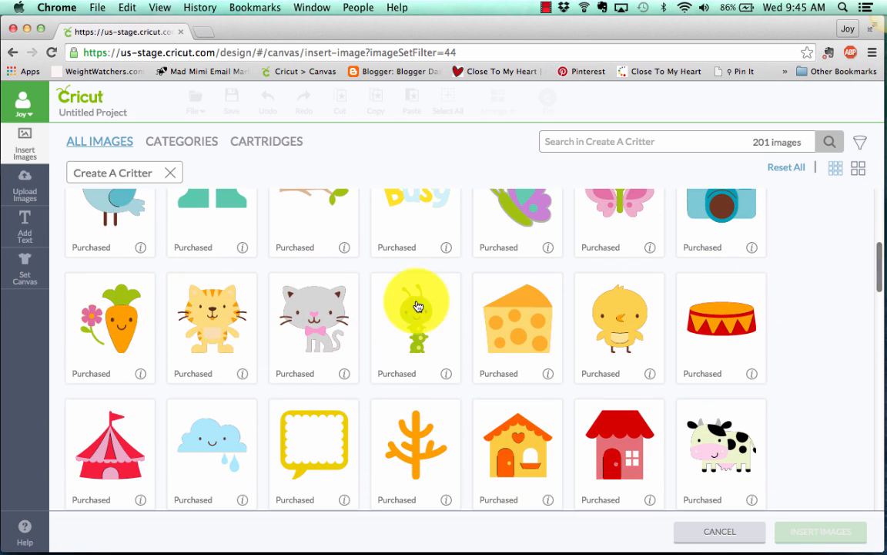
click(213, 316)
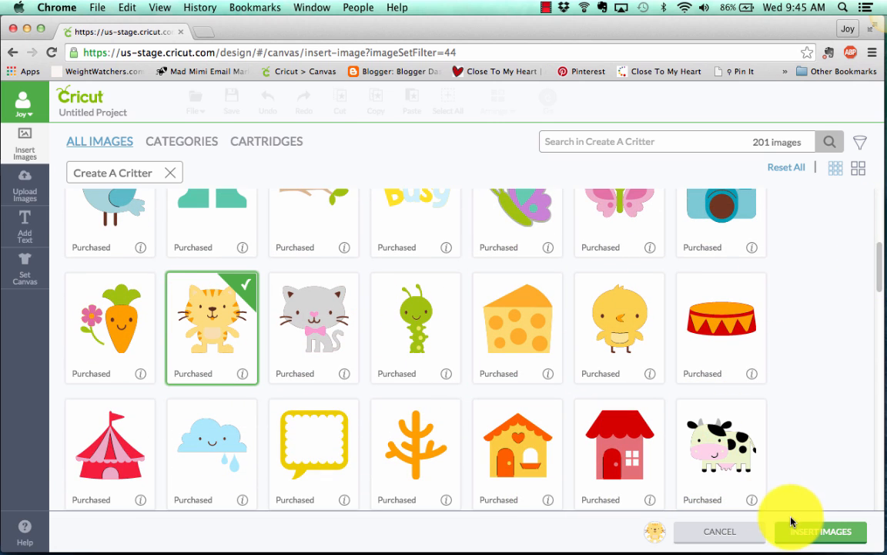
Insert the tiger onto the canvas, move it toward the top left and shrink it to half size
click(819, 532)
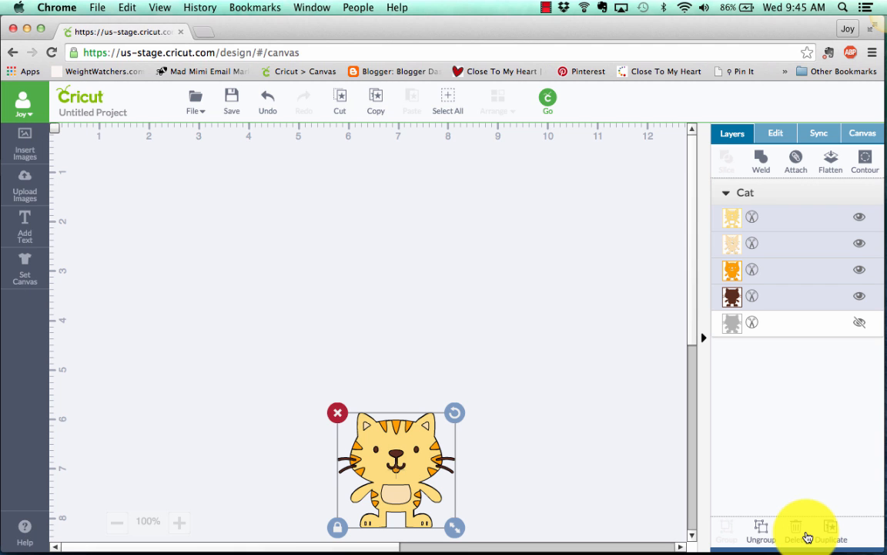
drag(396, 468, 311, 292)
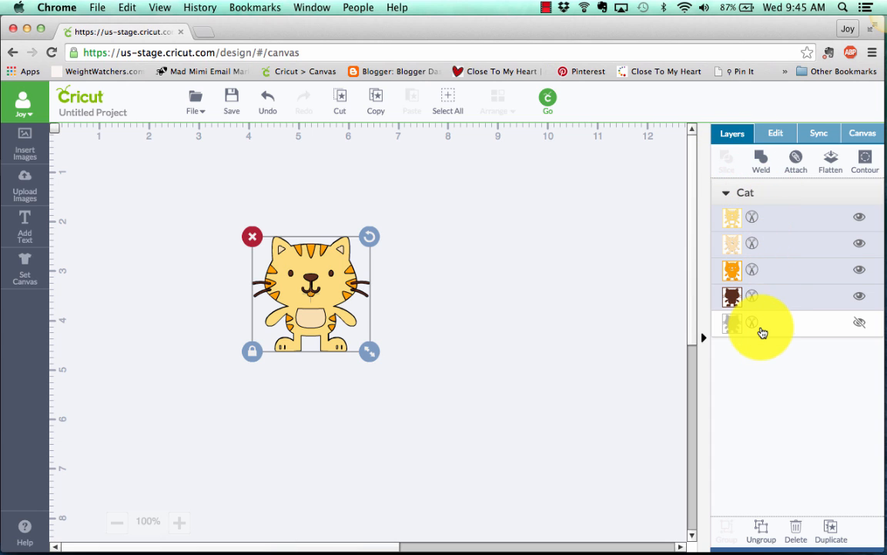
click(859, 321)
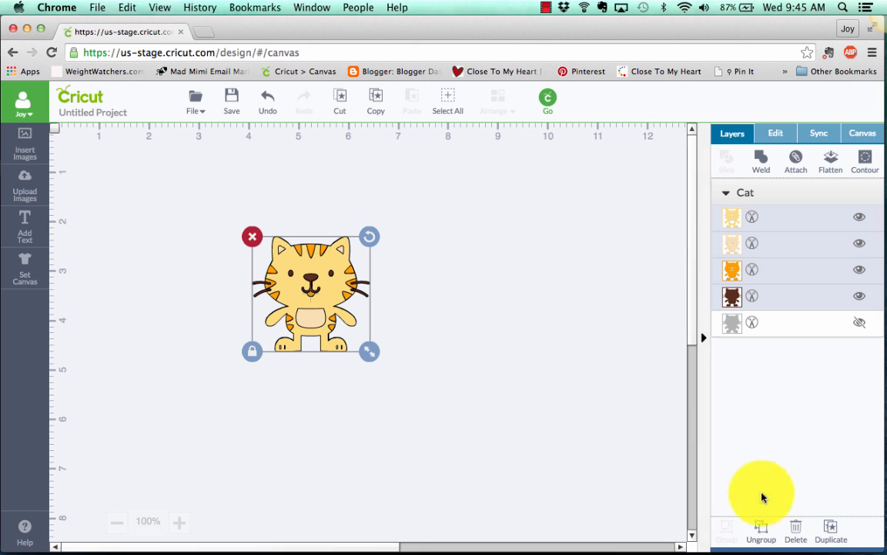
mouse_move(761, 531)
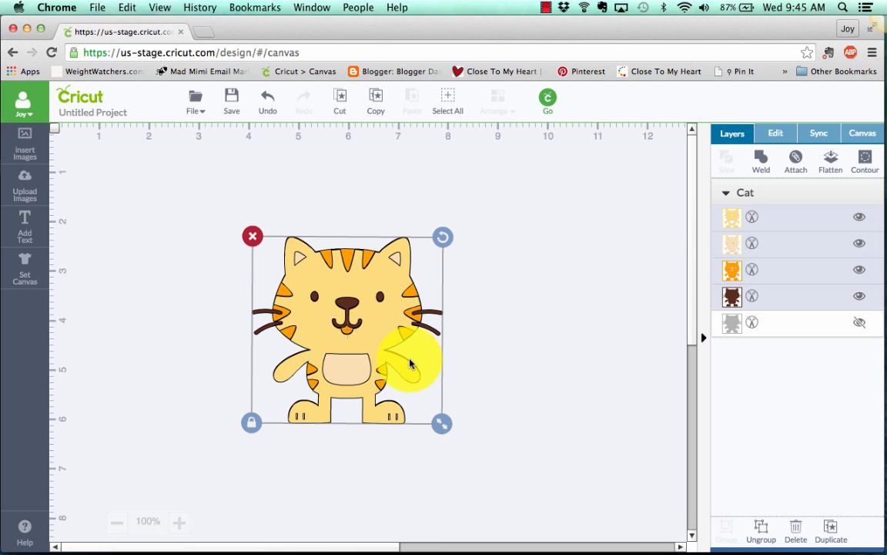
drag(440, 422, 342, 323)
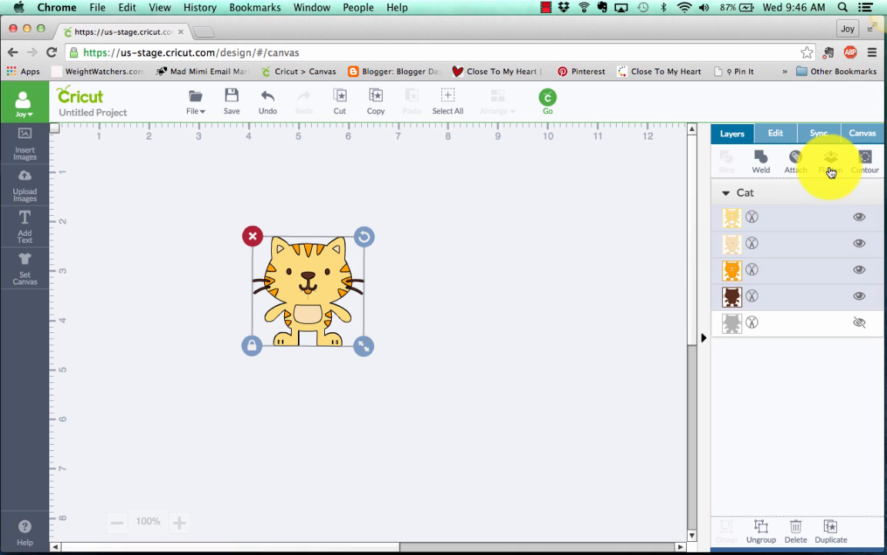
mouse_move(866, 160)
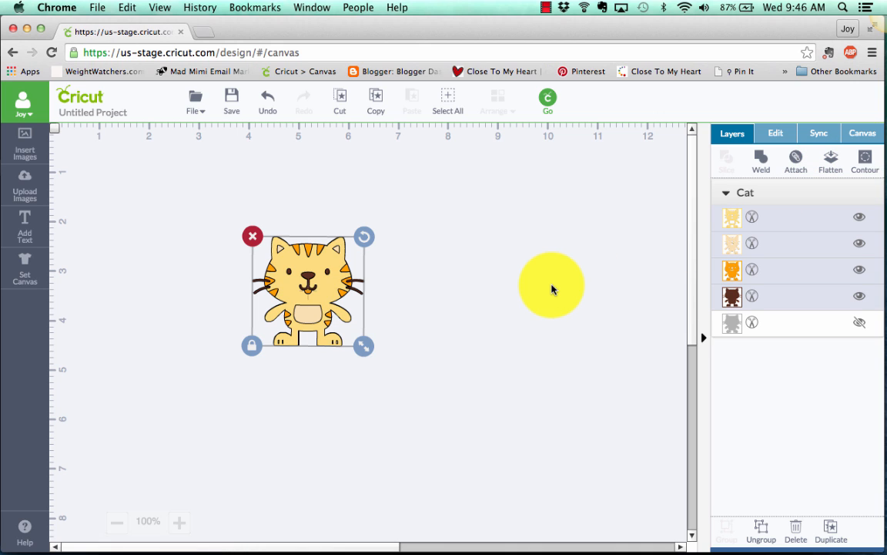
mouse_move(642, 408)
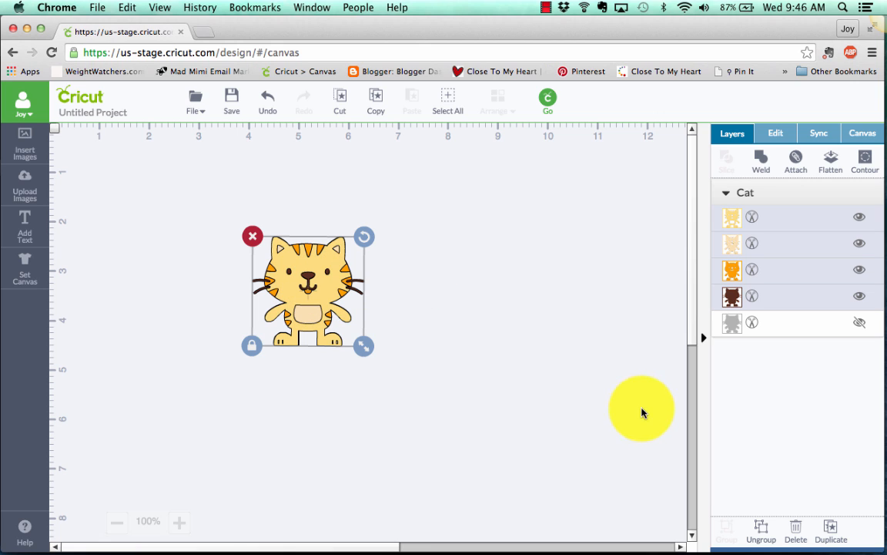
mouse_move(532, 362)
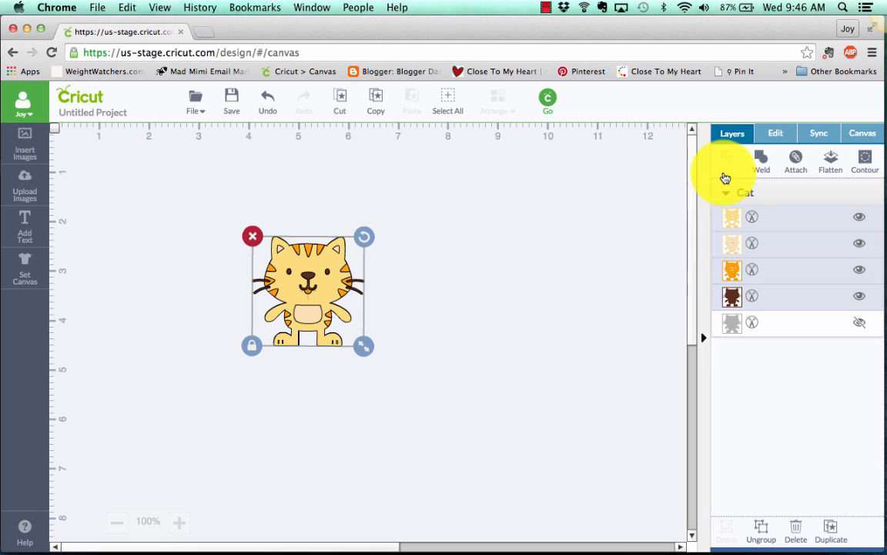
Review the Edit and Sync panels, then bring up the canvas type chooser
click(777, 133)
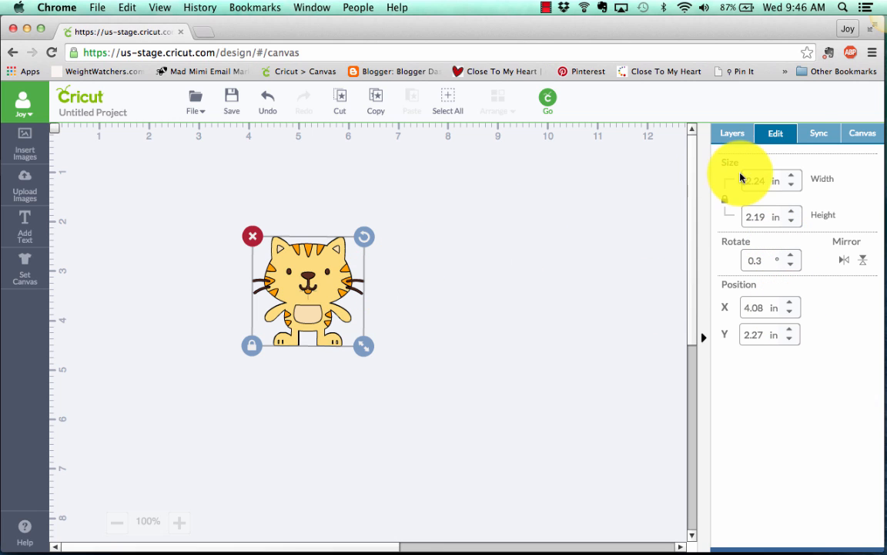
click(819, 133)
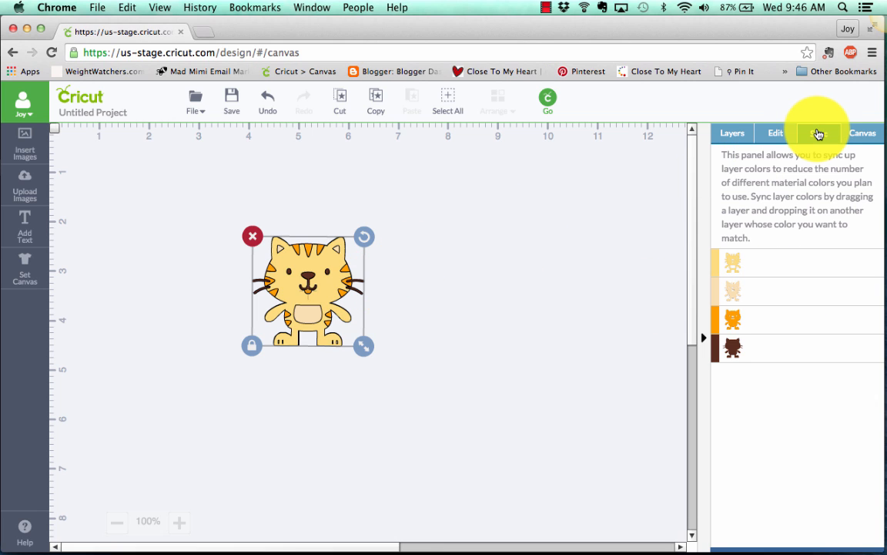
click(820, 132)
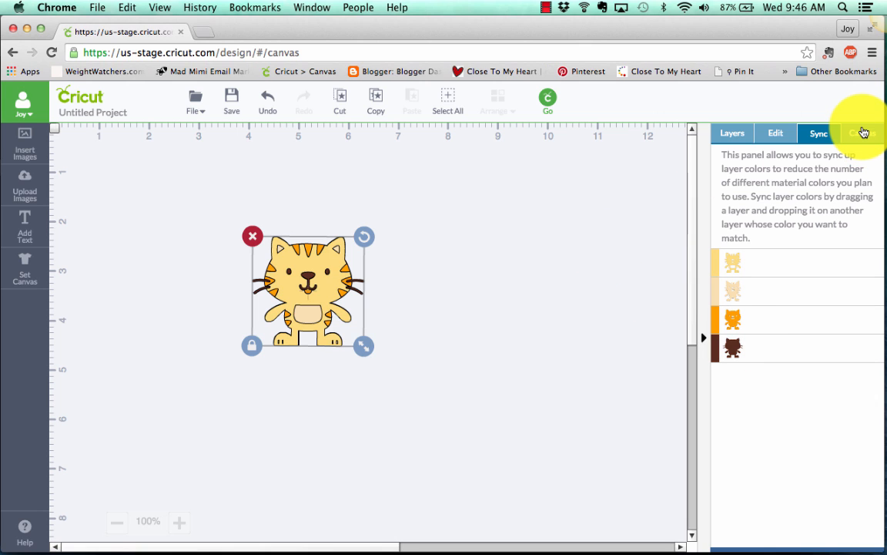
click(861, 133)
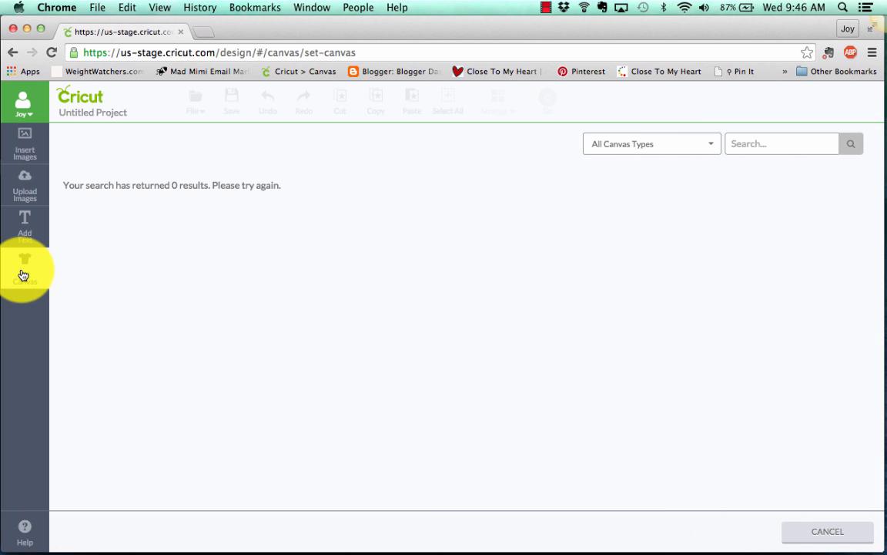
Load the Set Canvas gallery and browse down toward the Cards, Bi-fold option
click(25, 268)
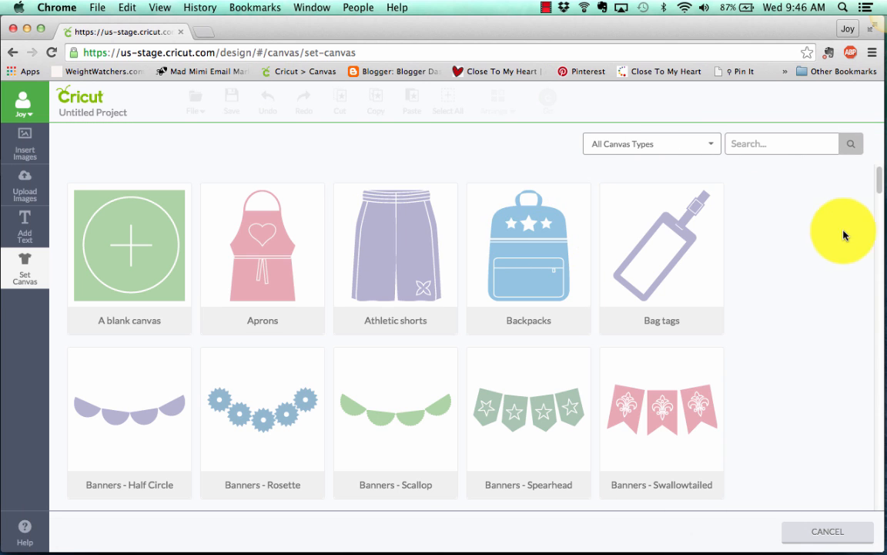
mouse_move(877, 187)
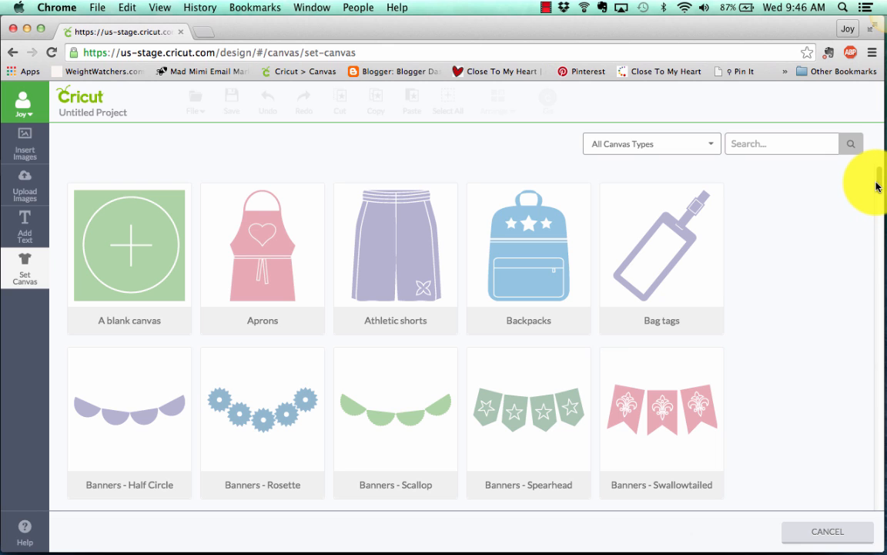
mouse_move(877, 186)
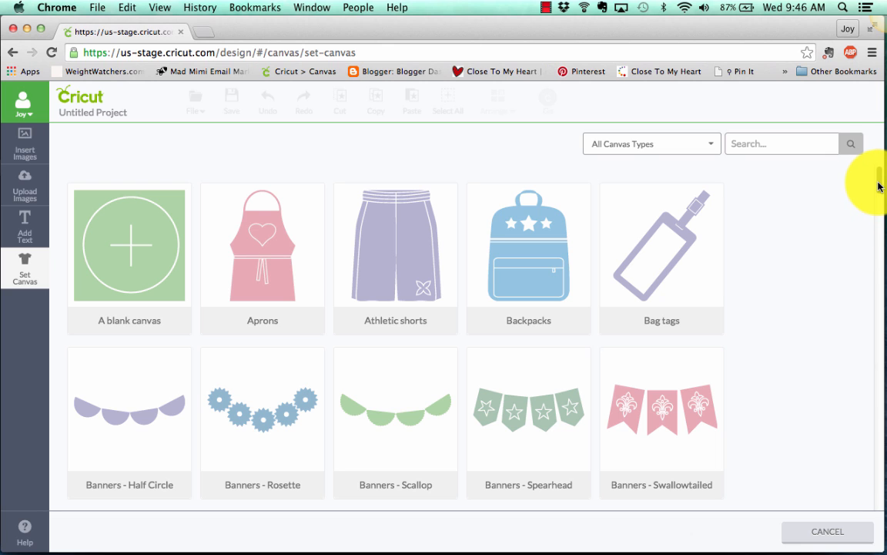
scroll(down, 3)
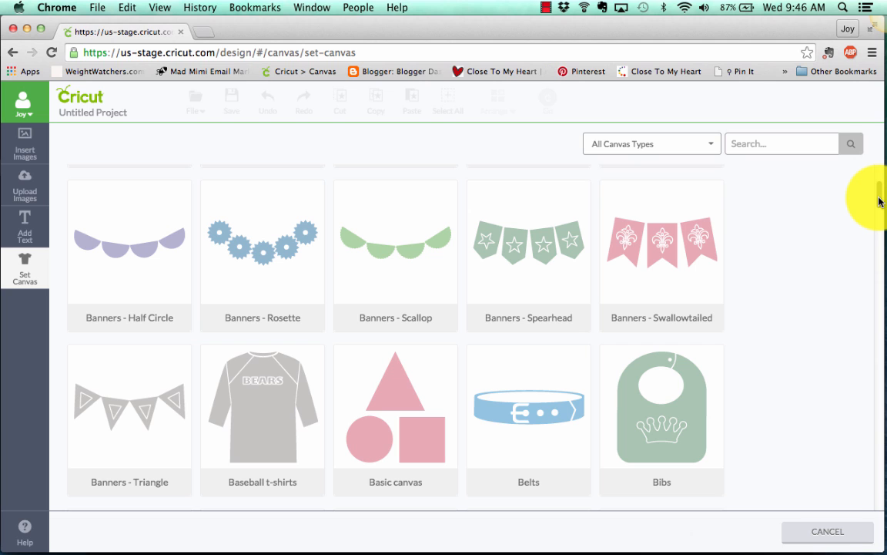
scroll(down, 3)
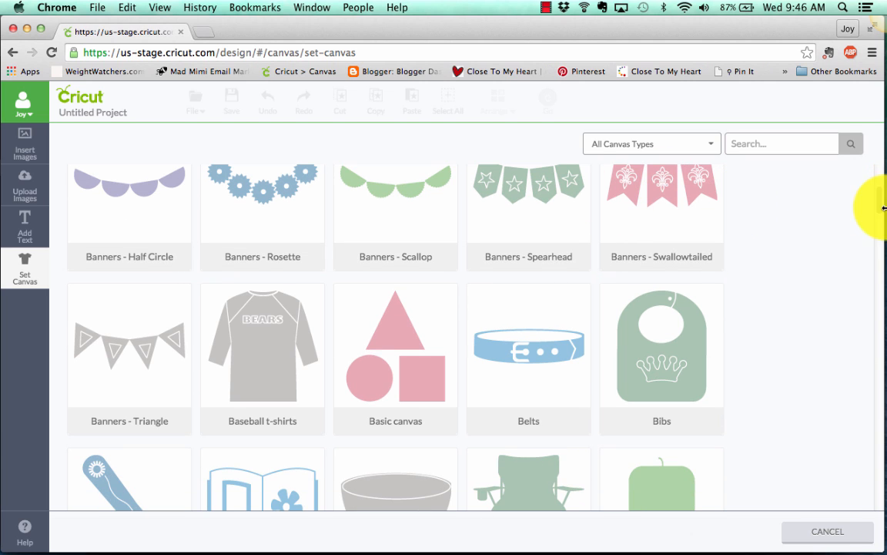
scroll(down, 3)
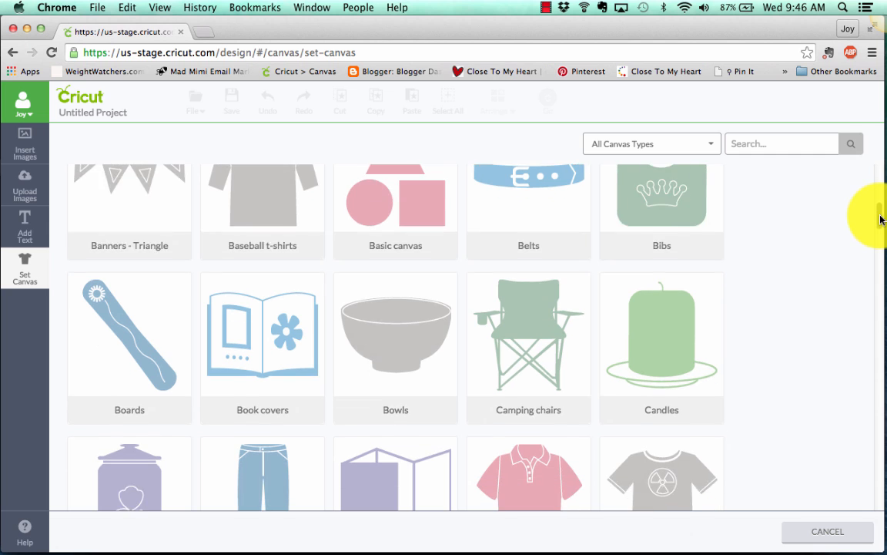
scroll(down, 3)
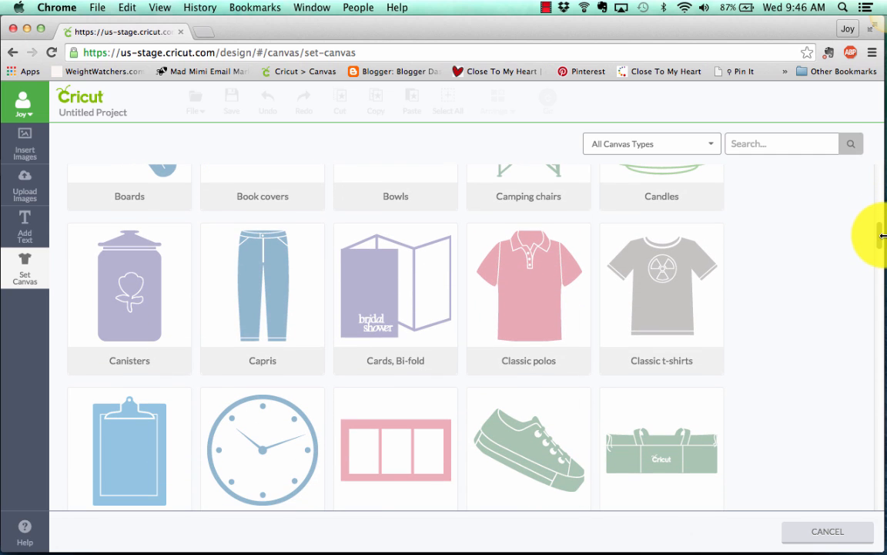
scroll(down, 3)
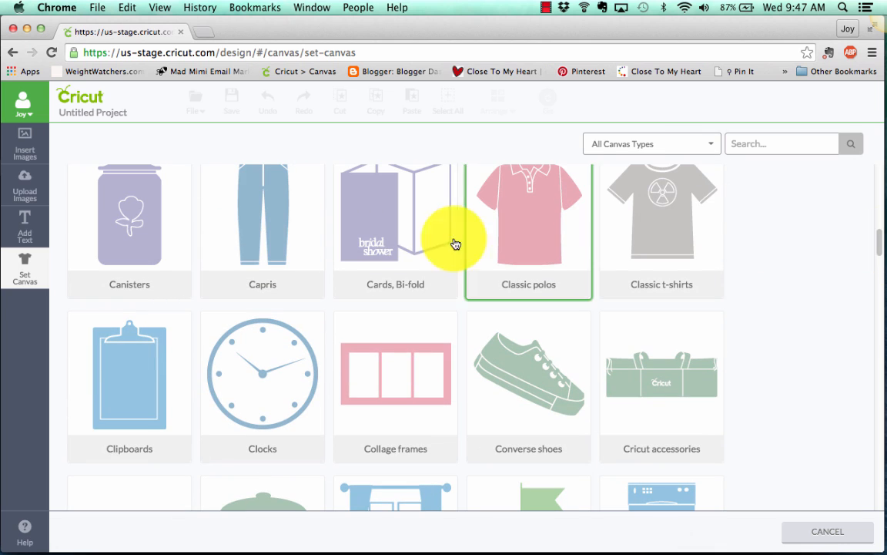
Make the canvas a green Bi-fold Horizontal card at 4.25" x 5.5"
click(394, 214)
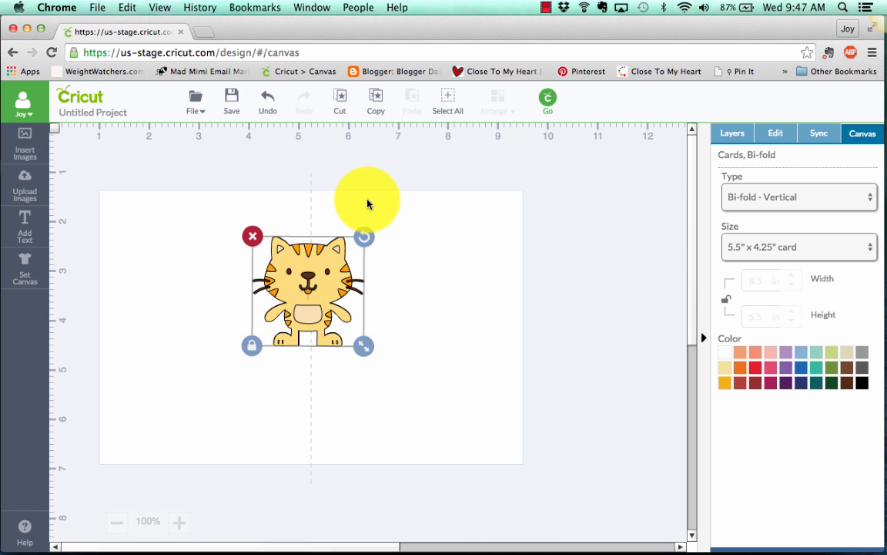
mouse_move(808, 197)
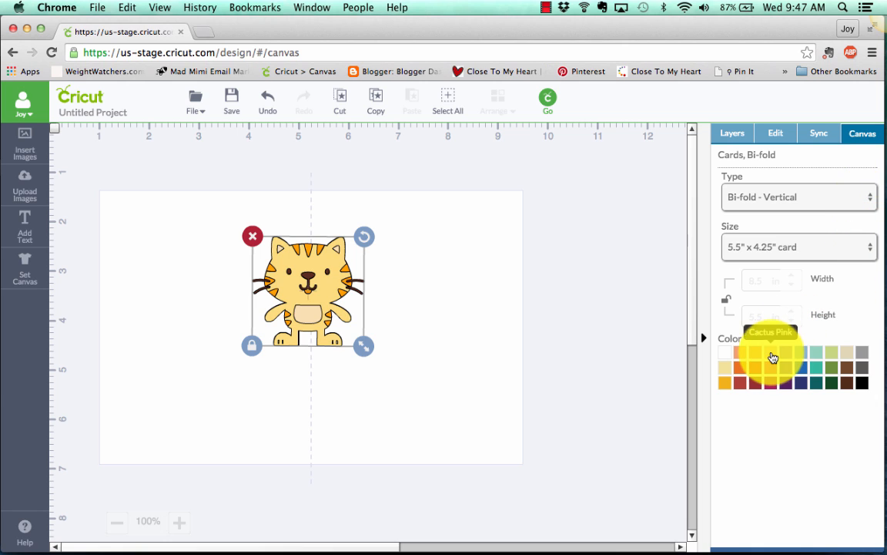
mouse_move(773, 370)
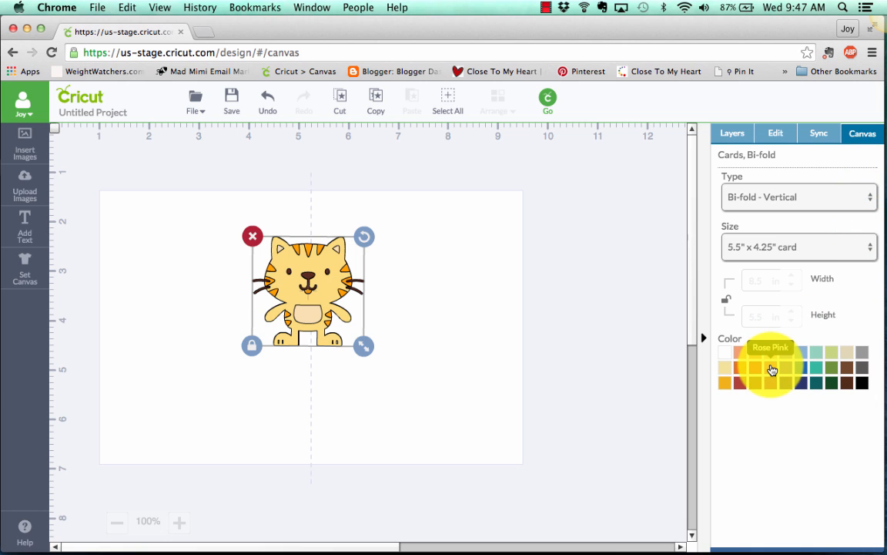
click(831, 368)
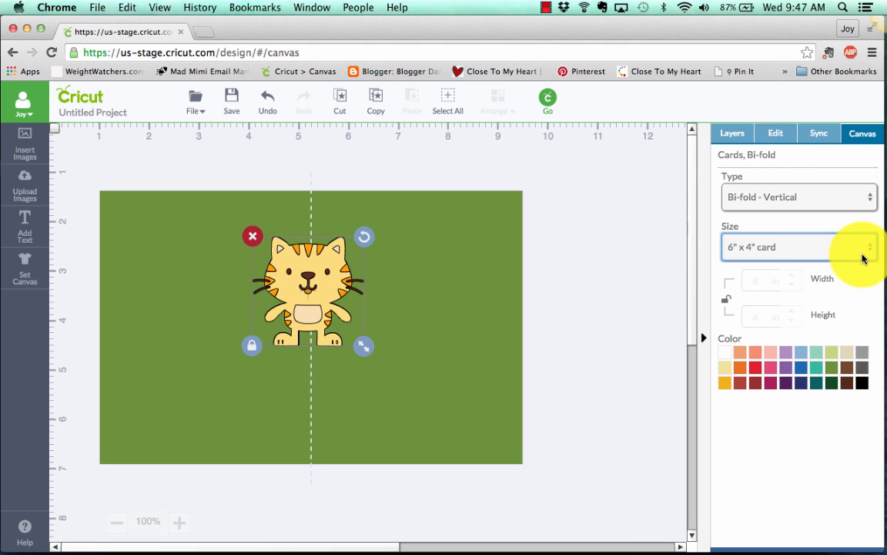
click(798, 247)
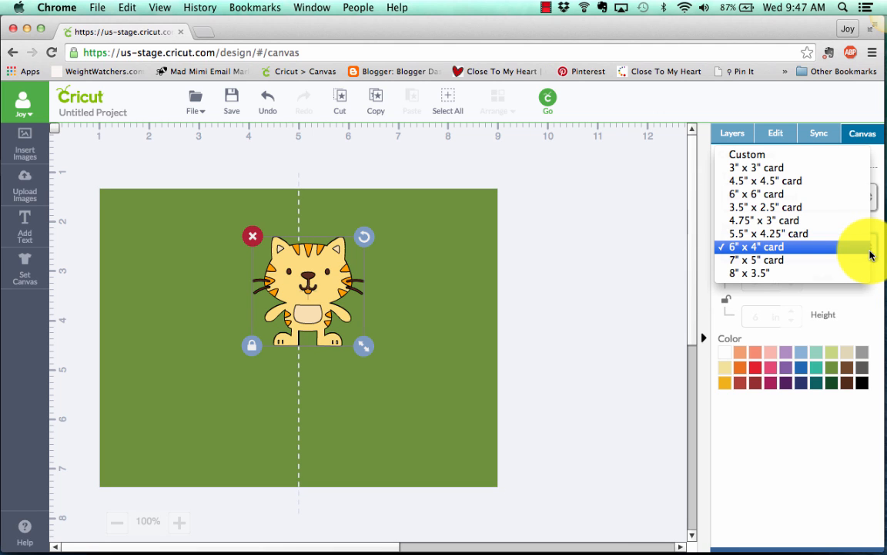
click(766, 234)
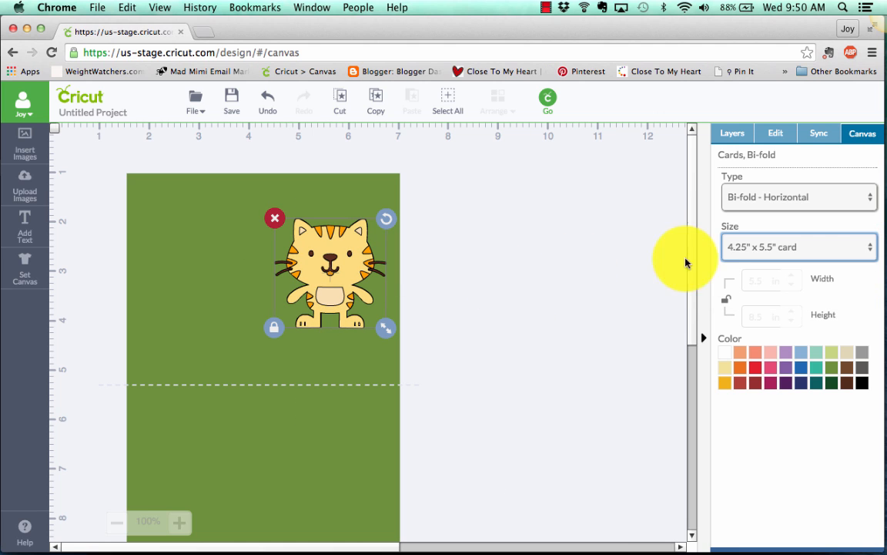
scroll(down, 3)
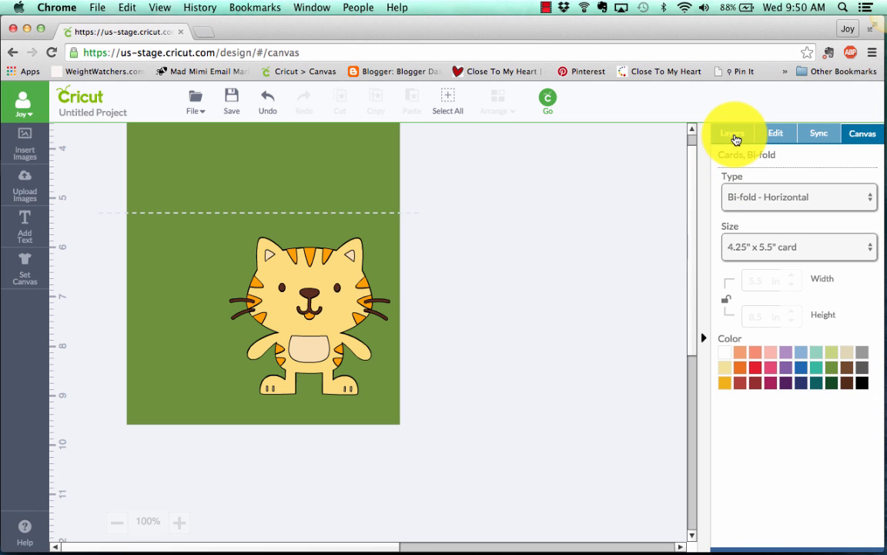
Show the tiger's layers, pull them apart, then undo to restore the whole tiger
click(732, 133)
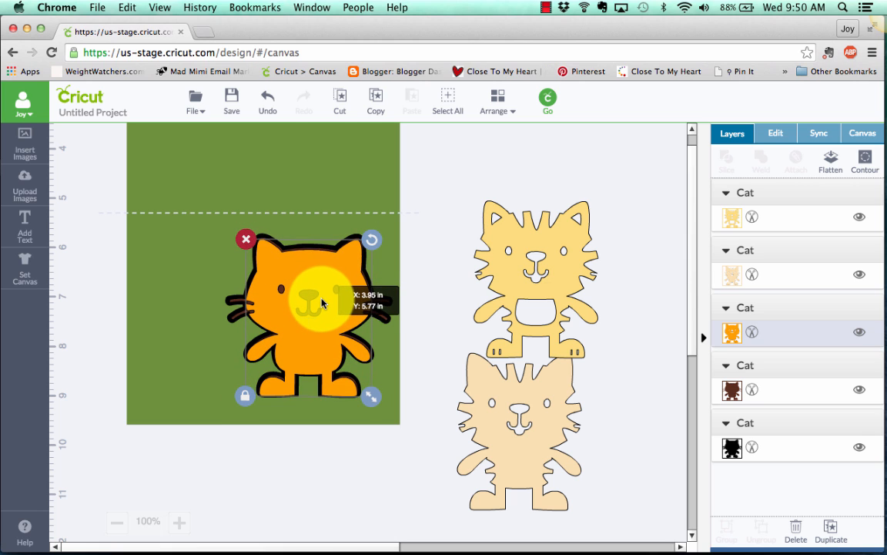
click(268, 100)
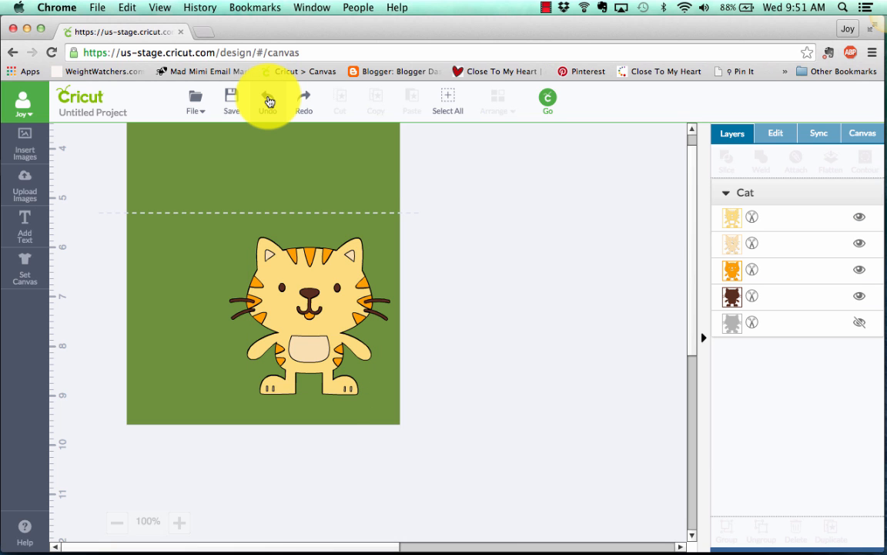
drag(311, 316, 480, 316)
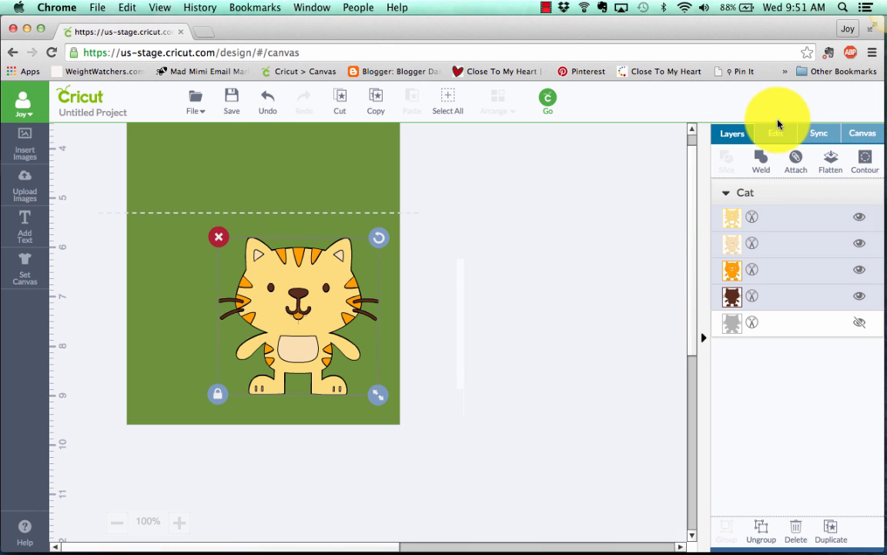
View the tiger's size settings, about 3.2 by 3.15 inches, in the Edit panel
click(777, 132)
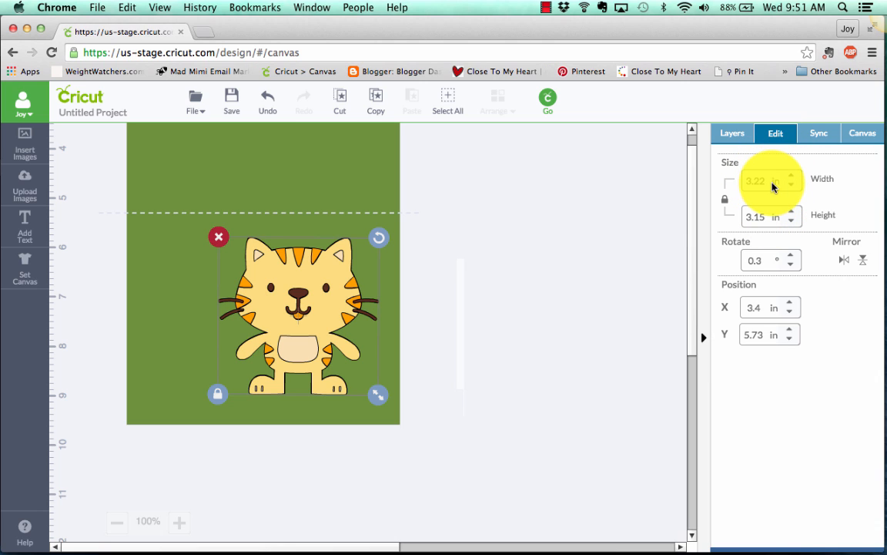
click(818, 133)
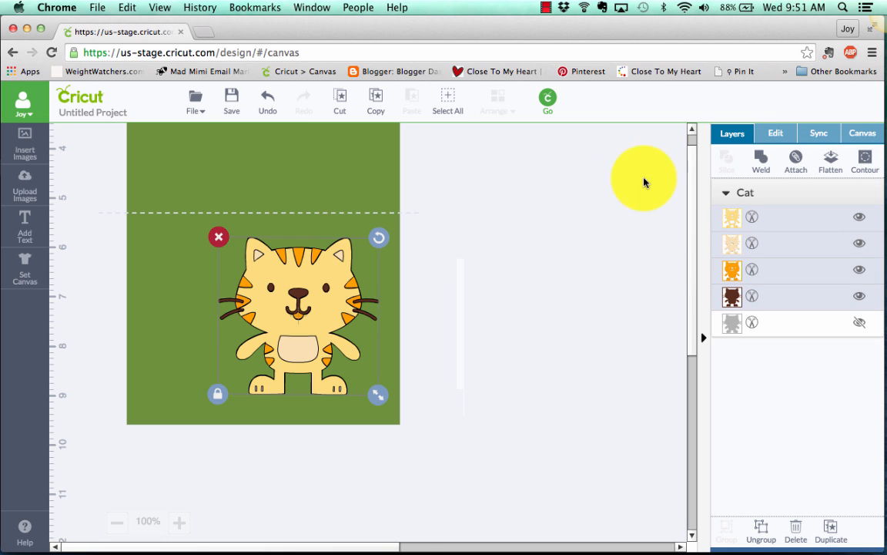
mouse_move(117, 191)
text(Hi there)
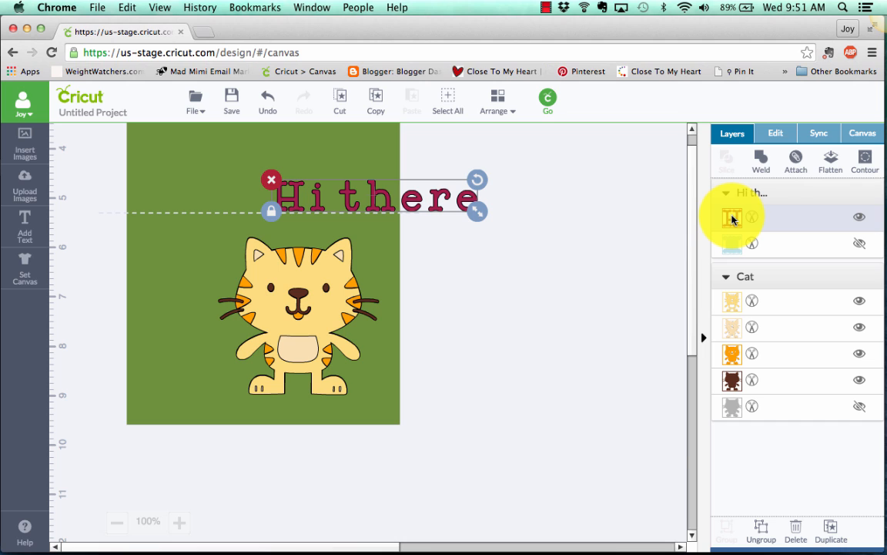
Select the Hi there text layer and show its font settings (Cricut Alphabet, Regular, 72 pt)
click(732, 217)
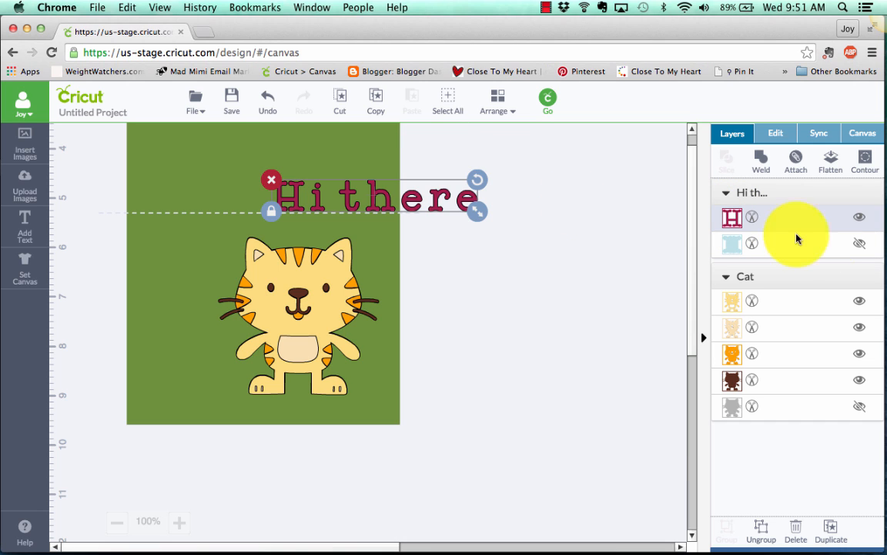
click(775, 132)
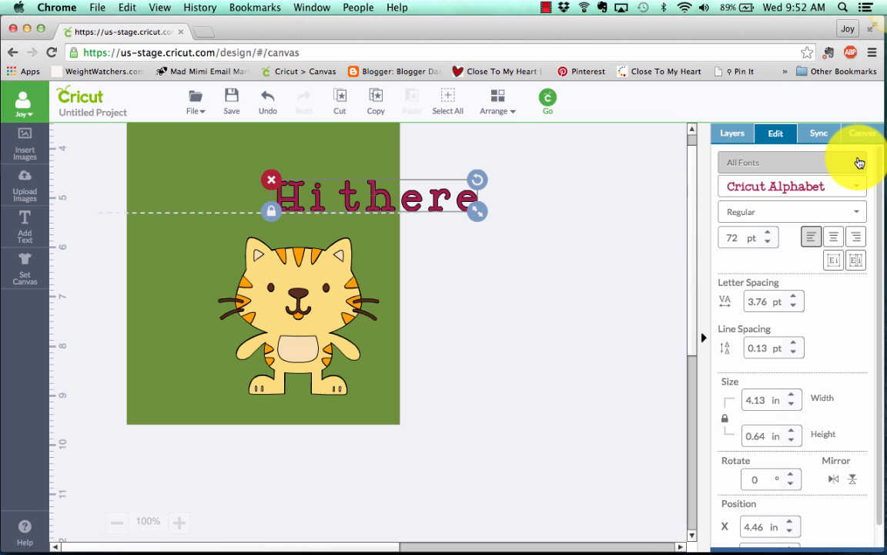
Filter to writing-style fonts and set Hi there in Soiree Lettering - Grace Script
click(791, 162)
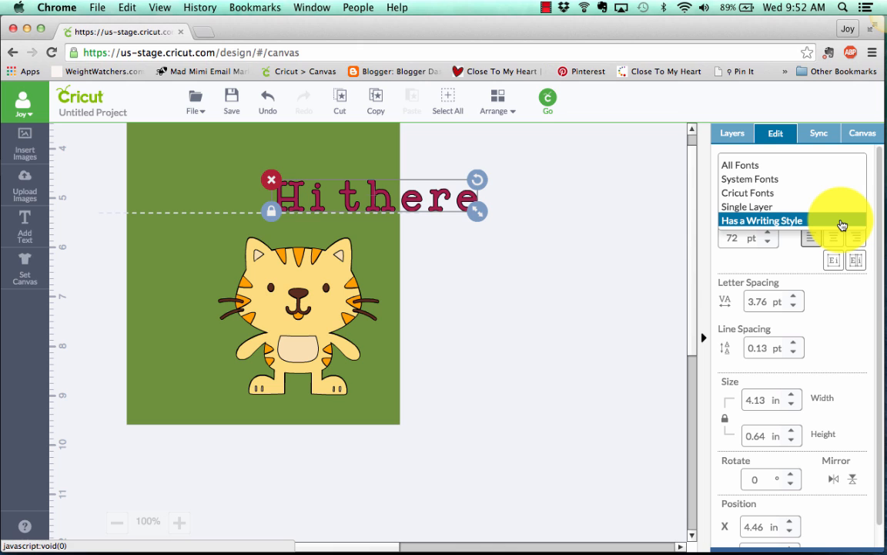
click(761, 220)
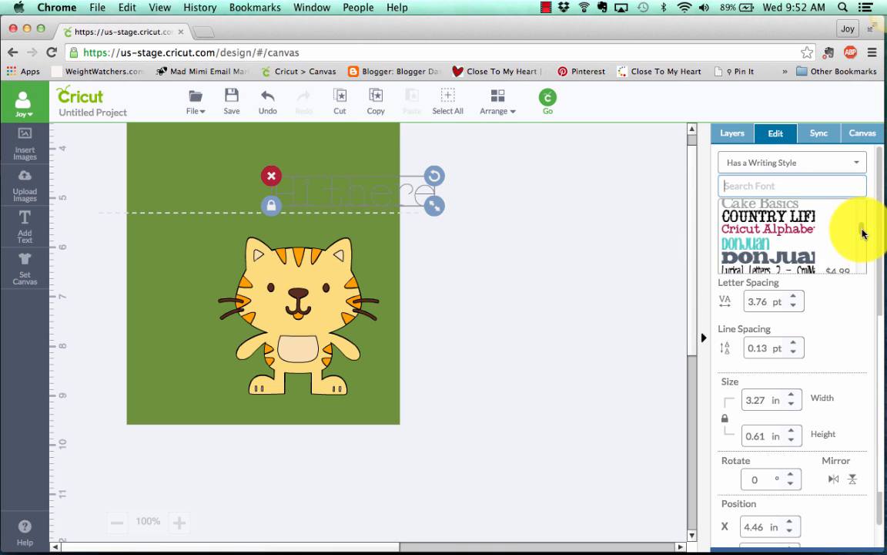
scroll(down, 3)
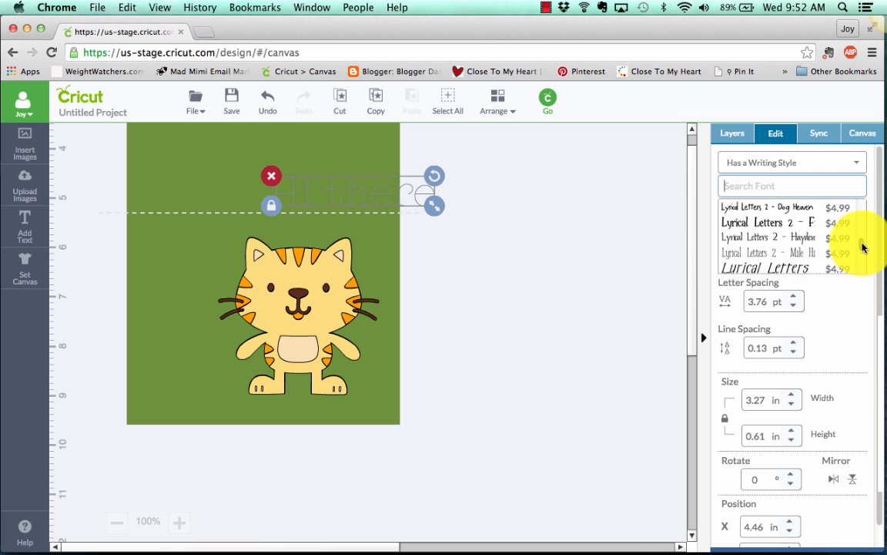
scroll(down, 3)
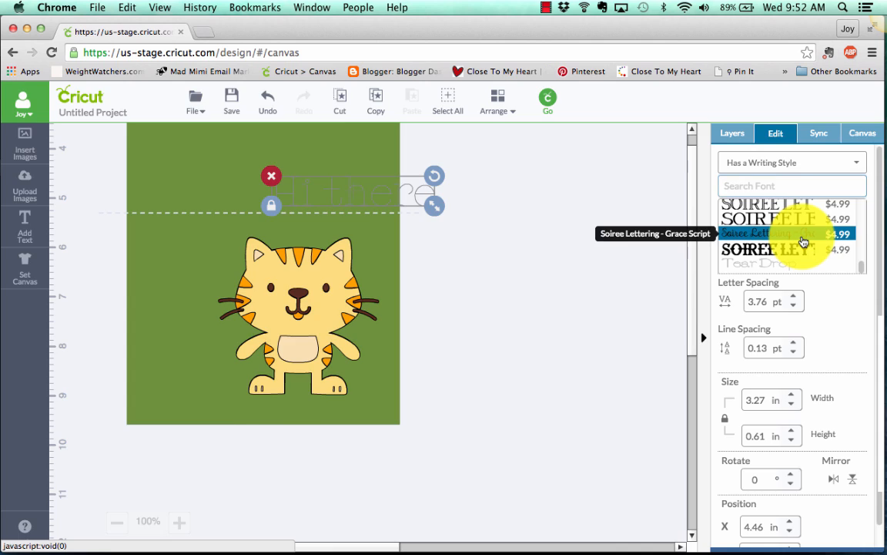
click(791, 234)
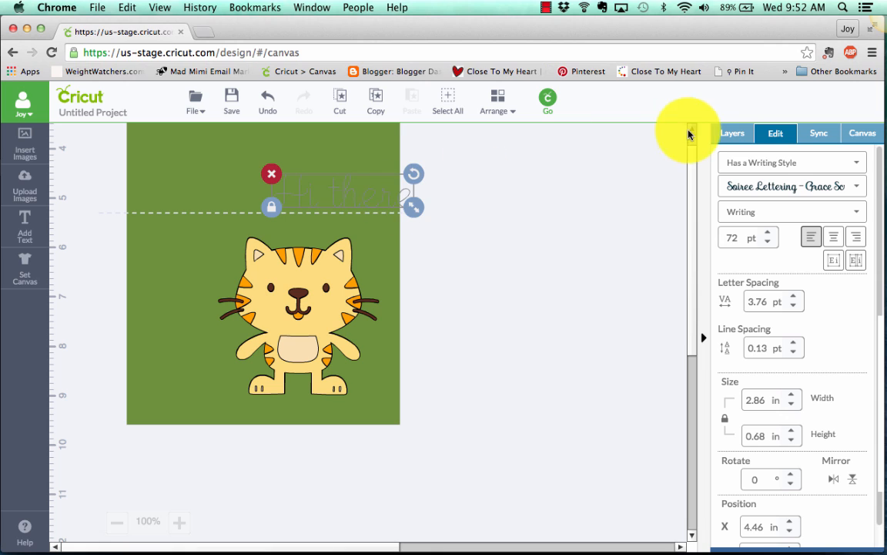
click(733, 133)
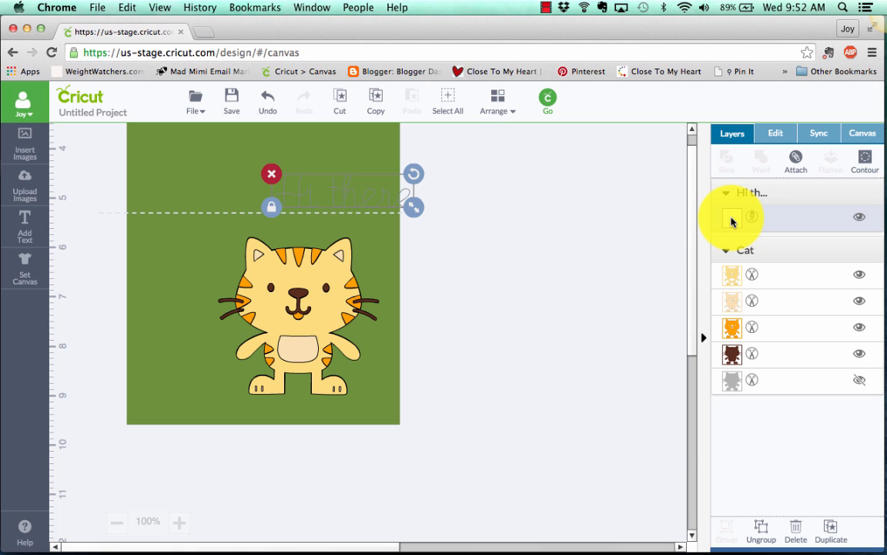
Place Hi there in the card's upper left and the tiger in the lower right
click(730, 216)
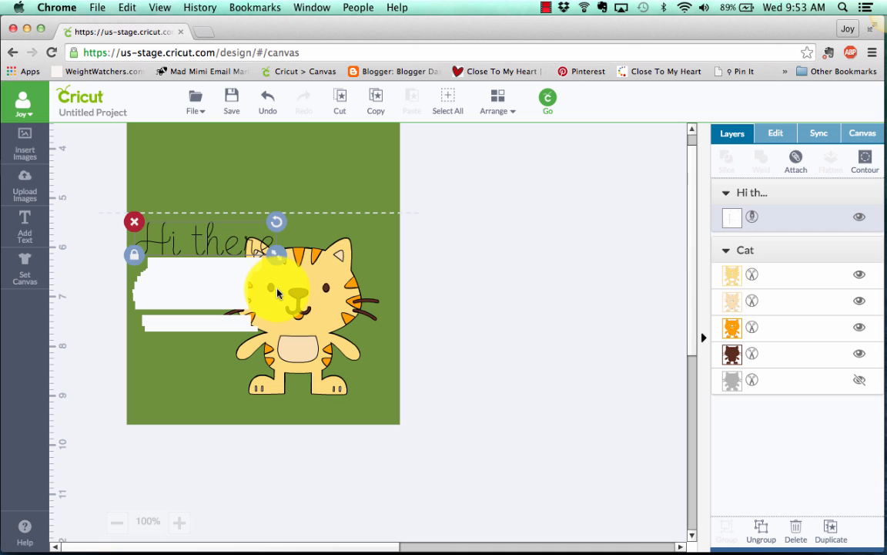
drag(278, 293, 300, 324)
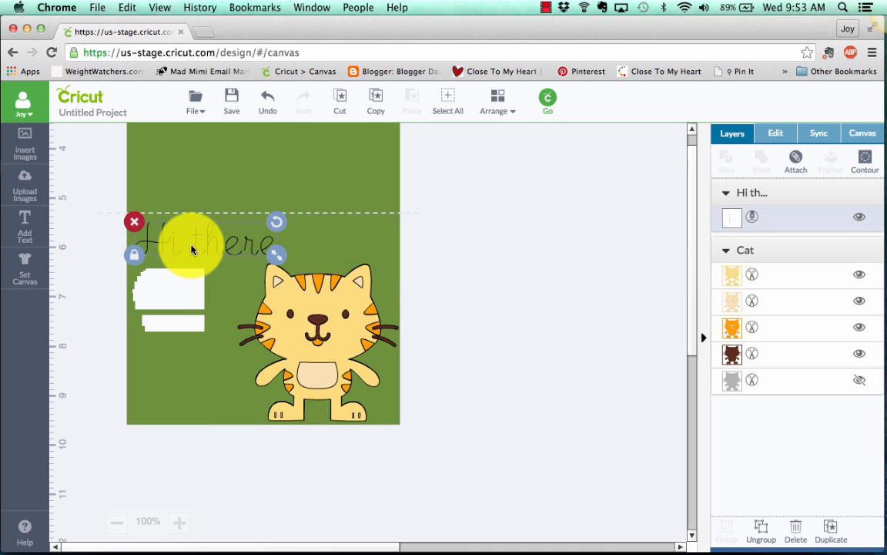
drag(193, 250, 188, 247)
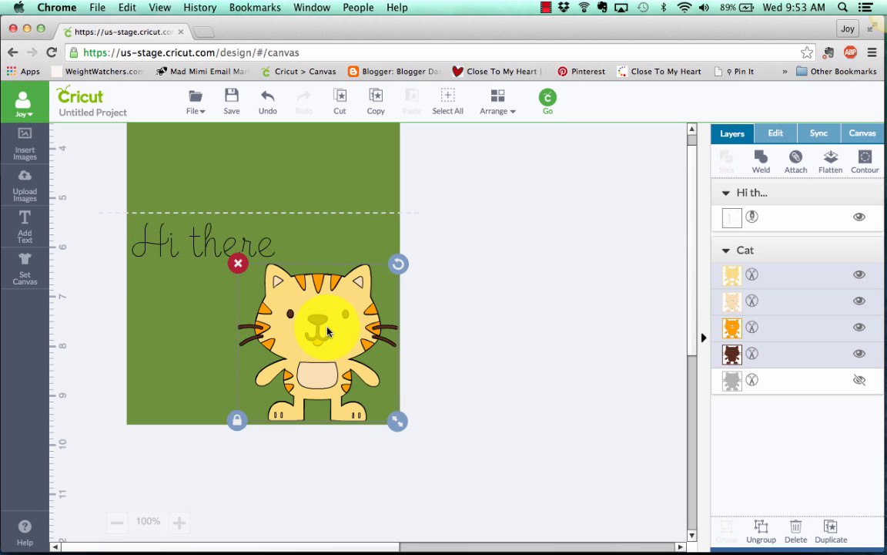
drag(326, 331, 322, 323)
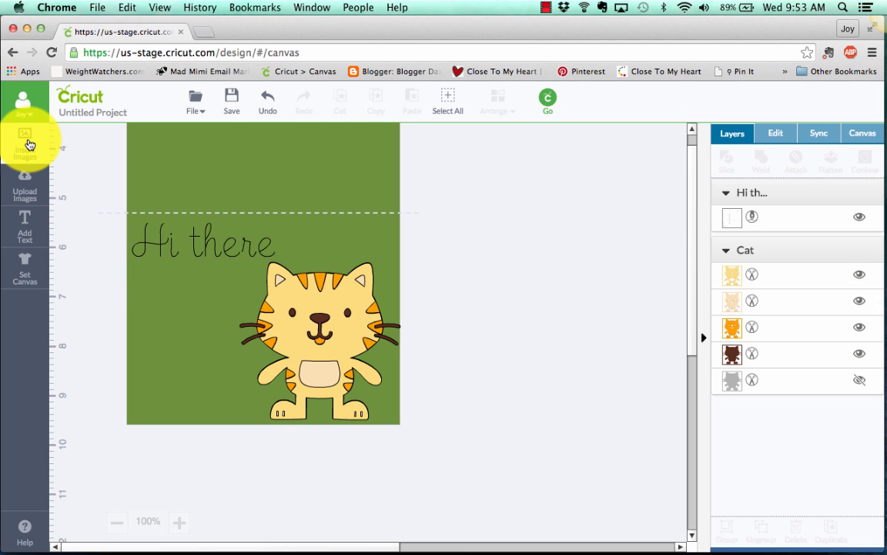
click(25, 142)
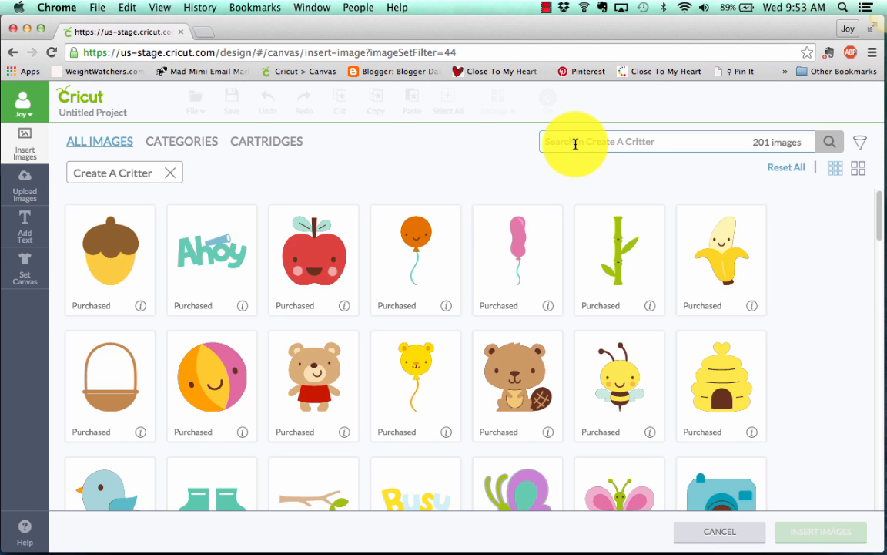
Search the Cartridges tab for 'cricut basics'
text(cricut basics)
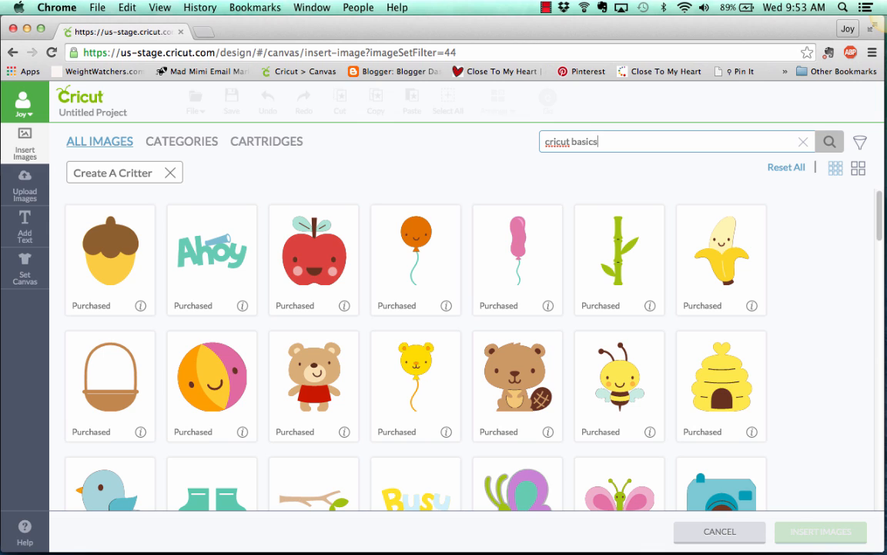
click(266, 142)
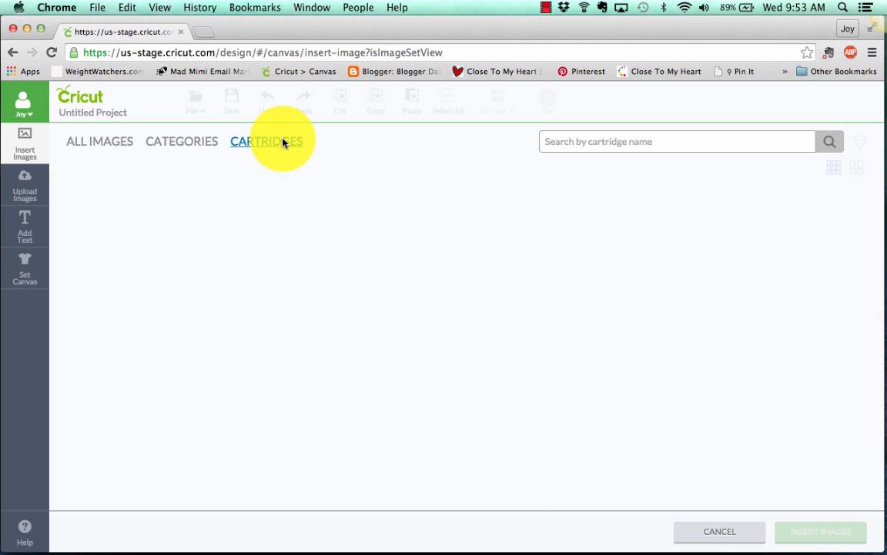
click(267, 141)
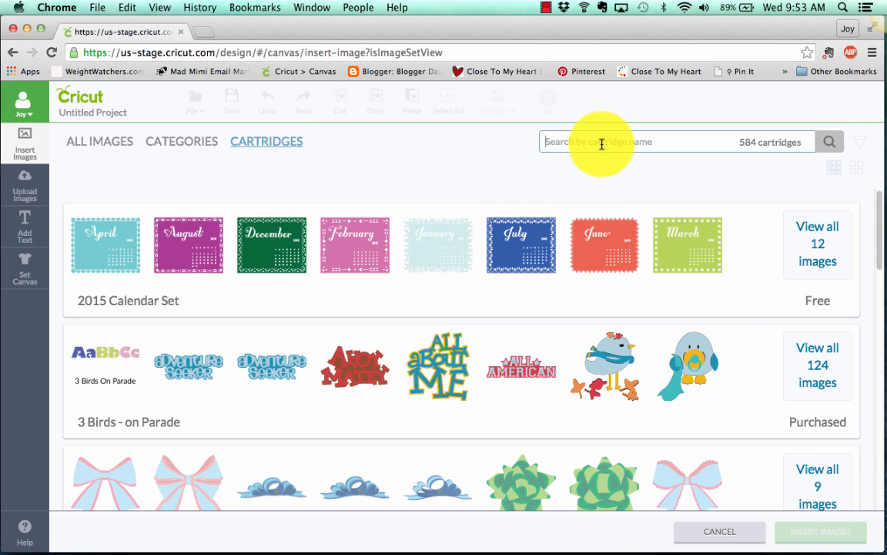
text(cricut basics)
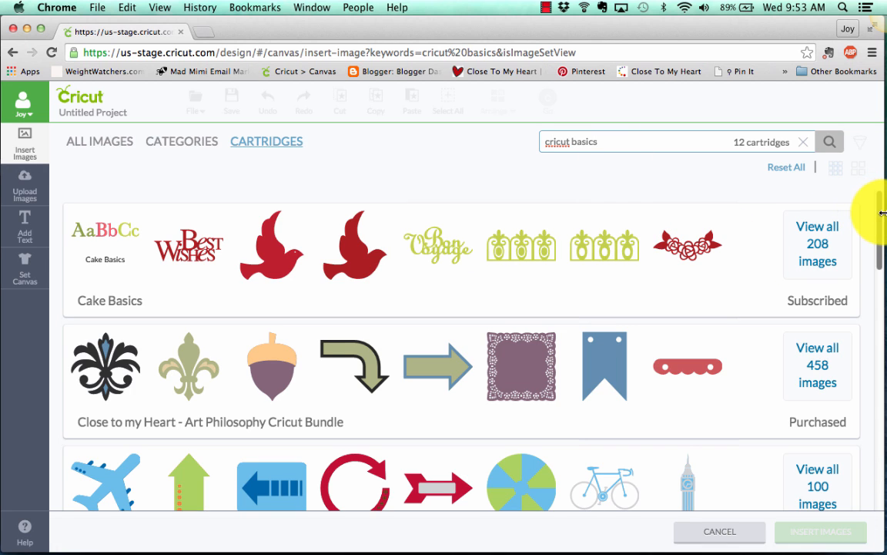
View all Cricut Craft Room Basics images and choose the scalloped label shape
scroll(down, 3)
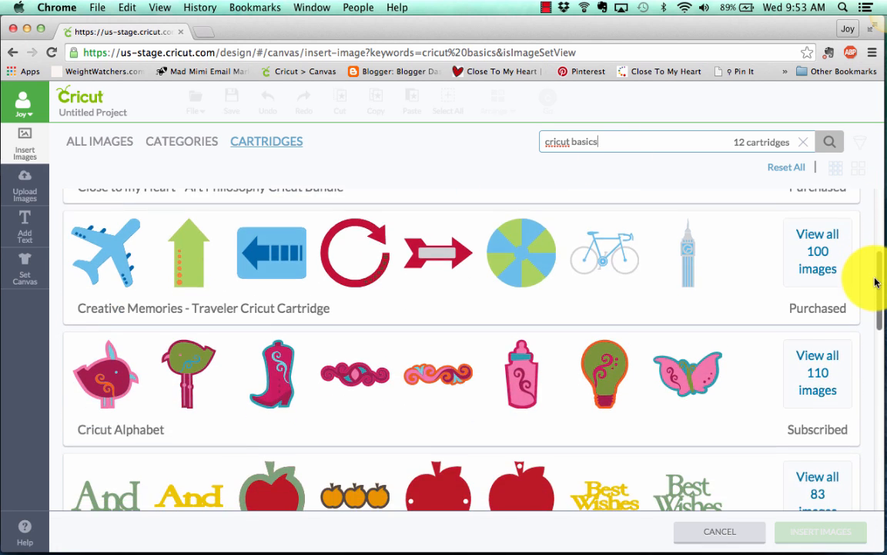
scroll(down, 3)
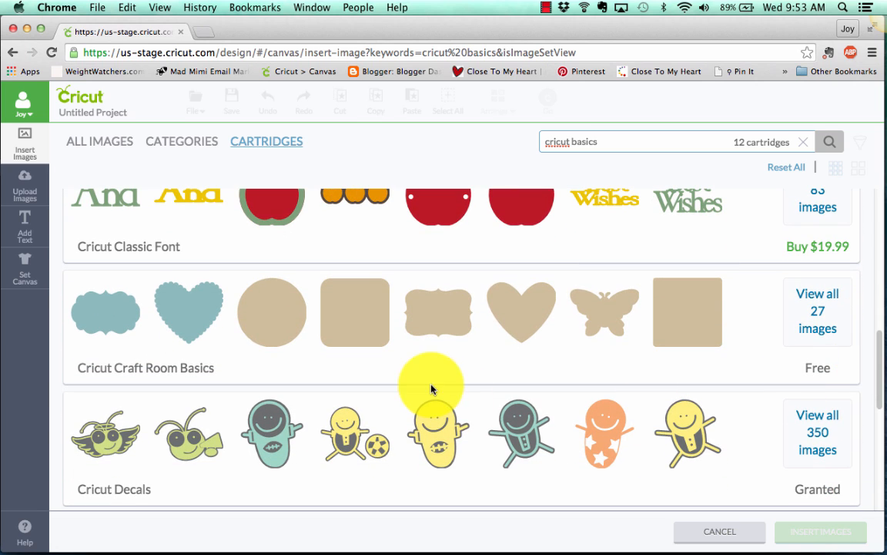
click(817, 311)
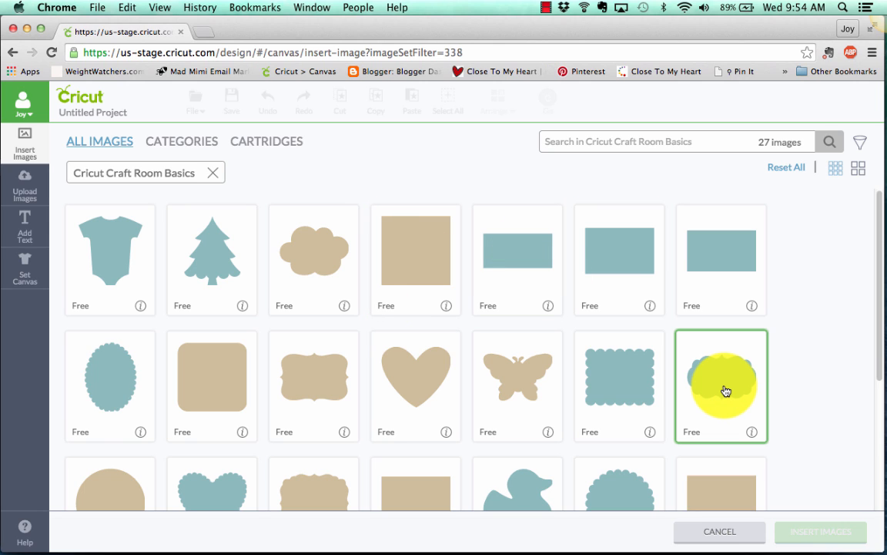
click(721, 385)
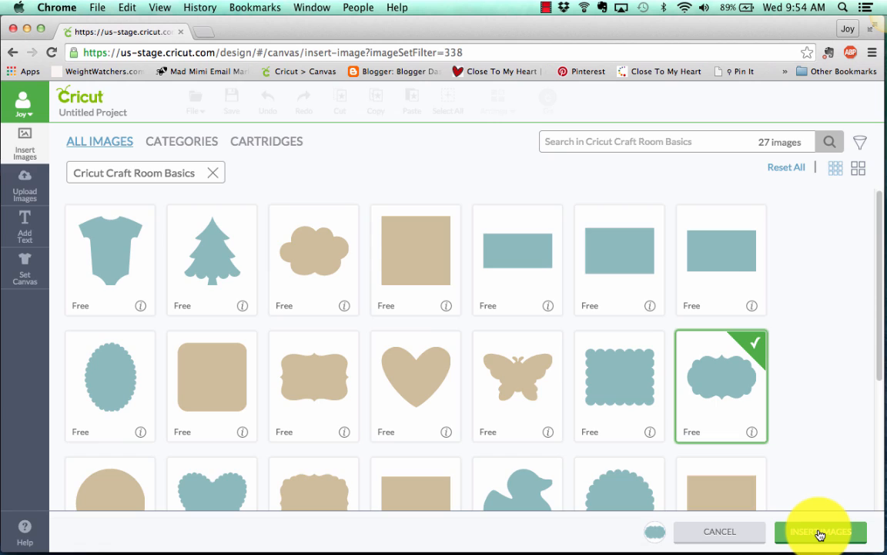
Insert the scalloped tag, shrink it into the upper left behind Hi there, and select both
click(820, 531)
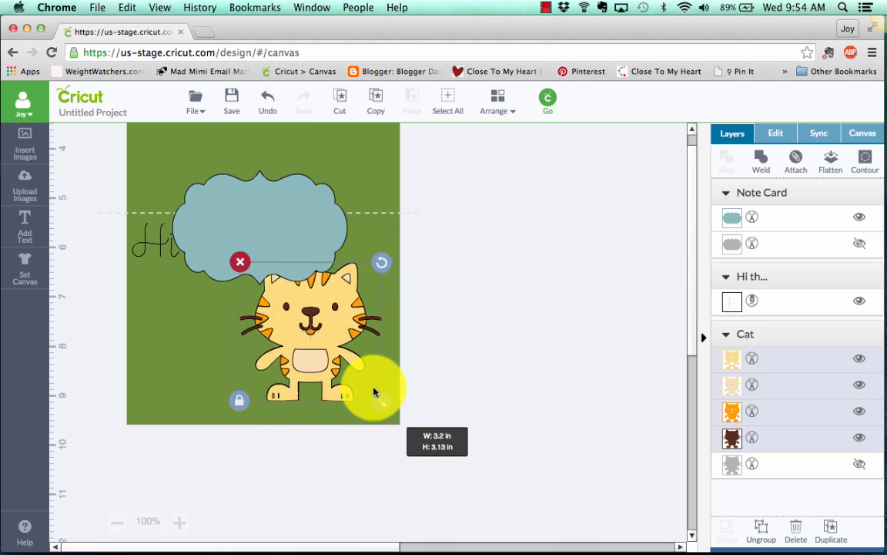
drag(373, 388, 355, 393)
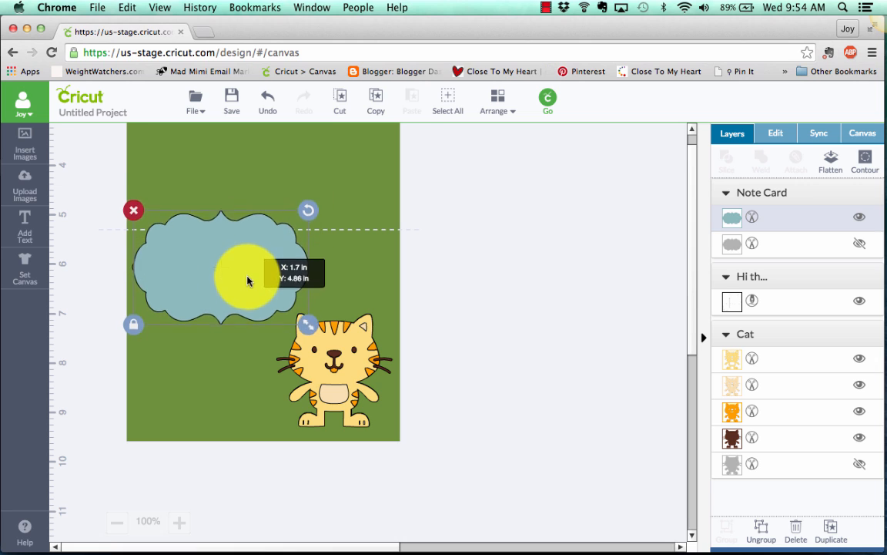
drag(248, 280, 243, 305)
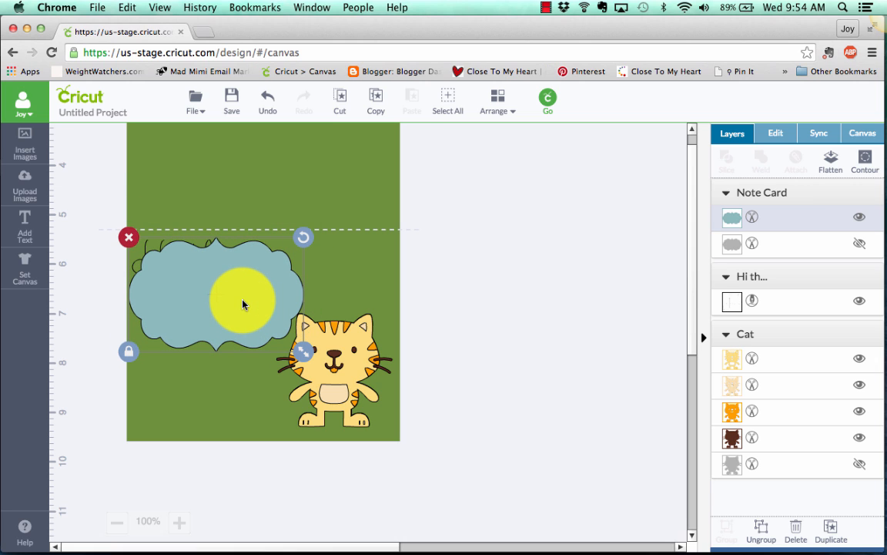
right_click(244, 305)
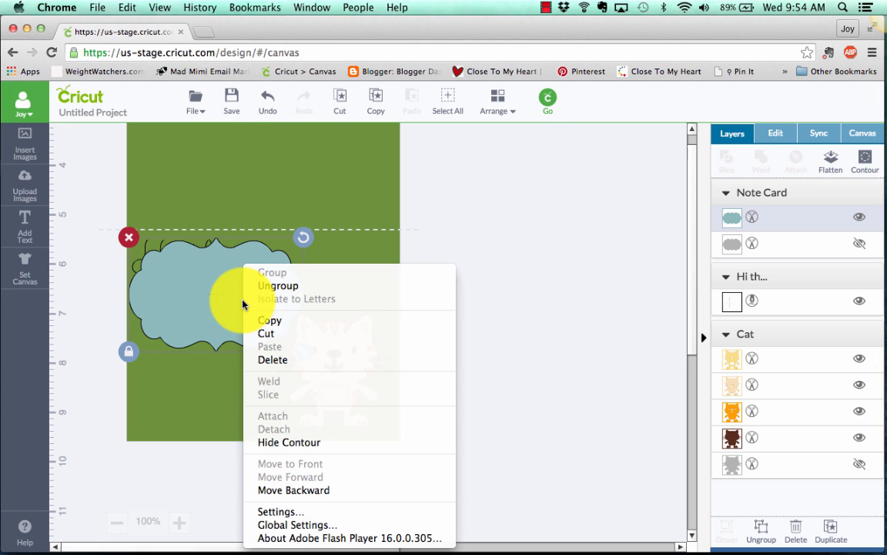
mouse_move(293, 490)
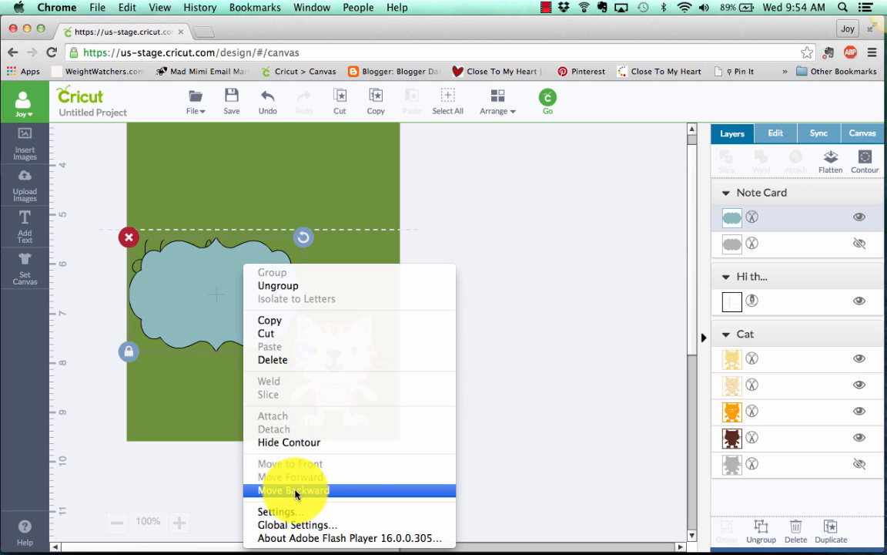
click(293, 490)
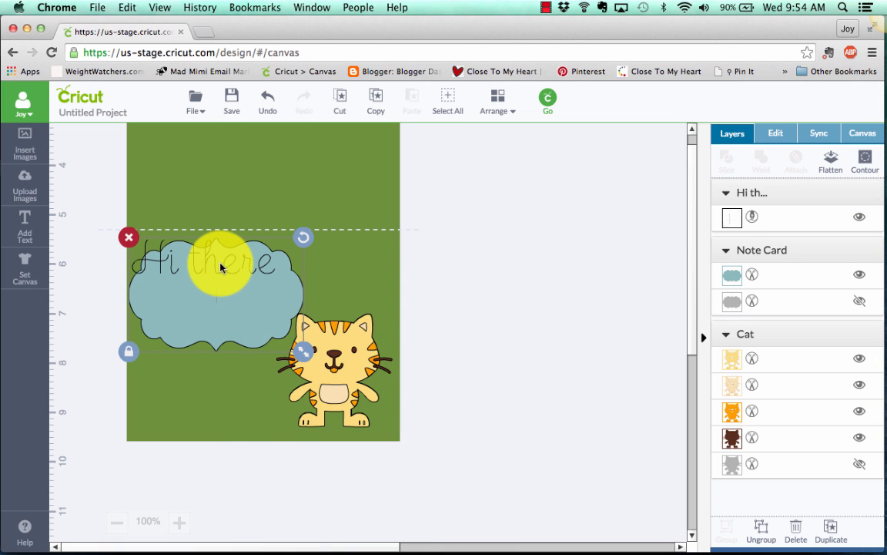
Centre Hi there on the tag, attach them, and move the tiger to the lower right
drag(219, 259, 231, 300)
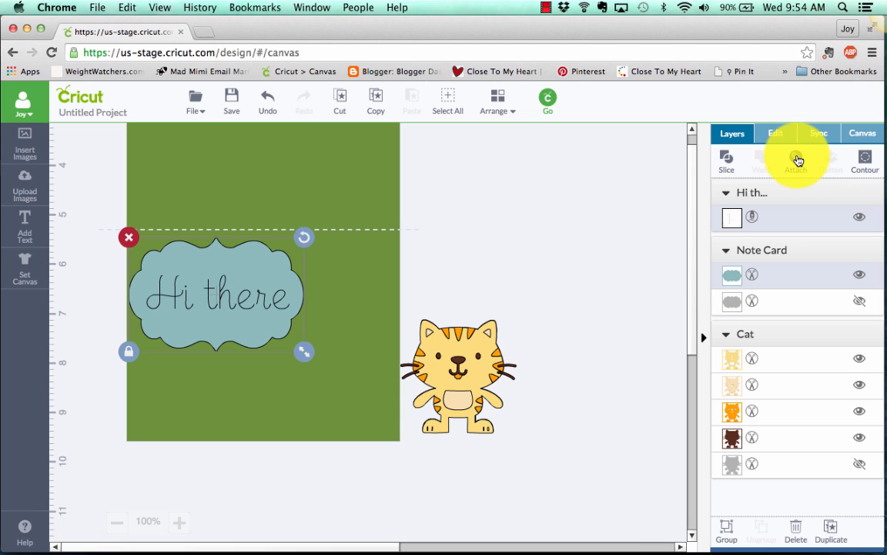
click(795, 158)
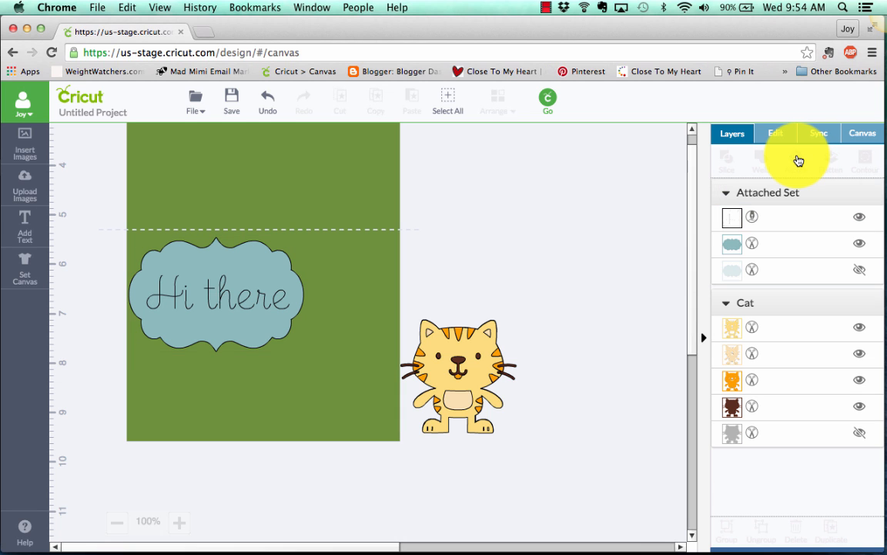
drag(216, 293, 346, 231)
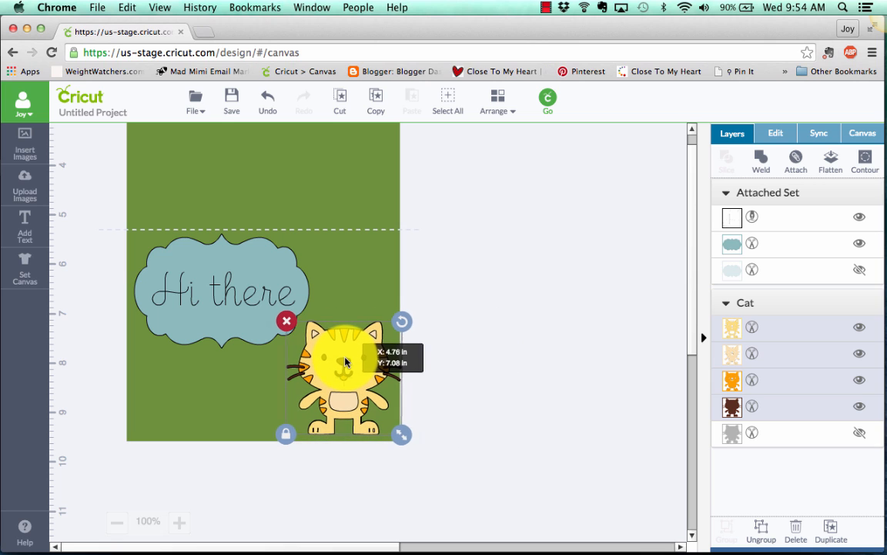
click(453, 345)
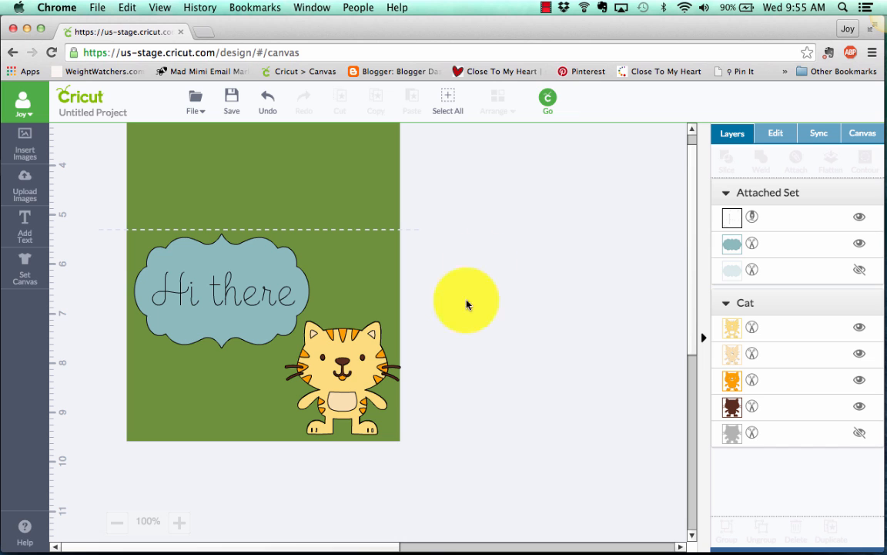
Preview the mats and move the Hi there tag to the blue mat's lower right corner
click(547, 98)
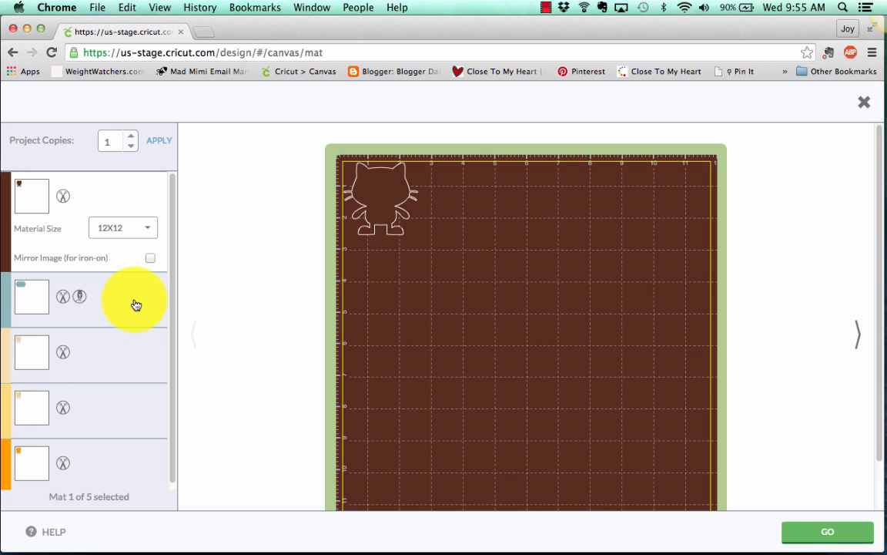
click(30, 296)
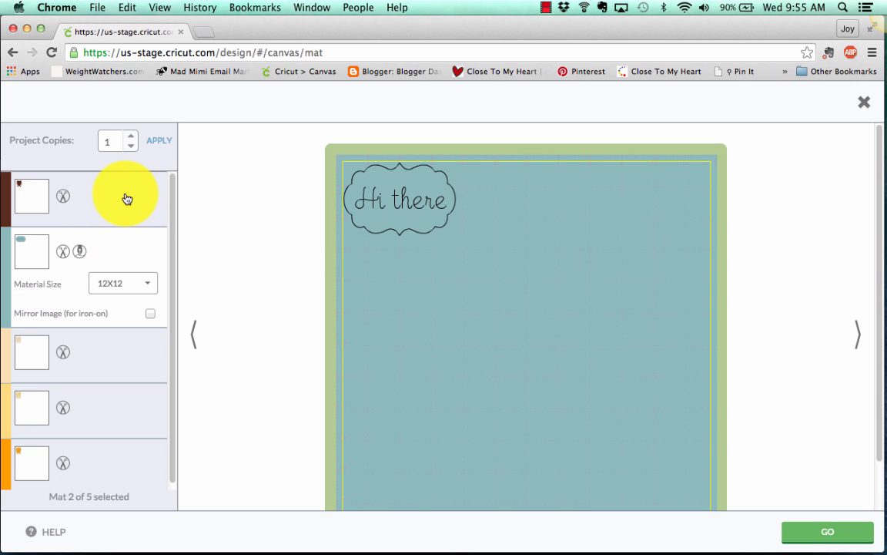
click(31, 194)
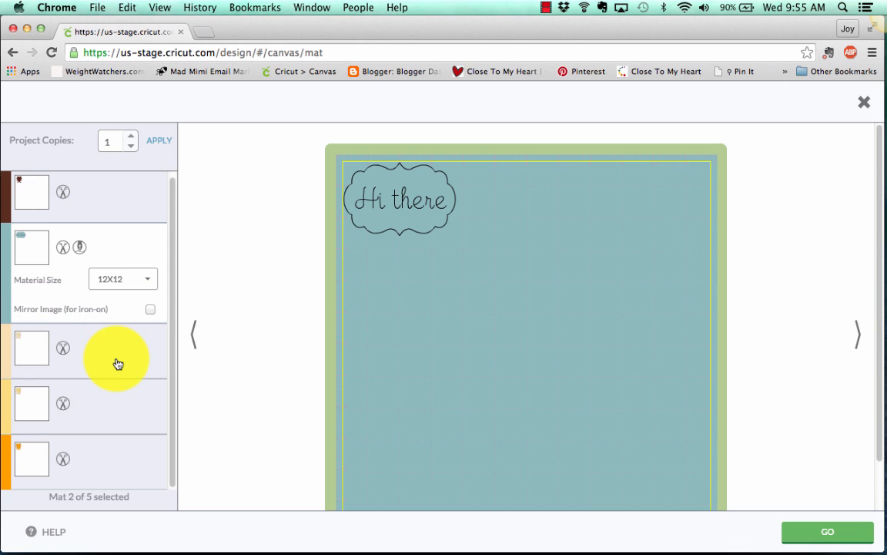
click(31, 459)
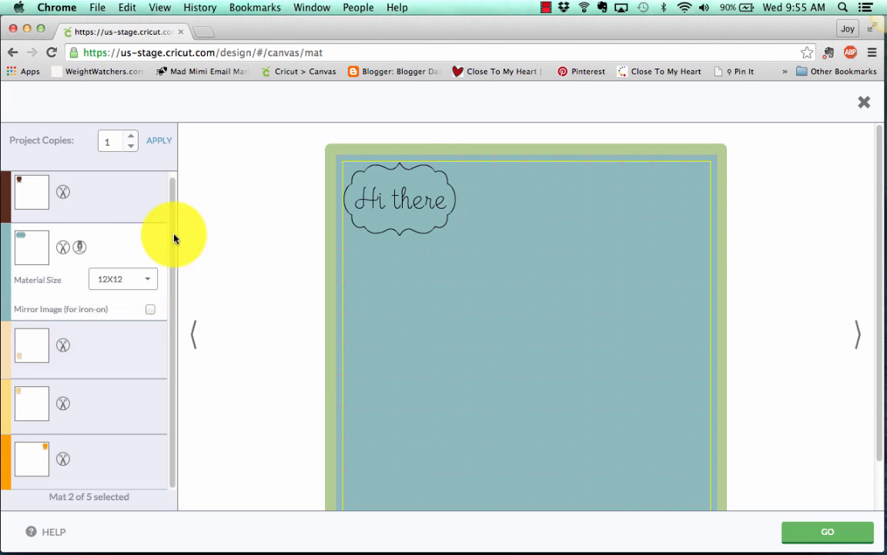
drag(400, 197, 651, 456)
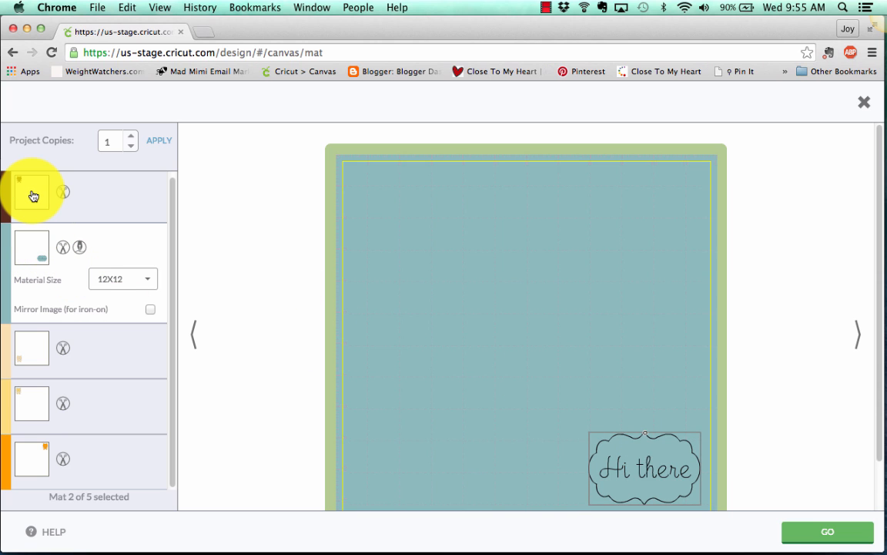
Centre the tiger outline on the brown first mat and review the remaining mats
click(31, 191)
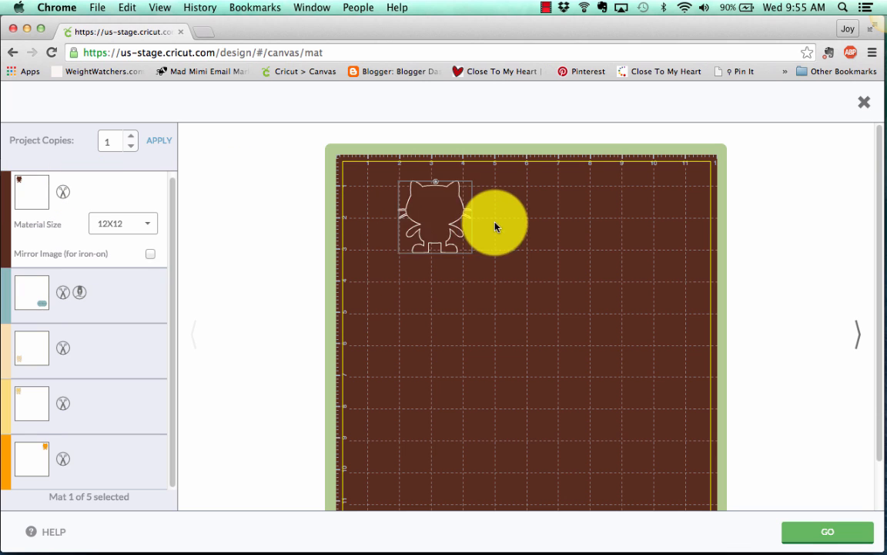
drag(496, 225, 503, 299)
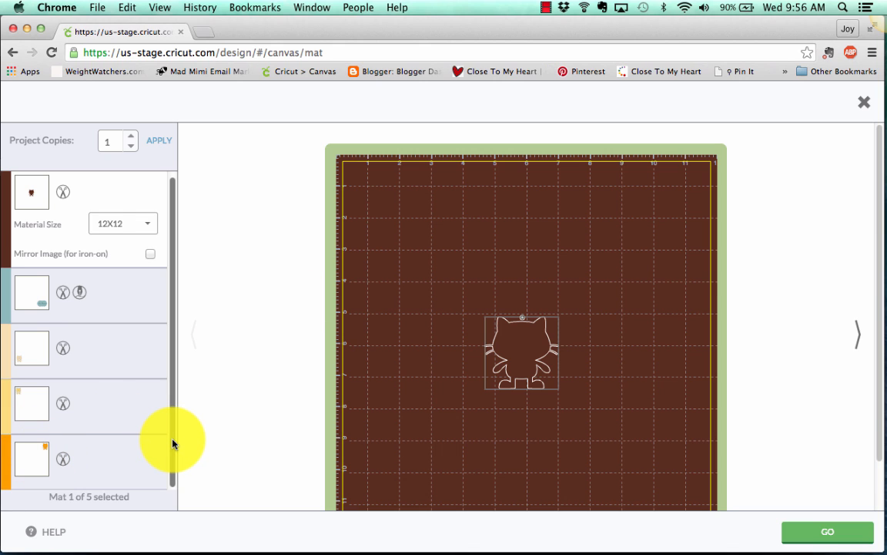
mouse_move(128, 308)
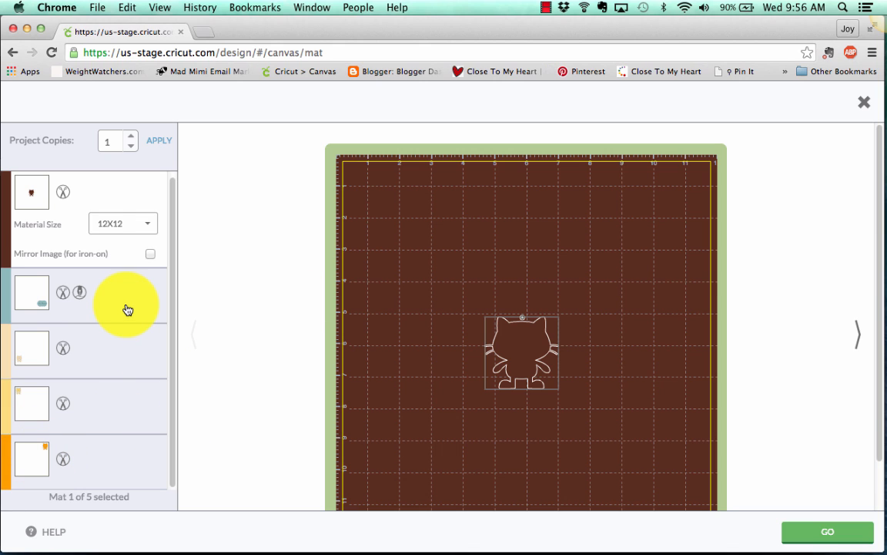
mouse_move(125, 353)
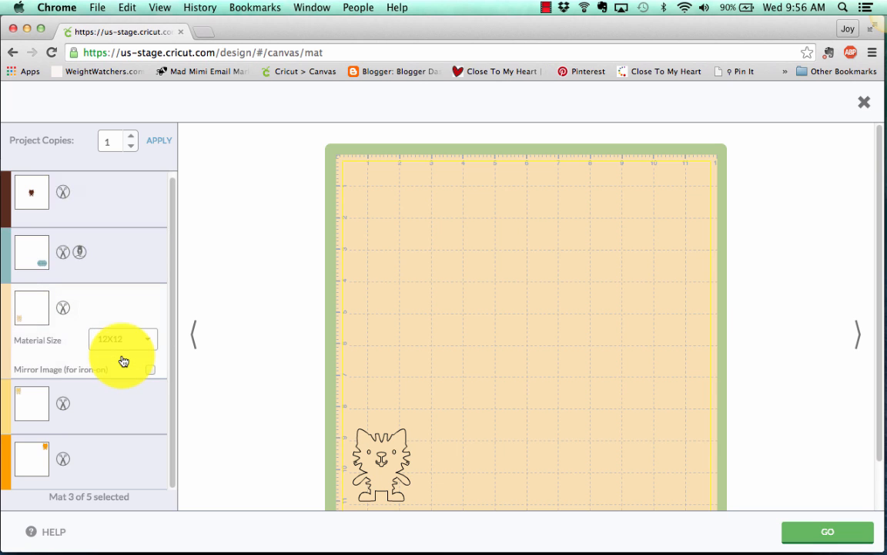
click(31, 247)
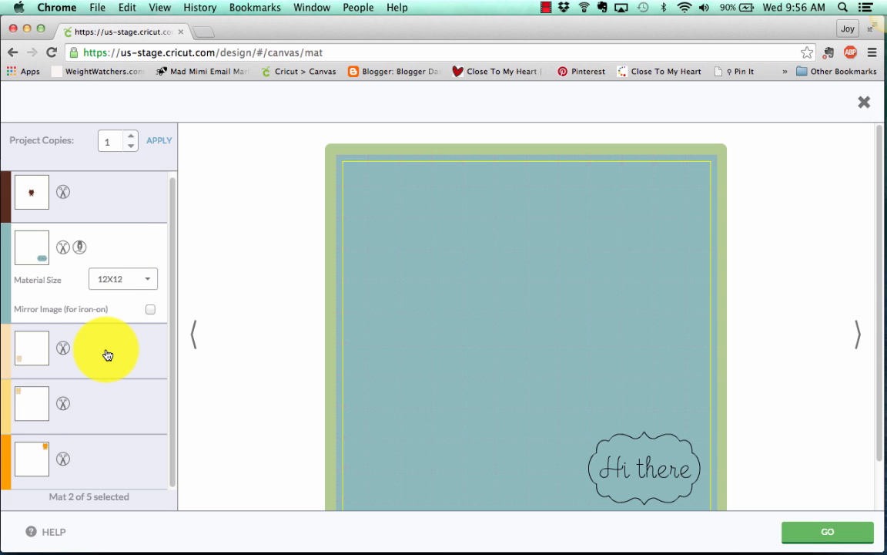
mouse_move(122, 368)
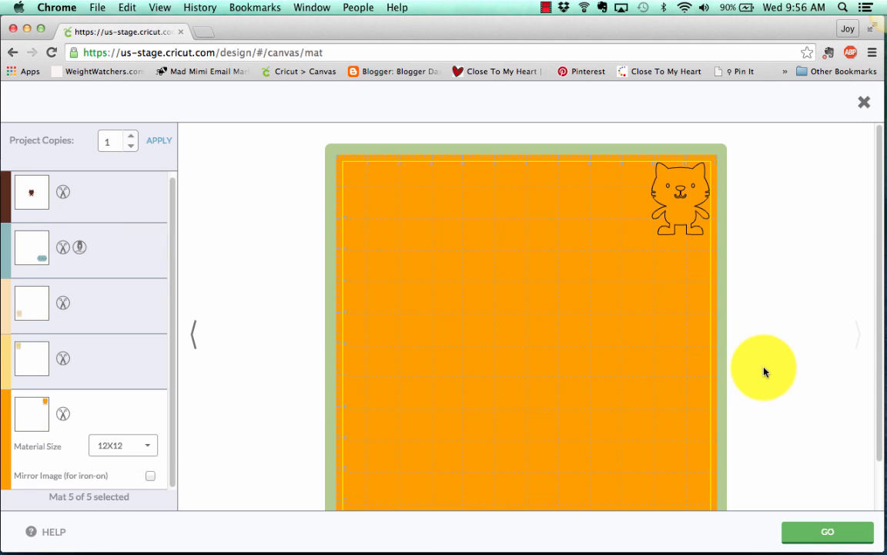
mouse_move(138, 200)
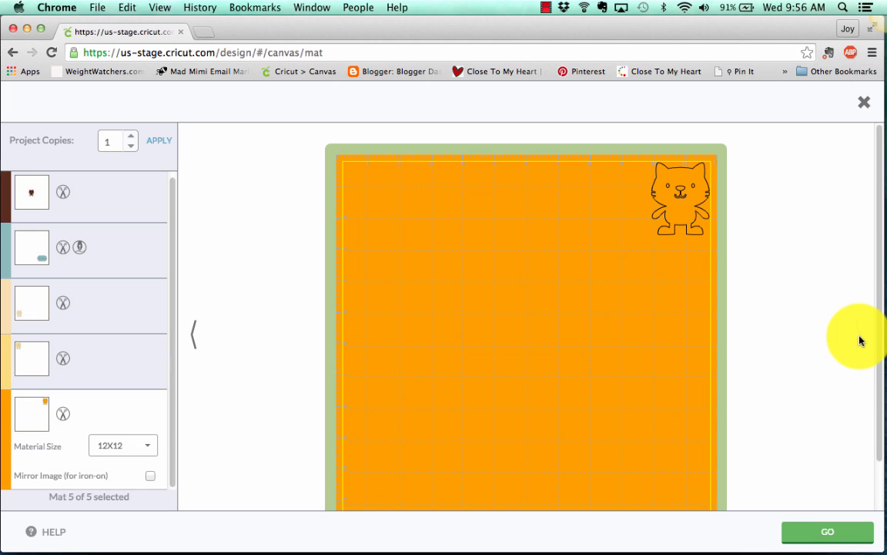
mouse_move(841, 301)
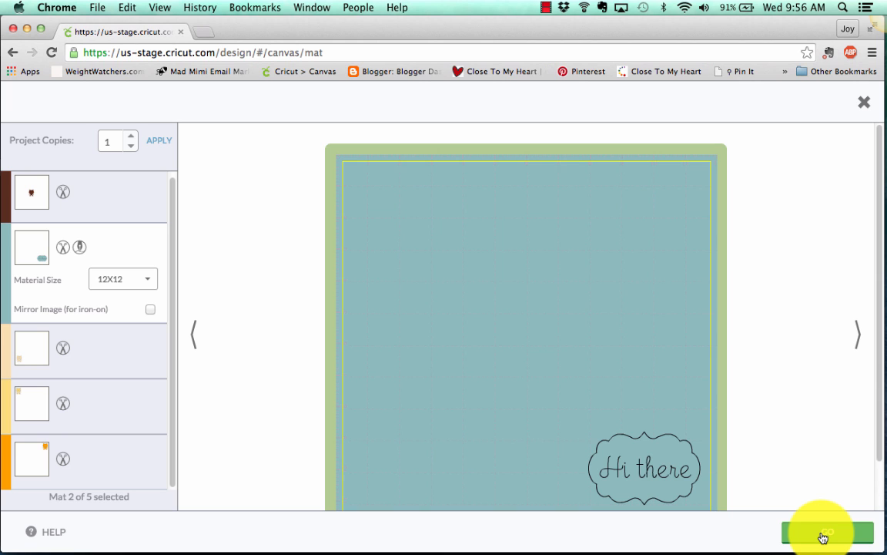
Proceed to the cut screen, then cancel the cut and return to the design canvas
click(824, 533)
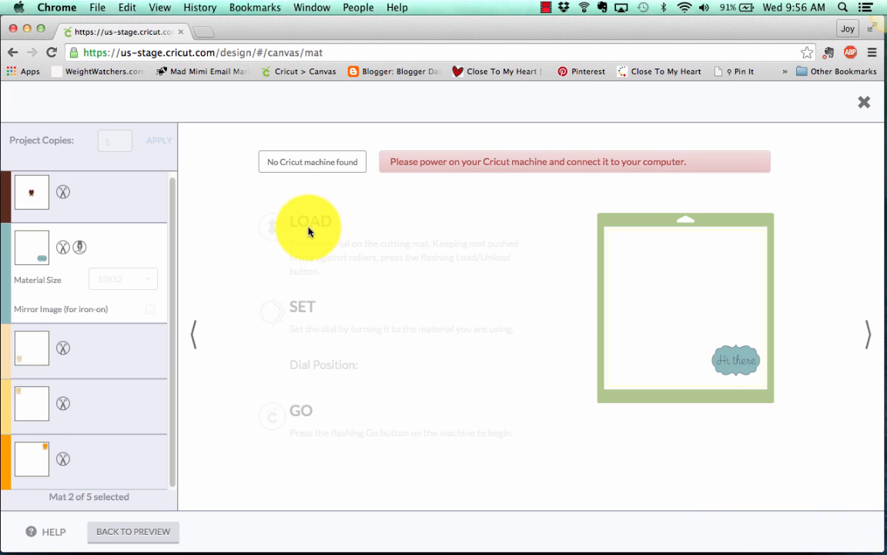
mouse_move(362, 336)
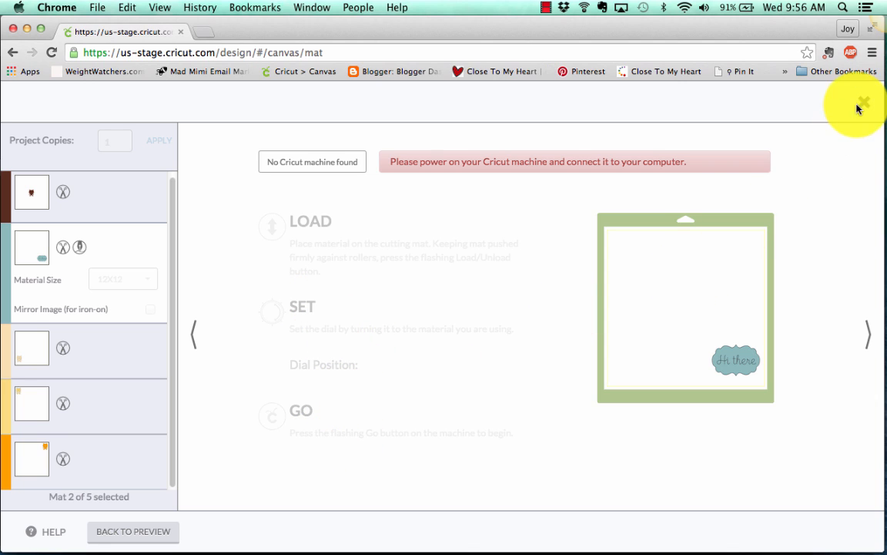
click(862, 101)
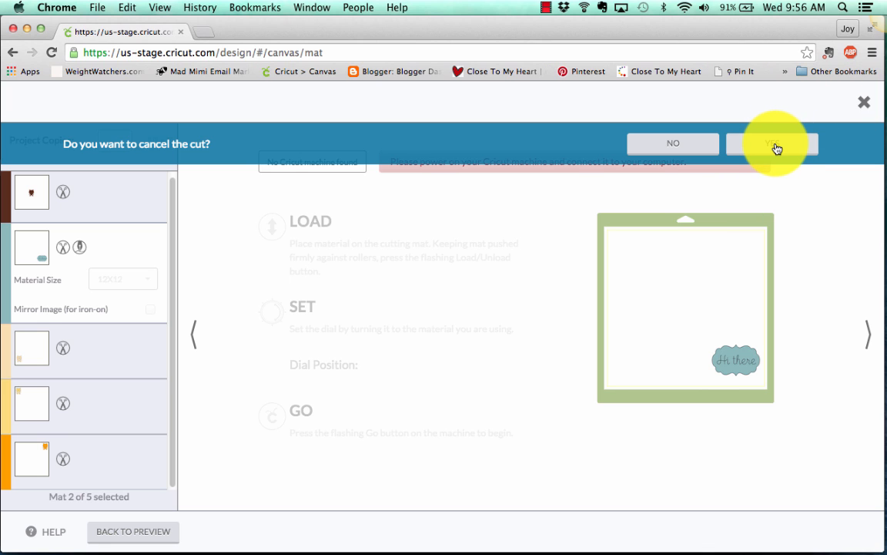
click(772, 143)
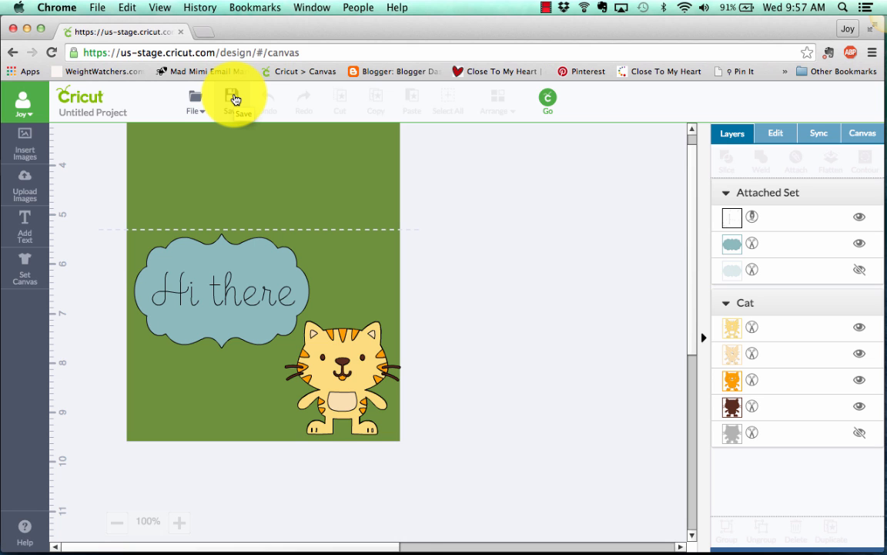
click(234, 96)
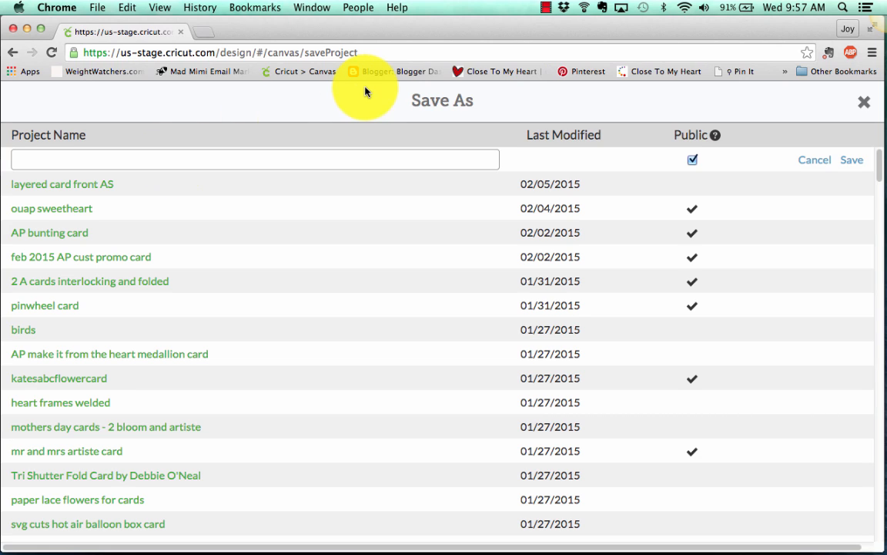
mouse_move(715, 135)
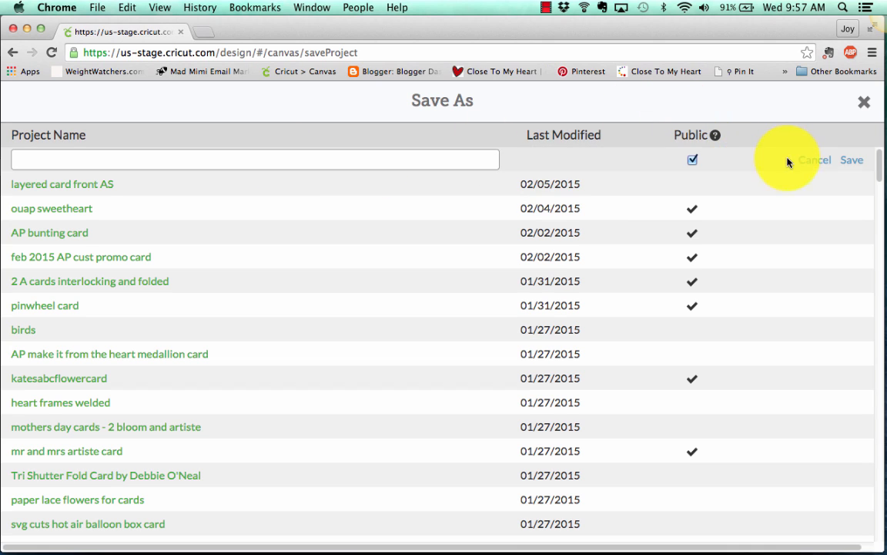
mouse_move(367, 203)
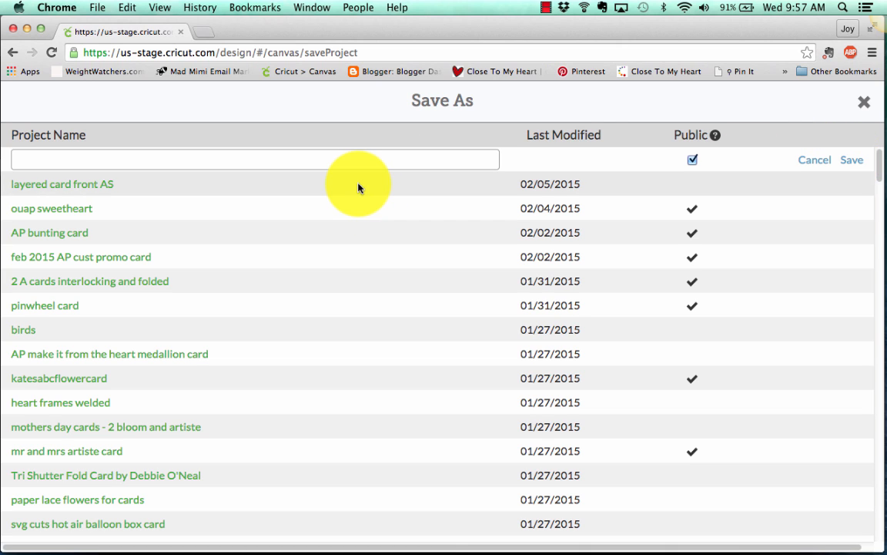
mouse_move(311, 506)
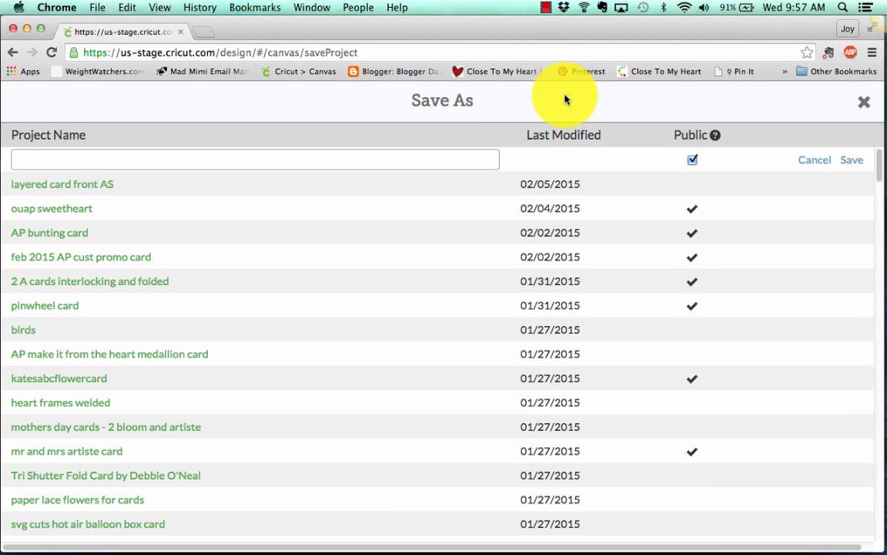
click(864, 102)
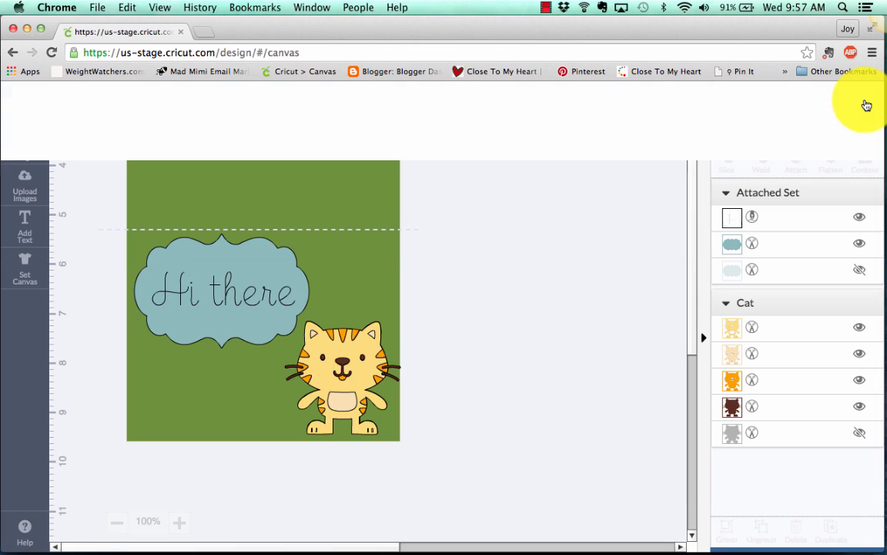